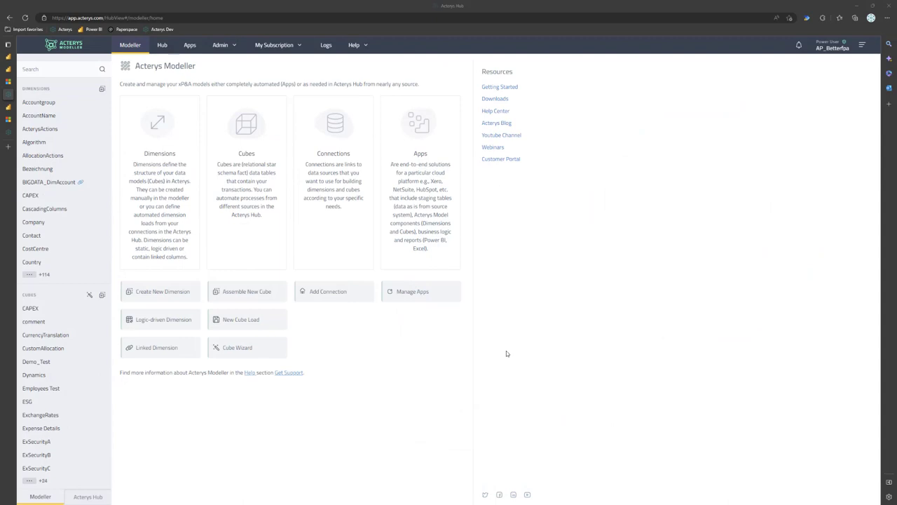
{"action": "mouse_move", "coordinate": [308, 482]}
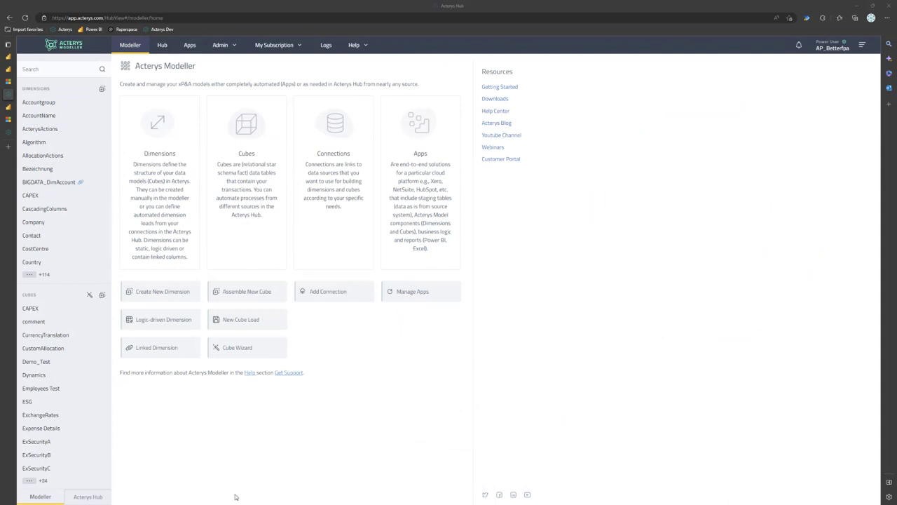
{"action": "mouse_move", "coordinate": [420, 262]}
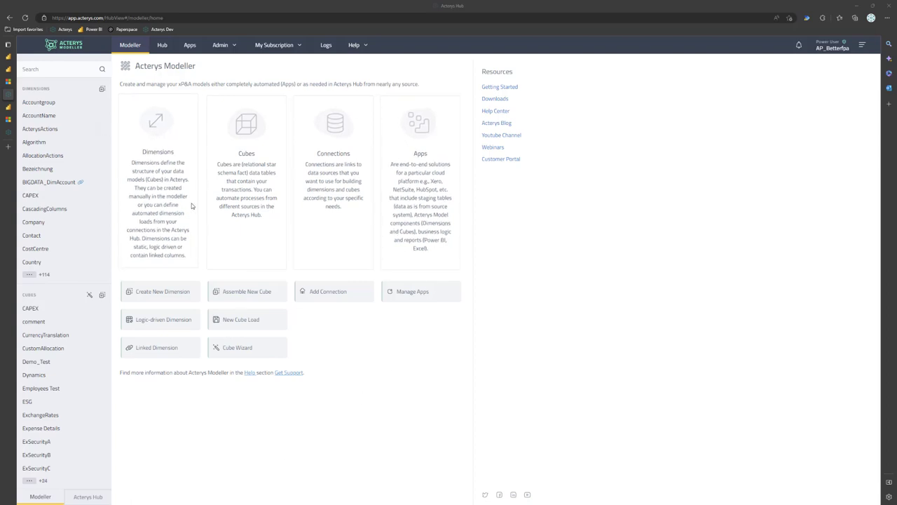
{"action": "mouse_move", "coordinate": [199, 206]}
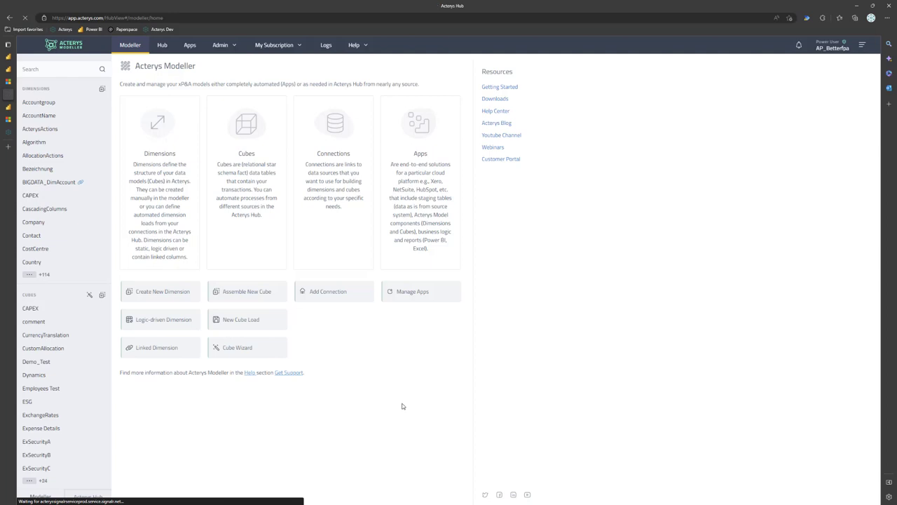
Step: Show the Model Connectors page listing Xero, QuickBooks and other data source connectors
{"action": "left_click", "coordinate": [328, 290]}
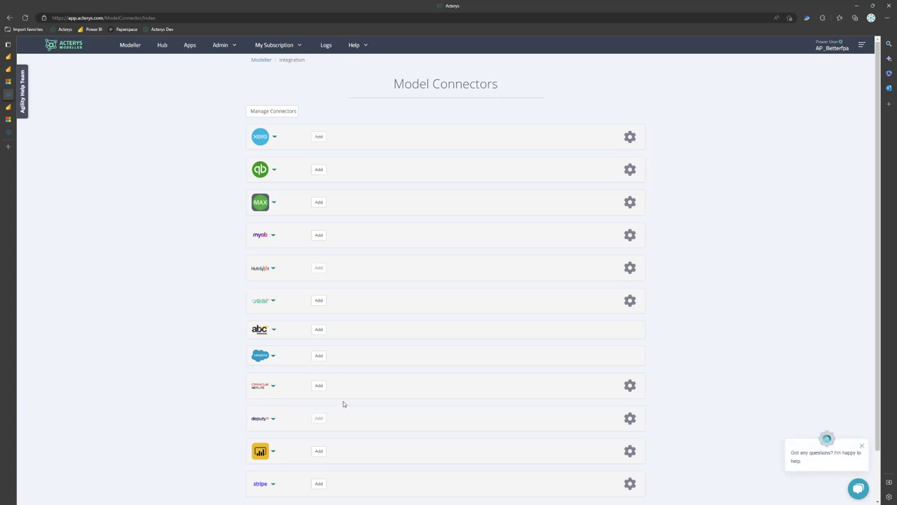
{"action": "mouse_move", "coordinate": [327, 395]}
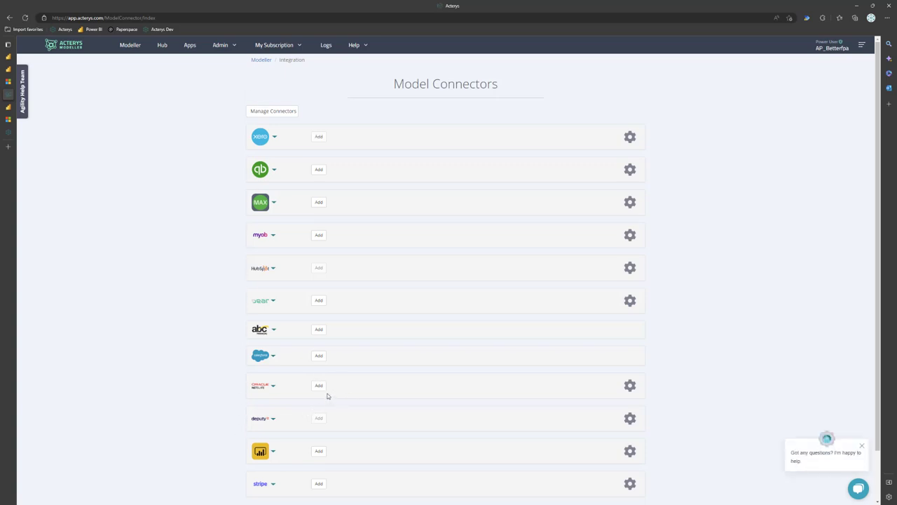
{"action": "mouse_move", "coordinate": [328, 399]}
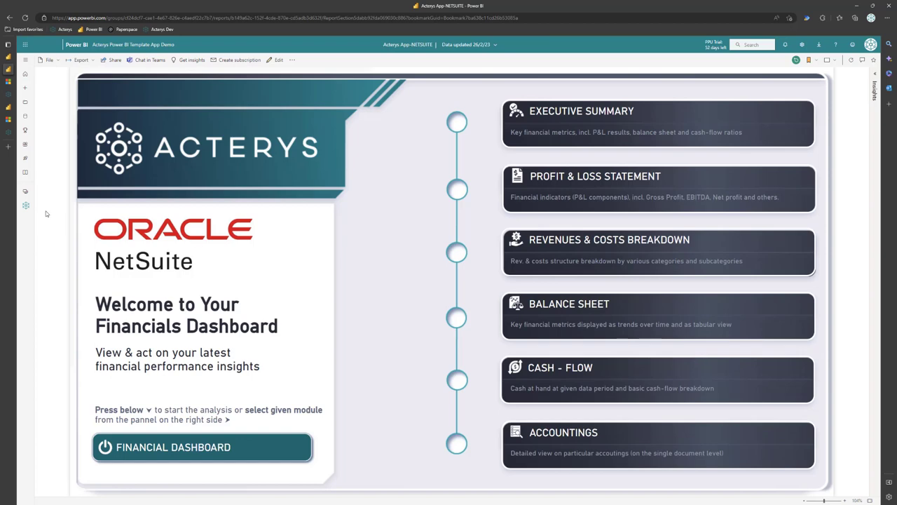
Step: Display the Acterys NetSuite financials report in full screen (F11)
{"action": "key", "text": "F11"}
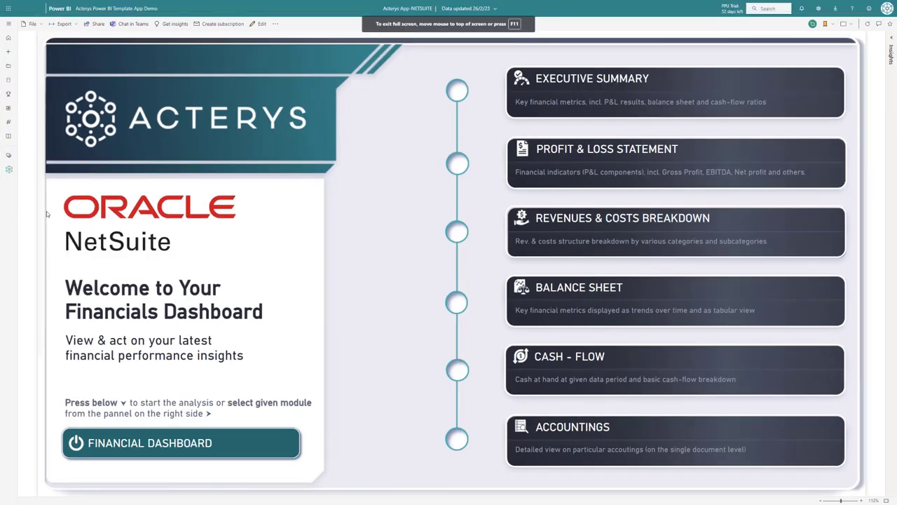
{"action": "mouse_move", "coordinate": [371, 361]}
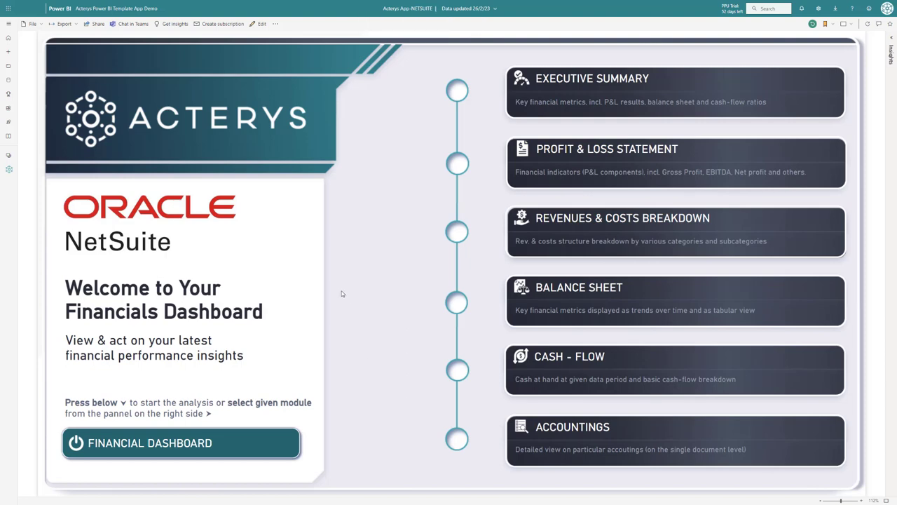
{"action": "mouse_move", "coordinate": [339, 297]}
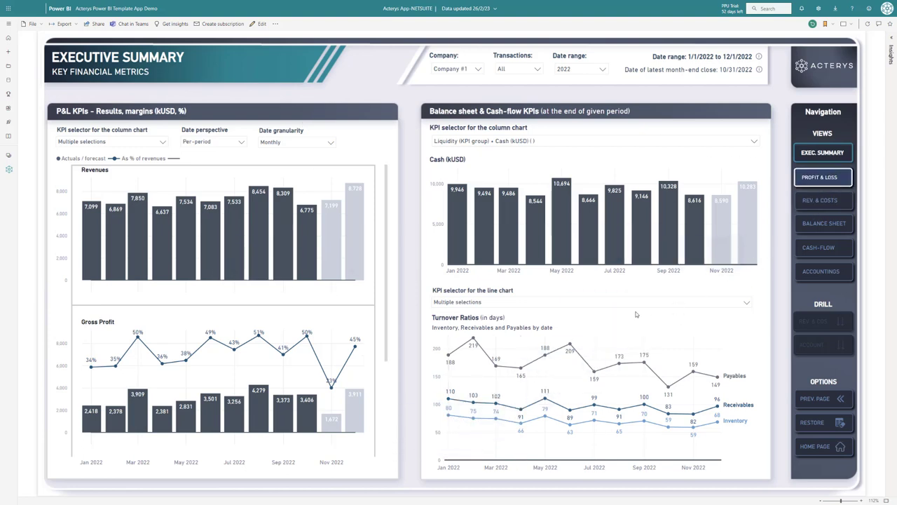
Step: Show the Profit & Loss Statement page and collapse then re-expand its Revenues rows
{"action": "left_click", "coordinate": [823, 176]}
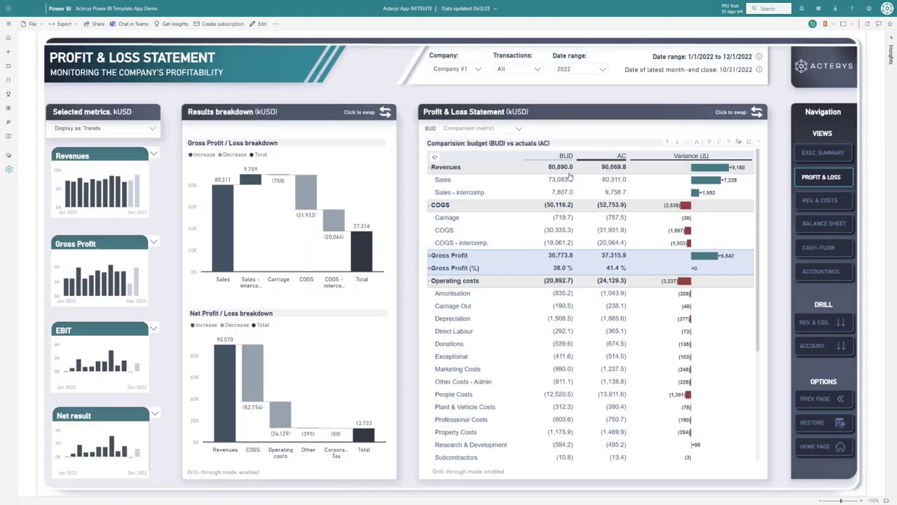
{"action": "mouse_move", "coordinate": [446, 266]}
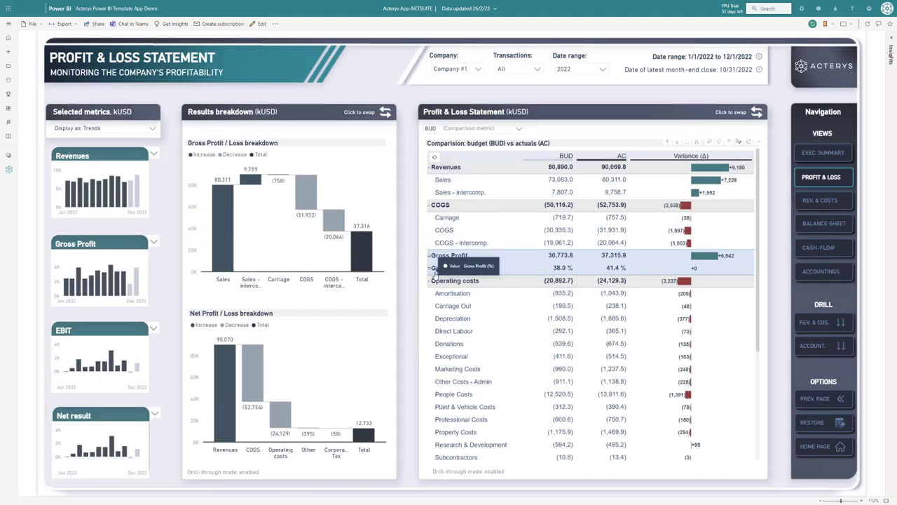
{"action": "mouse_move", "coordinate": [491, 205]}
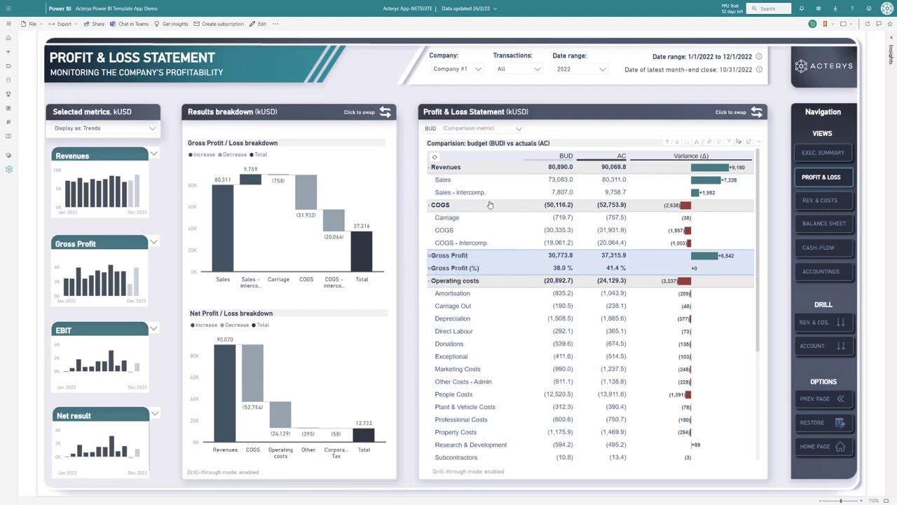
{"action": "mouse_move", "coordinate": [527, 273]}
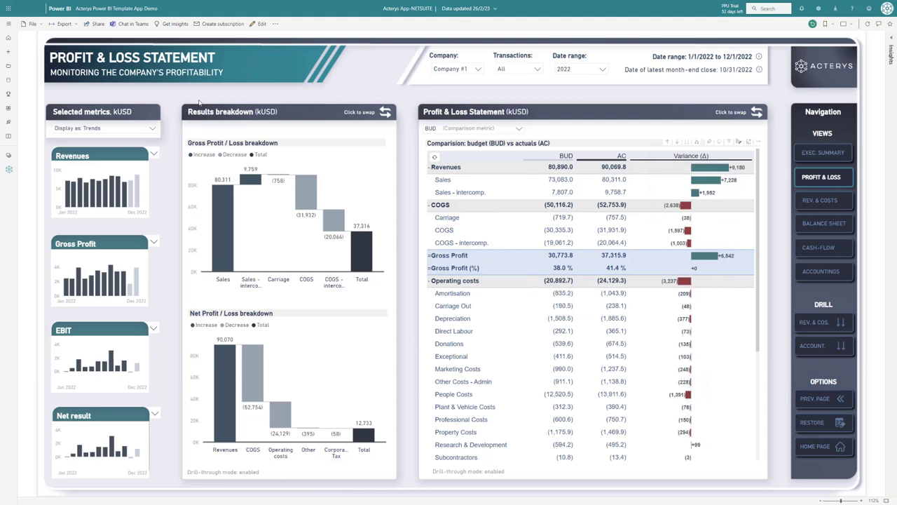
{"action": "left_click", "coordinate": [429, 167]}
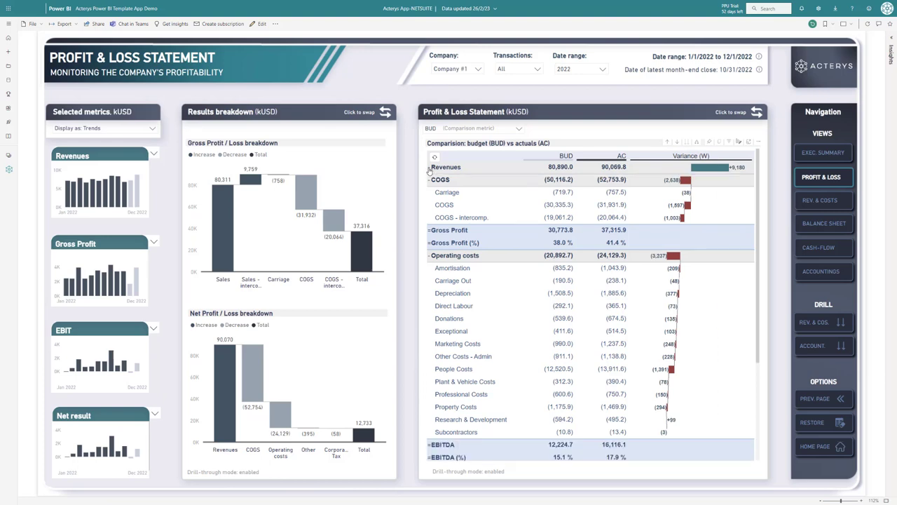
{"action": "left_click", "coordinate": [428, 166]}
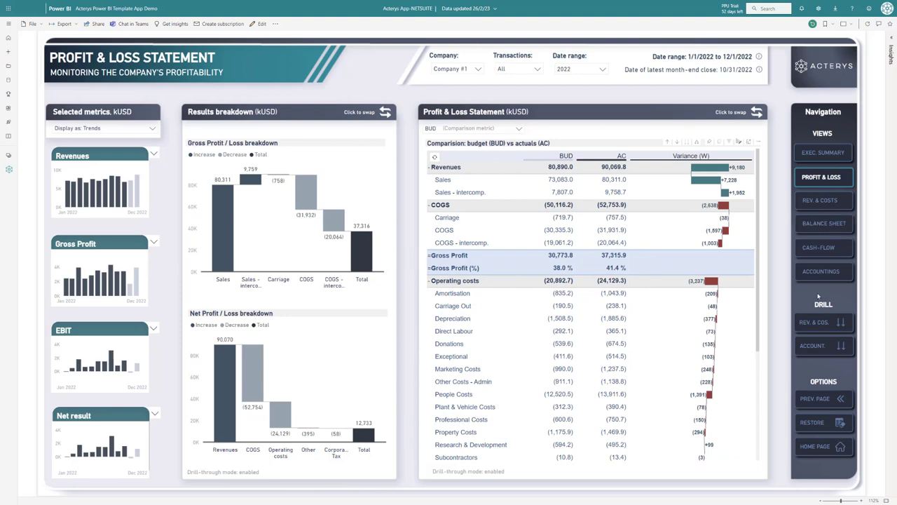
Step: Navigate to the Revenues & Expenses page, then the Balance Sheet page of the report
{"action": "left_click", "coordinate": [820, 199]}
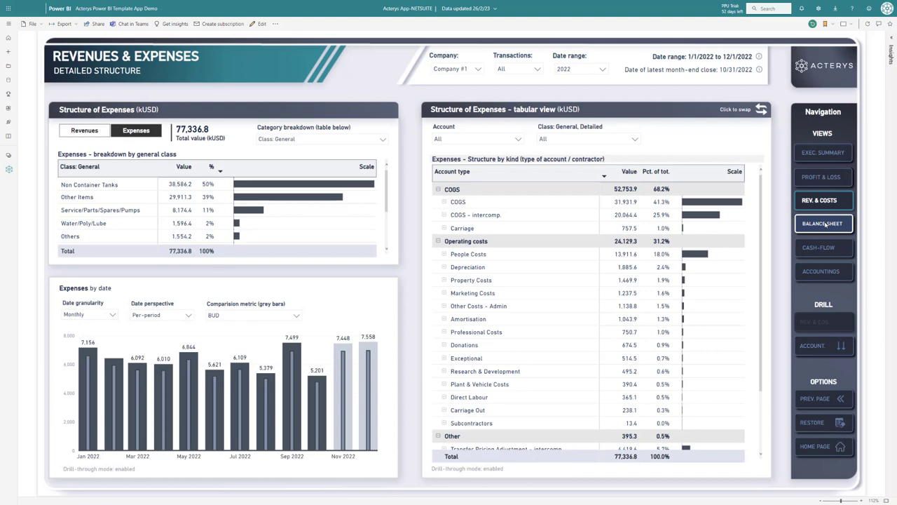
{"action": "left_click", "coordinate": [824, 223]}
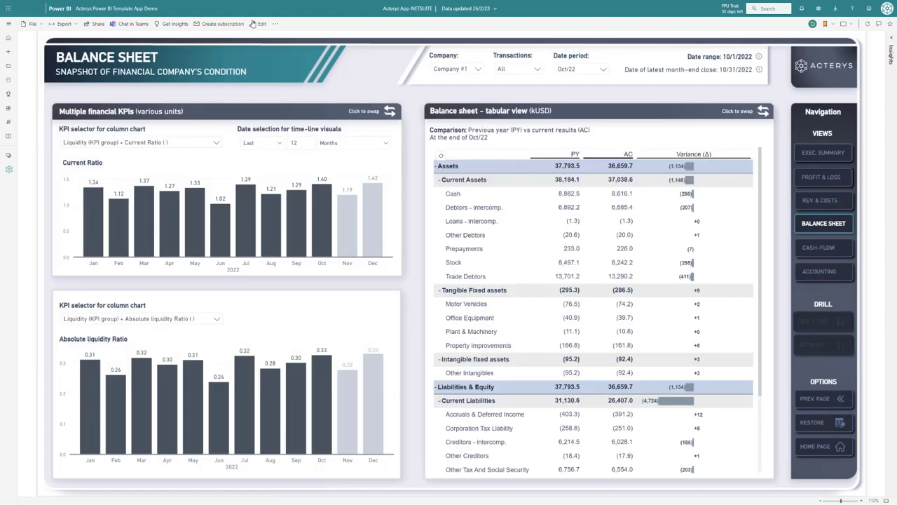
{"action": "left_click", "coordinate": [260, 22]}
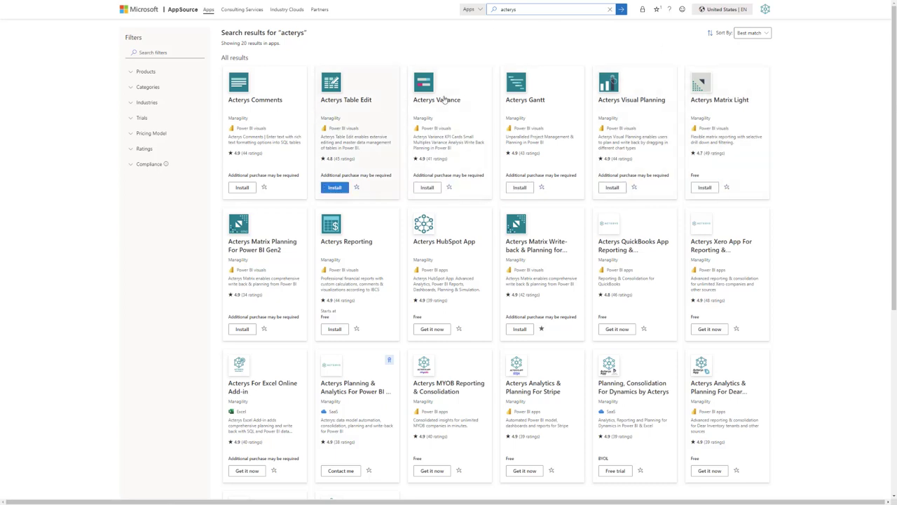
{"action": "mouse_move", "coordinate": [777, 401]}
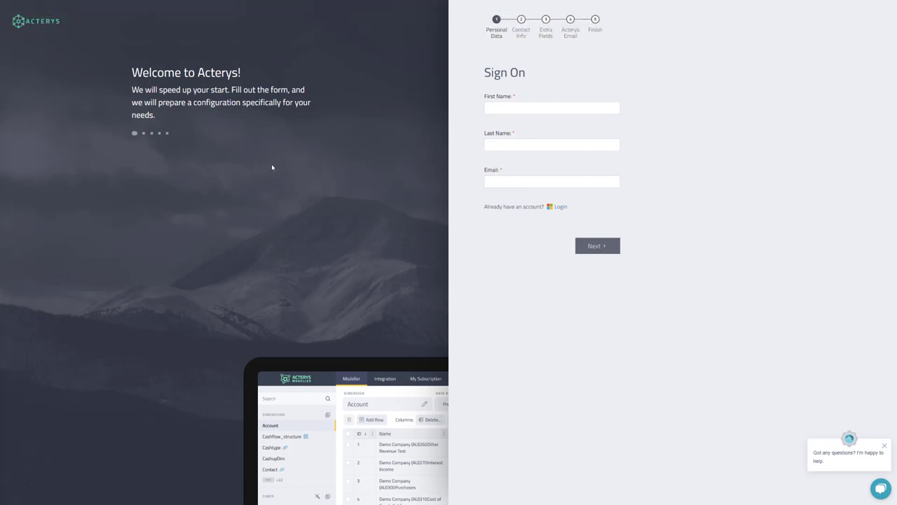
{"action": "mouse_move", "coordinate": [266, 165]}
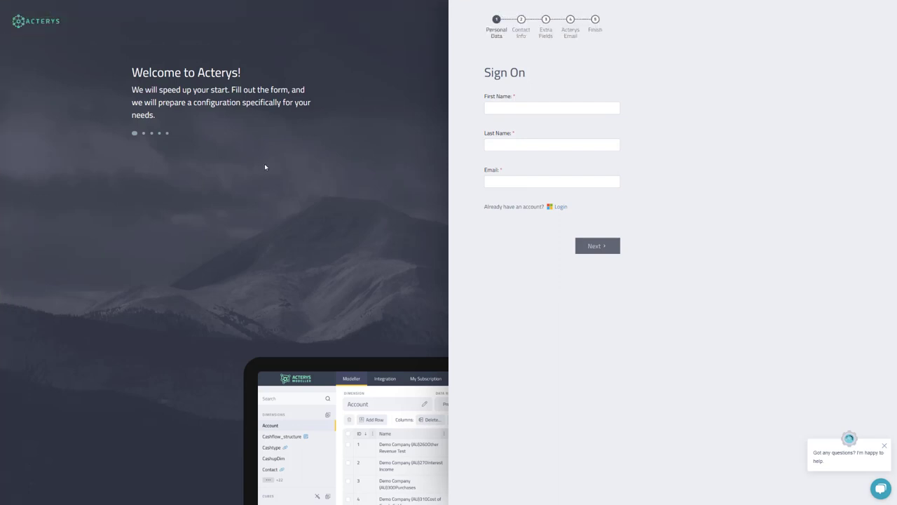
{"action": "mouse_move", "coordinate": [262, 171]}
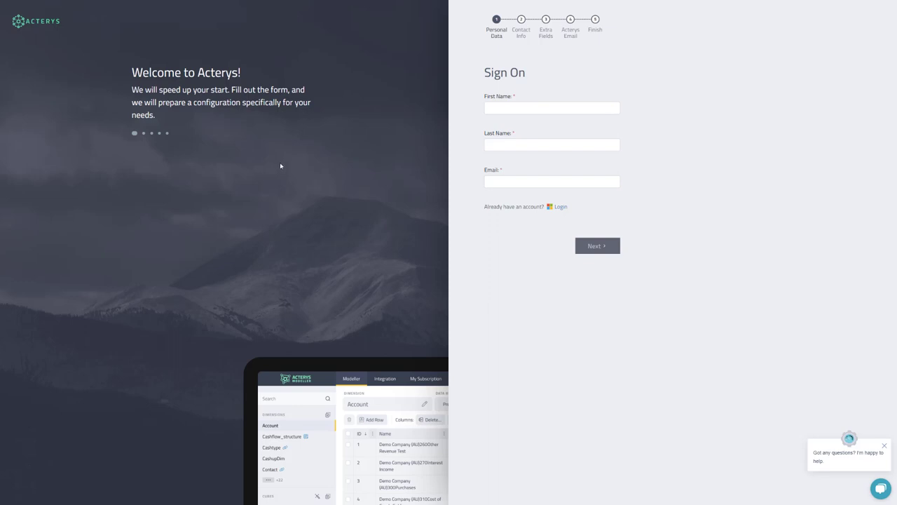
{"action": "mouse_move", "coordinate": [278, 174]}
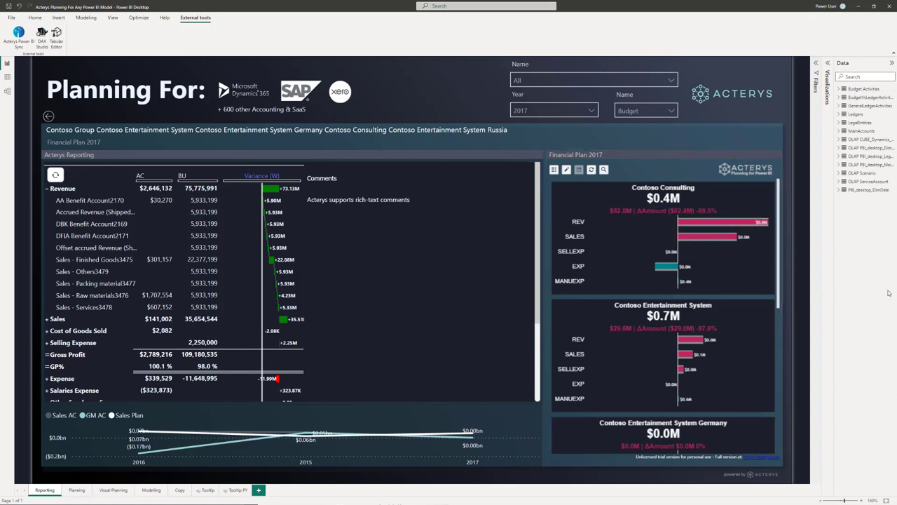
{"action": "mouse_move", "coordinate": [878, 308]}
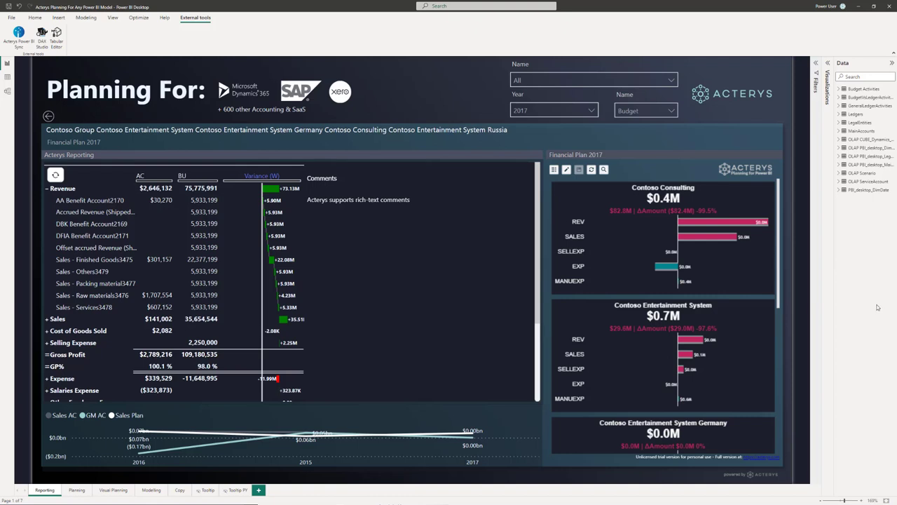
{"action": "mouse_move", "coordinate": [140, 67]}
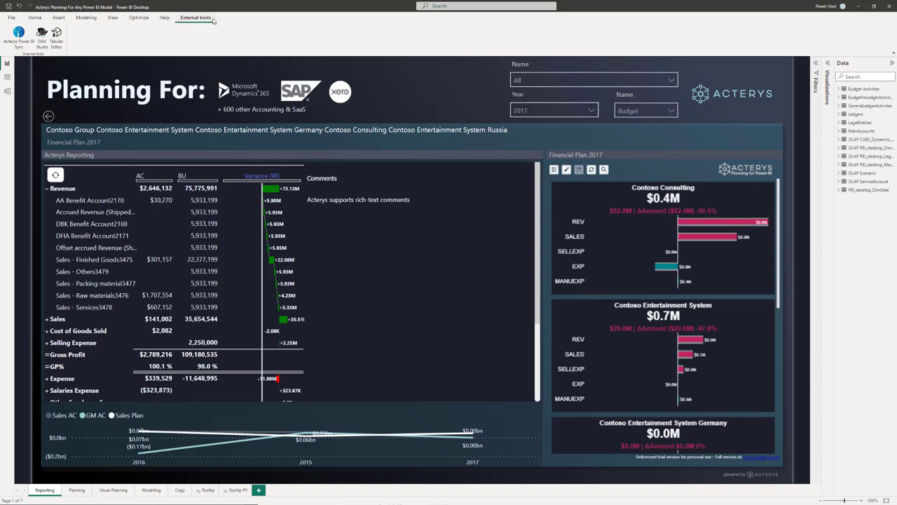
Step: Launch Acterys Power BI Sync and fetch the tables available in the Power BI Desktop model
{"action": "left_click", "coordinate": [18, 35]}
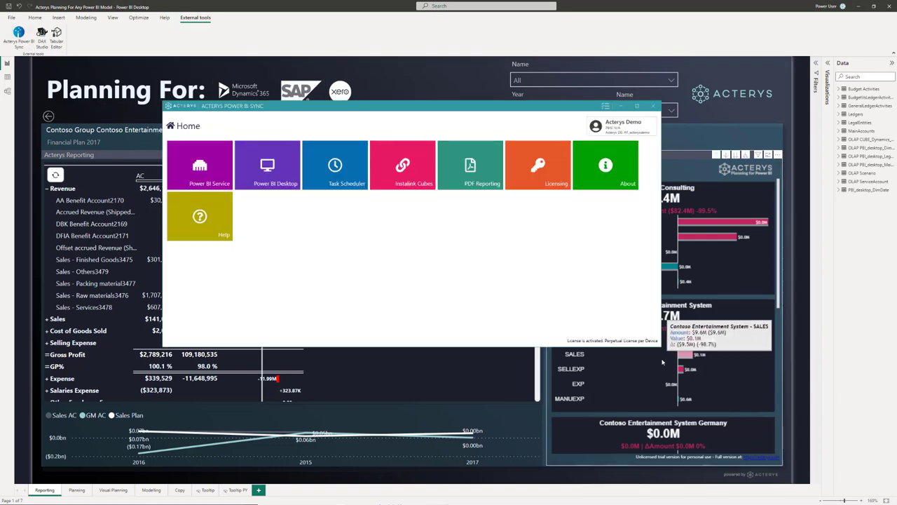
{"action": "mouse_move", "coordinate": [365, 328]}
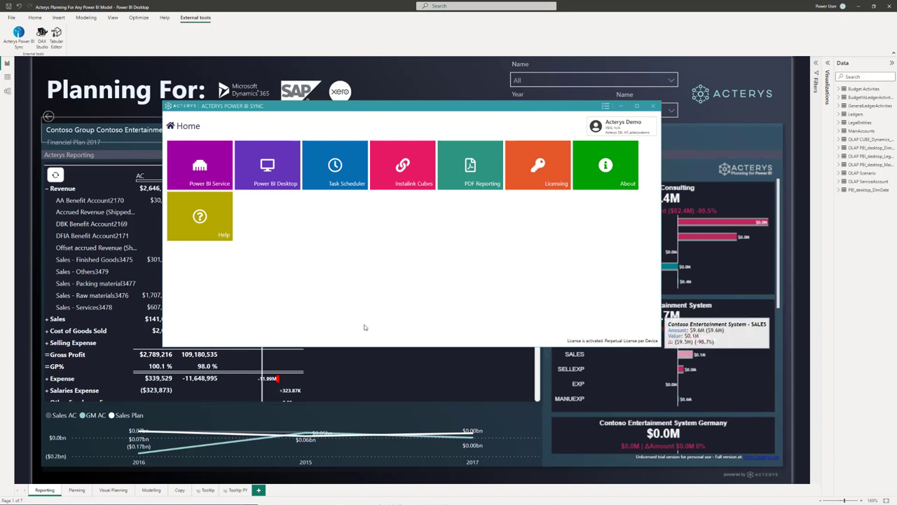
{"action": "mouse_move", "coordinate": [207, 160]}
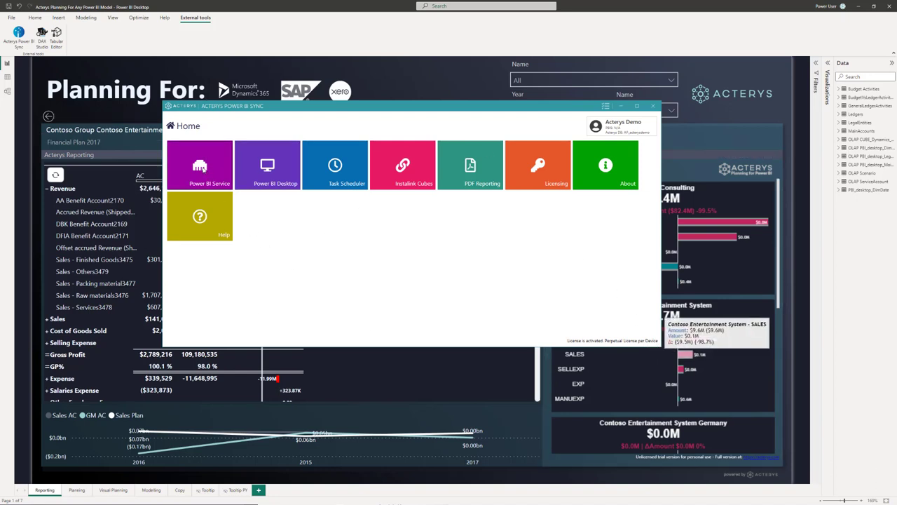
{"action": "left_click", "coordinate": [266, 166]}
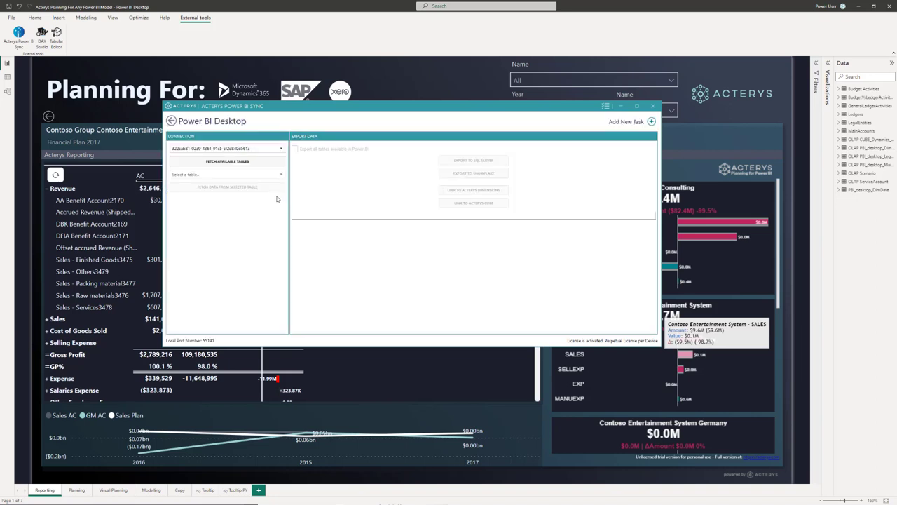
{"action": "left_click", "coordinate": [227, 161]}
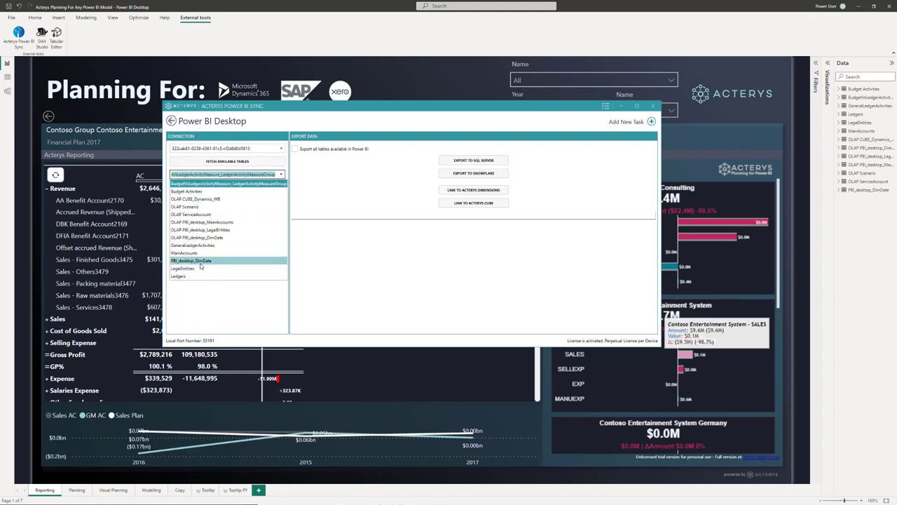
Step: Choose the Manufacturing accounts table and preview its rows with account codes and names
{"action": "left_click", "coordinate": [185, 252]}
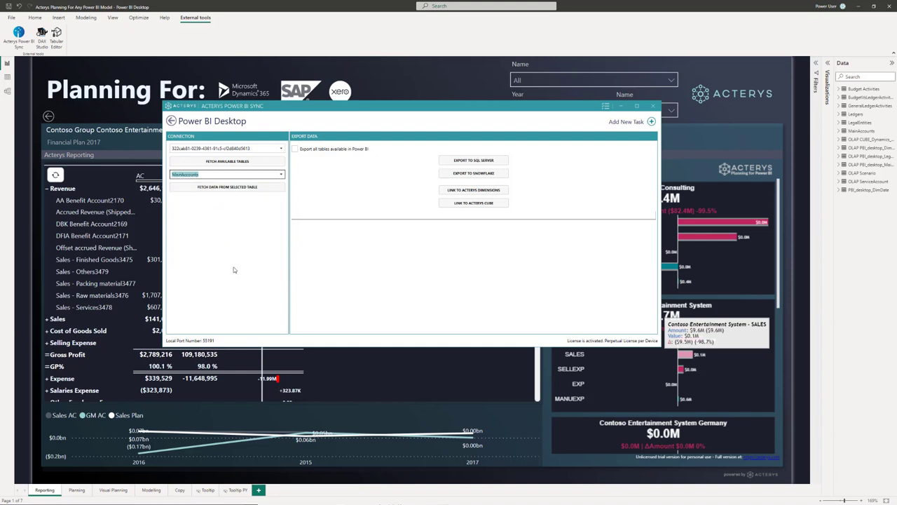
{"action": "mouse_move", "coordinate": [177, 320]}
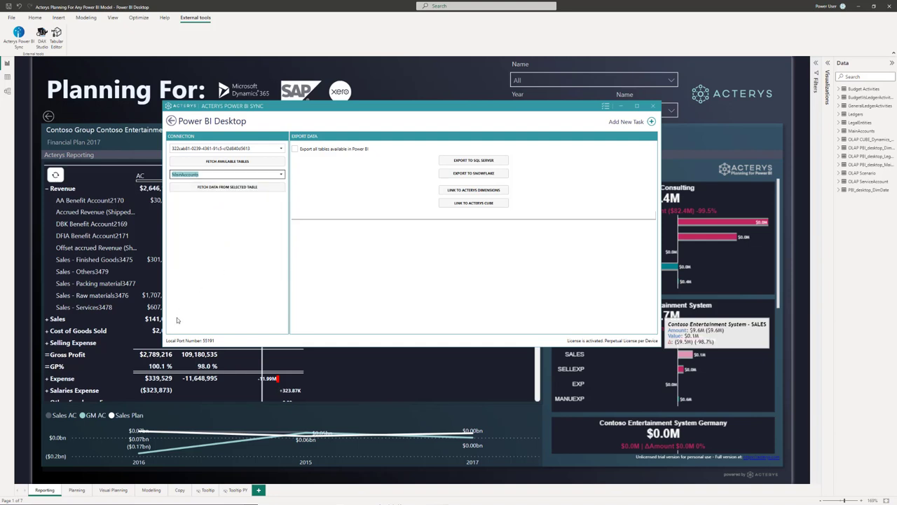
{"action": "mouse_move", "coordinate": [215, 237]}
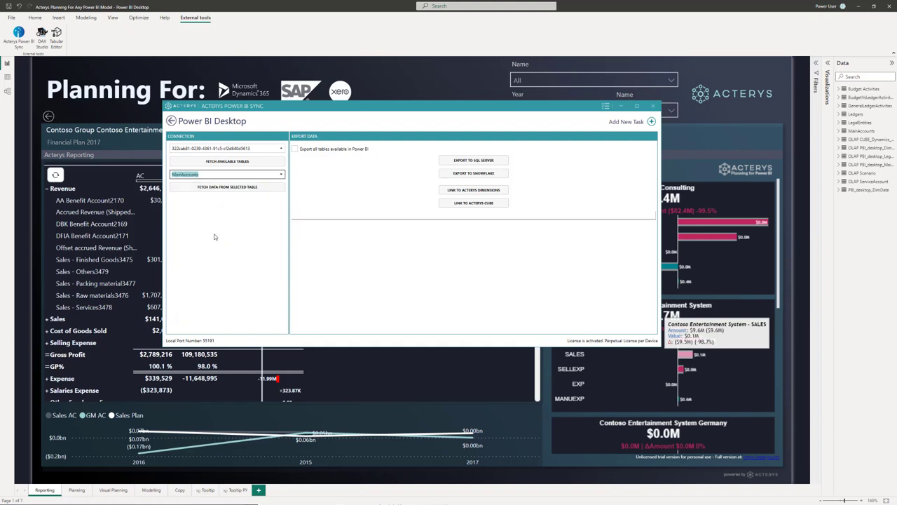
{"action": "mouse_move", "coordinate": [241, 220]}
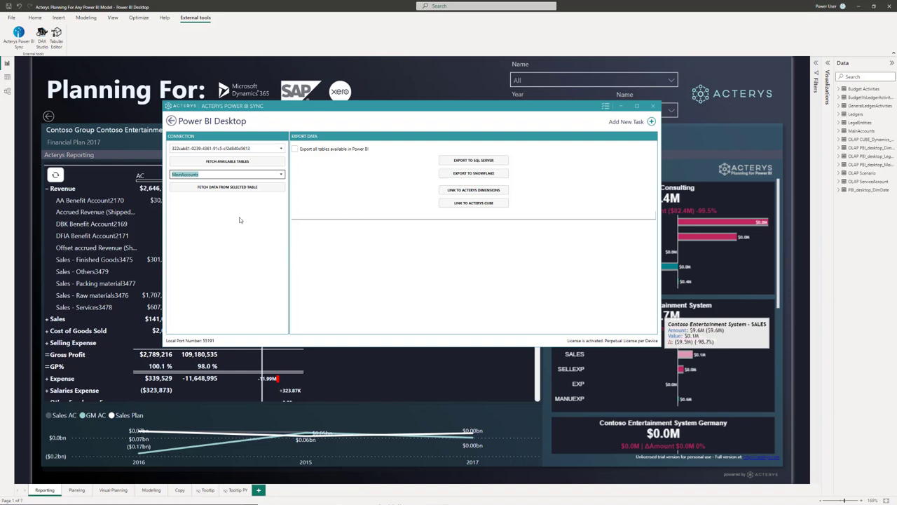
{"action": "left_click", "coordinate": [227, 186]}
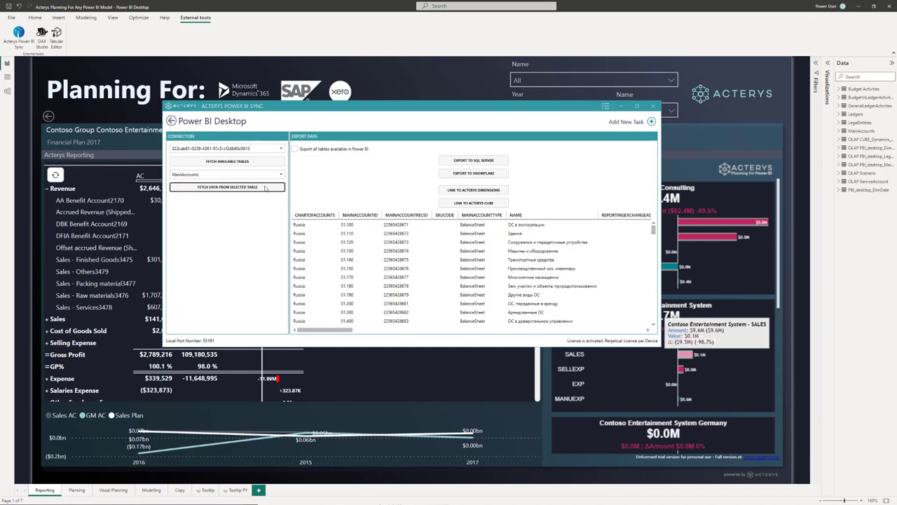
Step: Close the Acterys Power BI Sync window to return to the planning report
{"action": "left_click", "coordinate": [455, 268]}
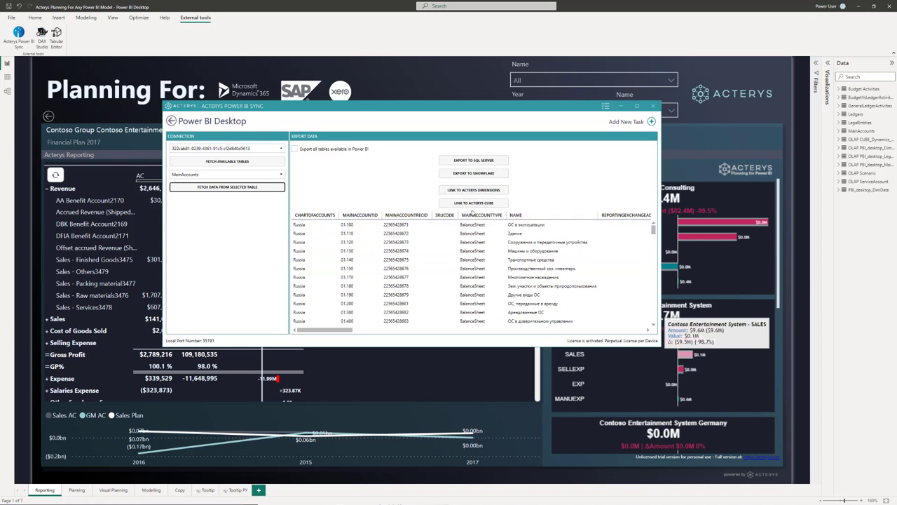
{"action": "left_click", "coordinate": [456, 241]}
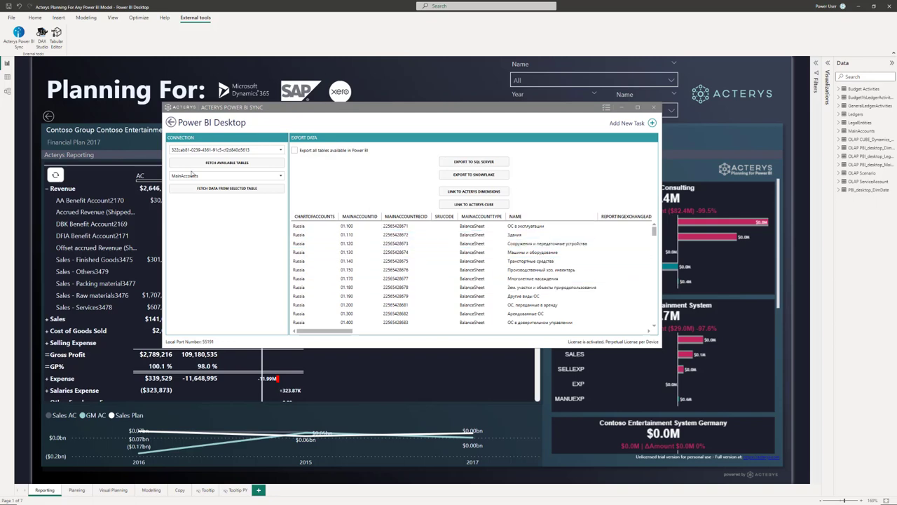
{"action": "mouse_move", "coordinate": [267, 199]}
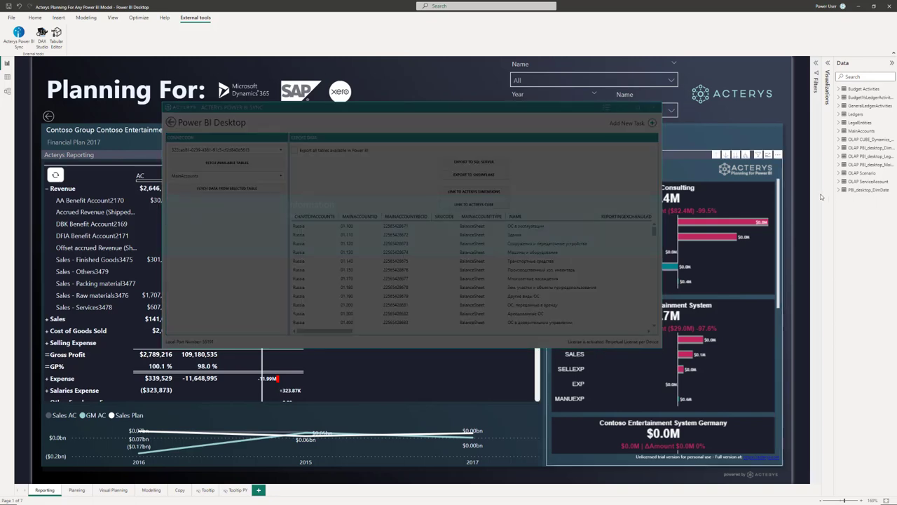
{"action": "left_click", "coordinate": [652, 123]}
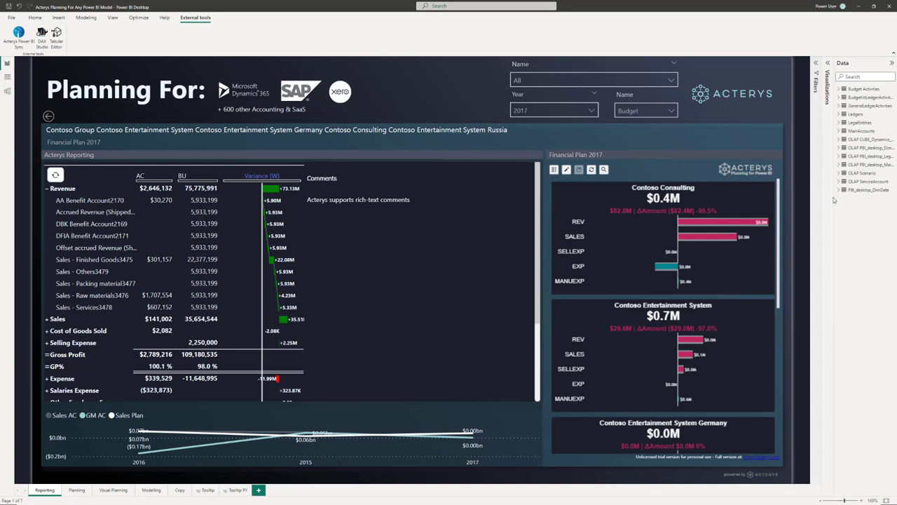
{"action": "mouse_move", "coordinate": [863, 163]}
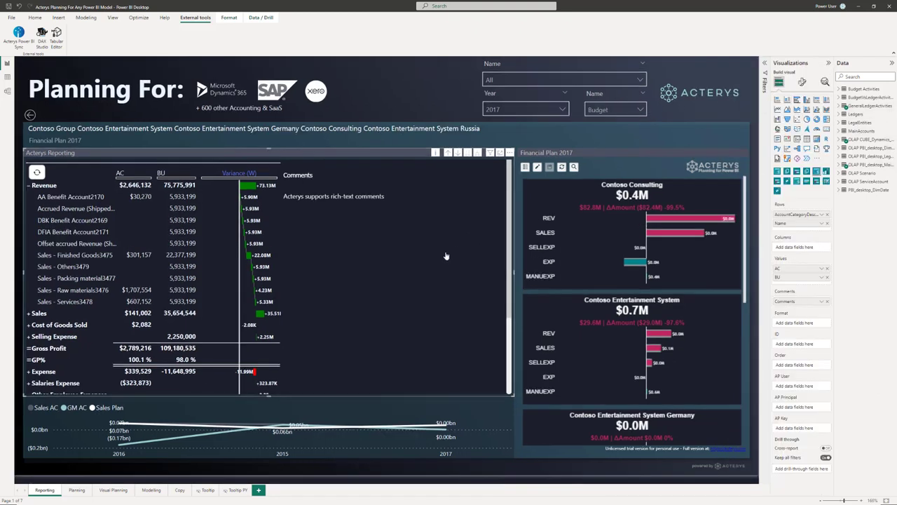
{"action": "mouse_move", "coordinate": [794, 272]}
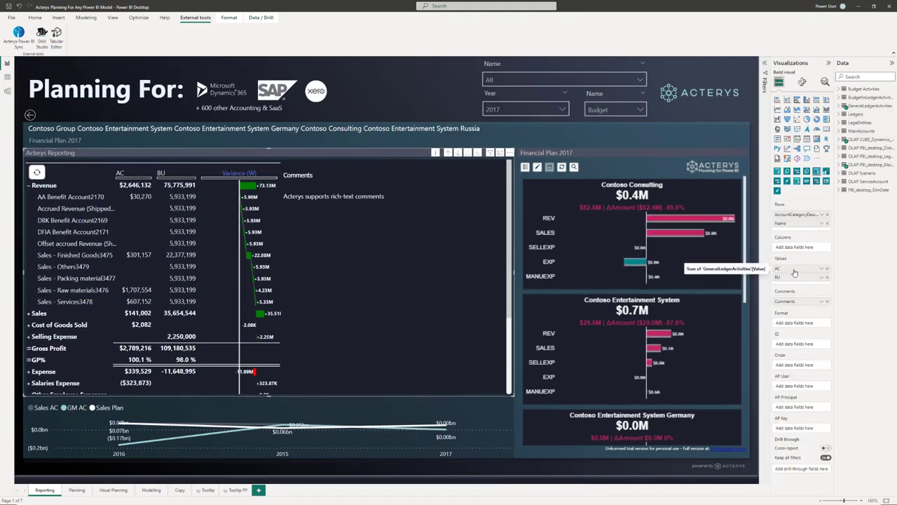
{"action": "mouse_move", "coordinate": [858, 112]}
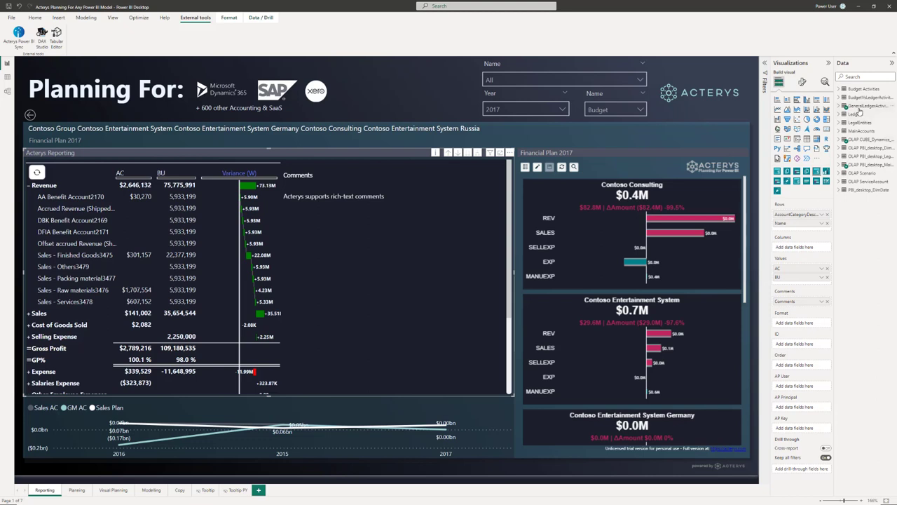
{"action": "mouse_move", "coordinate": [634, 262]}
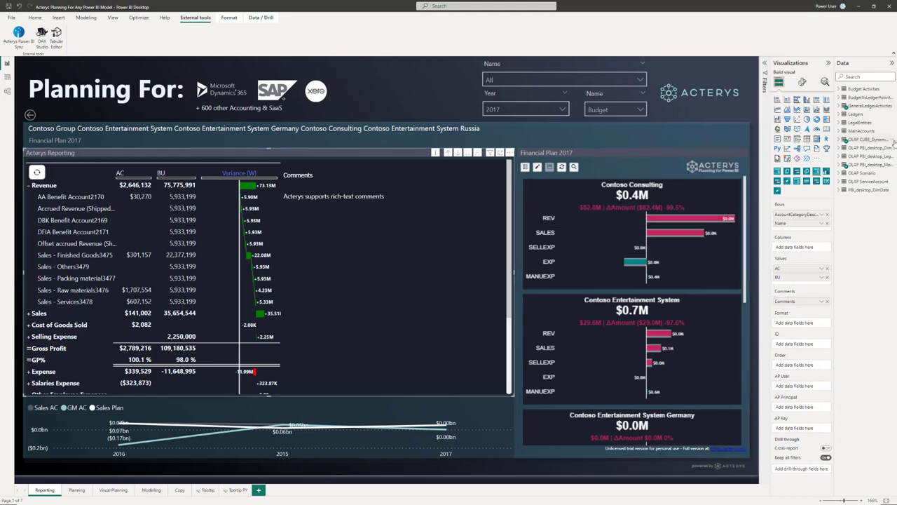
{"action": "mouse_move", "coordinate": [798, 277]}
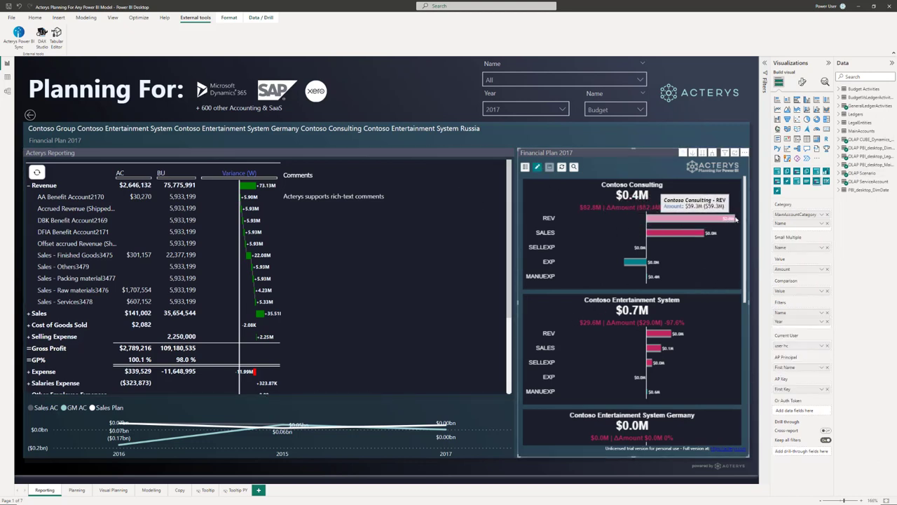
{"action": "mouse_move", "coordinate": [717, 219]}
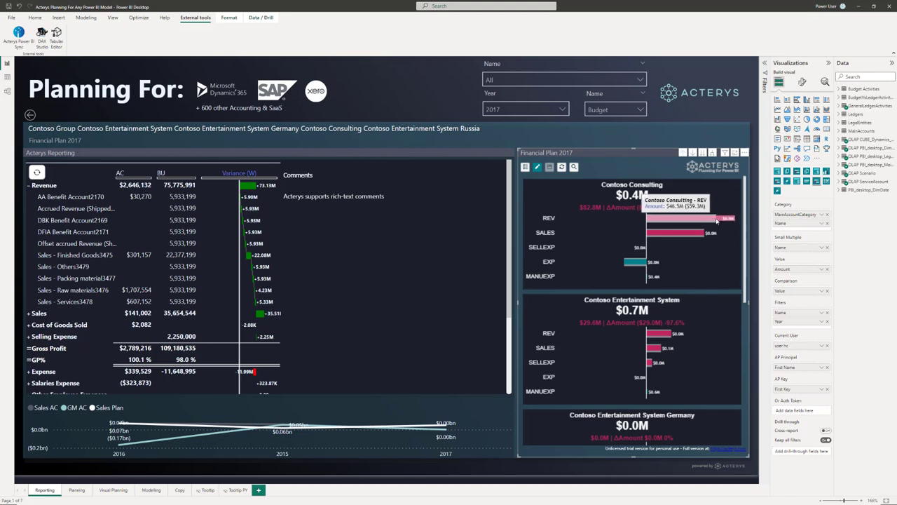
{"action": "mouse_move", "coordinate": [662, 334]}
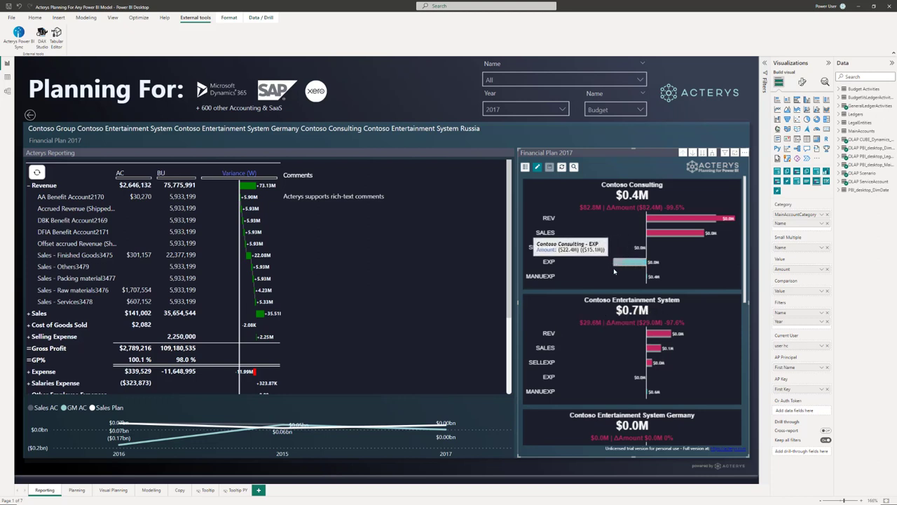
{"action": "mouse_move", "coordinate": [669, 317]}
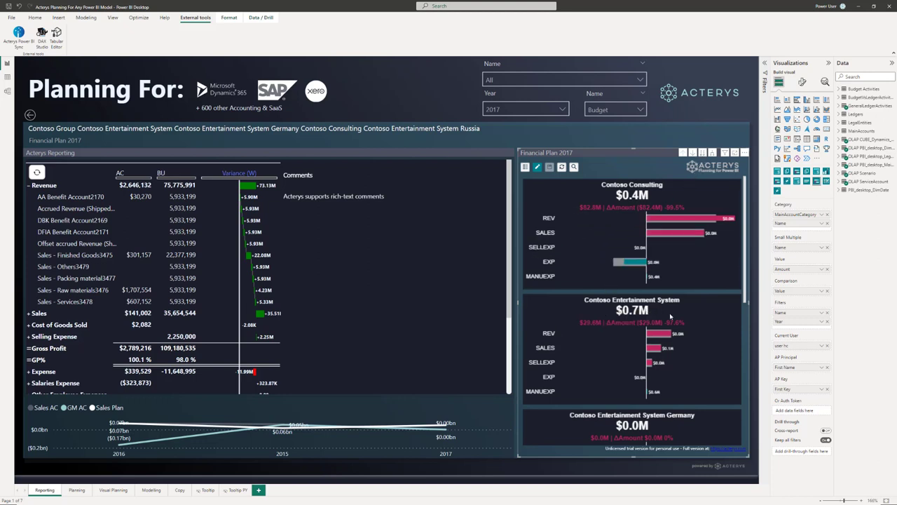
{"action": "mouse_move", "coordinate": [679, 405]}
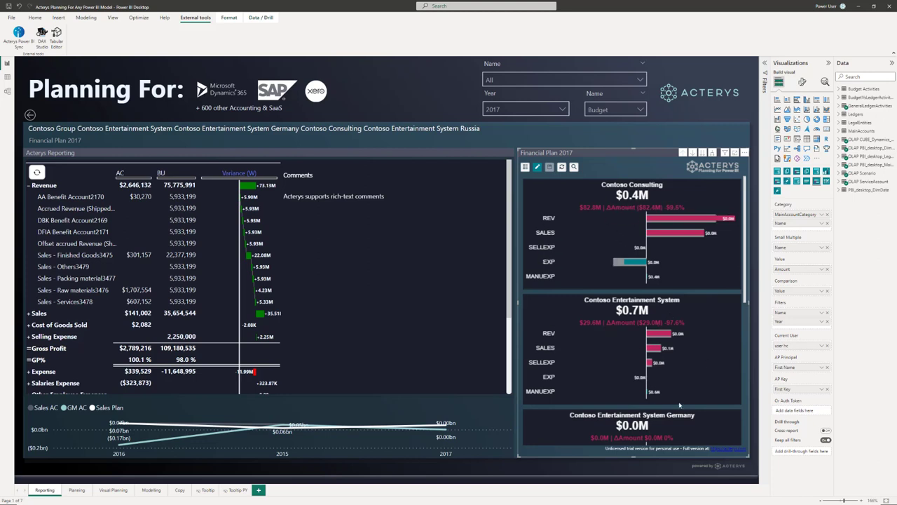
{"action": "mouse_move", "coordinate": [664, 334]}
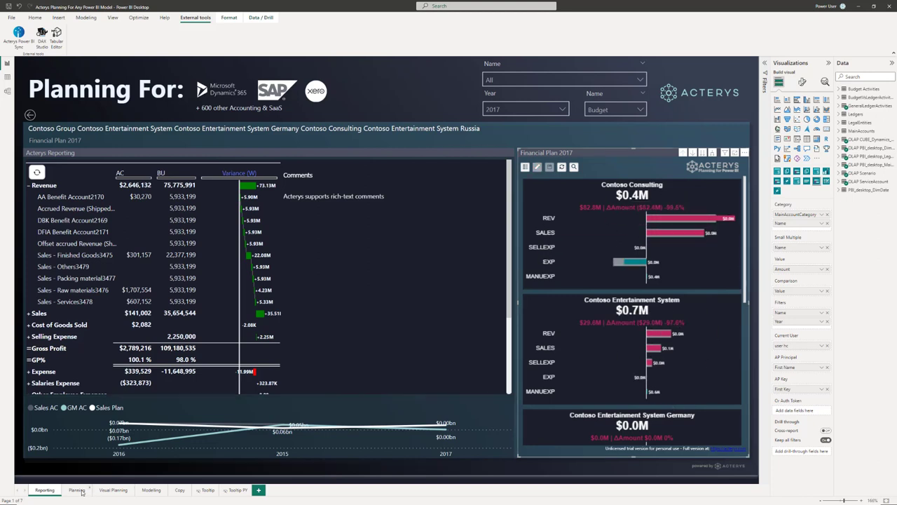
Step: Show the Planning page and expand Revenue Total into its individual account rows by month
{"action": "left_click", "coordinate": [75, 489]}
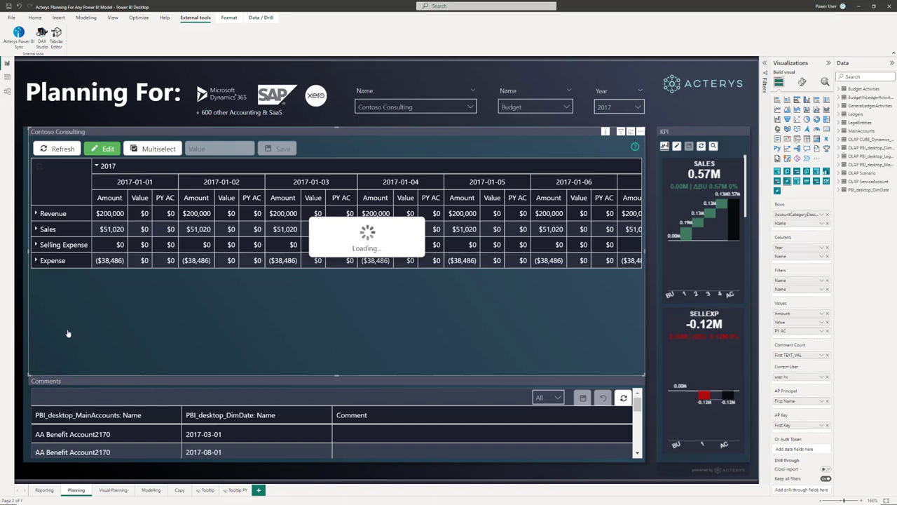
{"action": "left_click", "coordinate": [37, 213]}
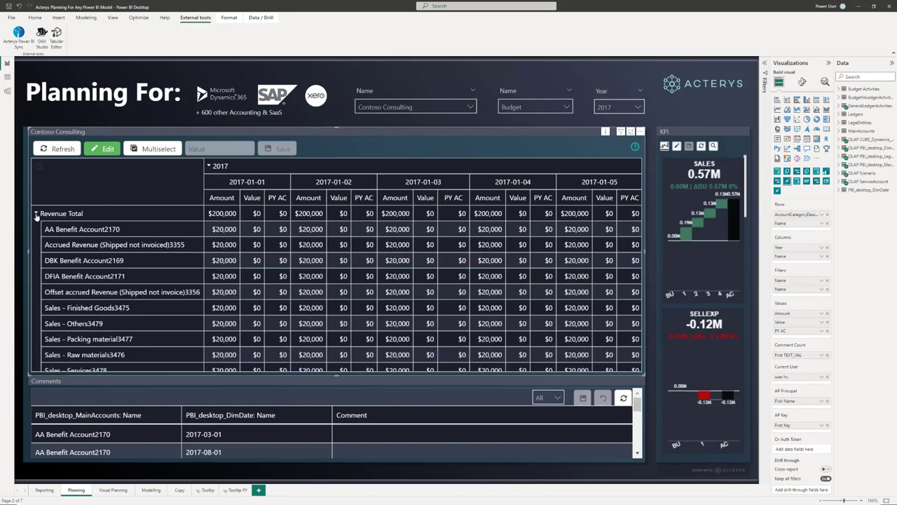
{"action": "left_click", "coordinate": [36, 213]}
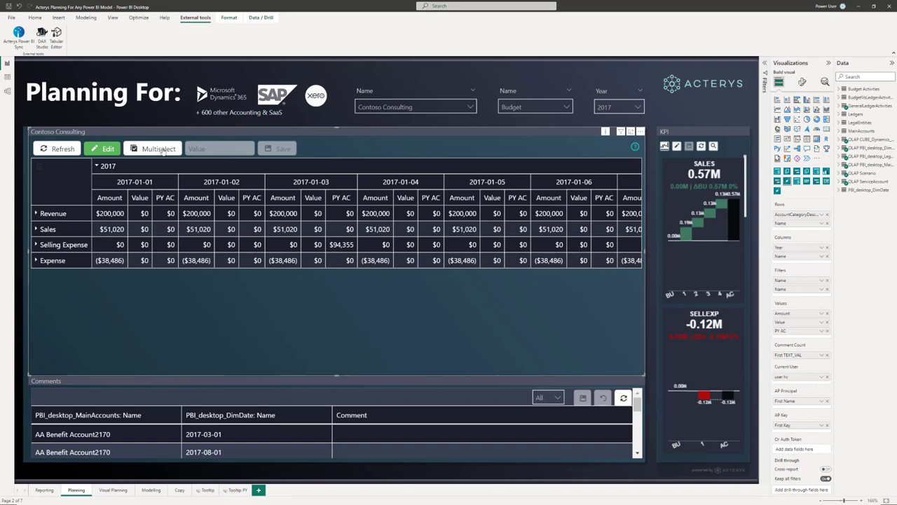
{"action": "mouse_move", "coordinate": [193, 311]}
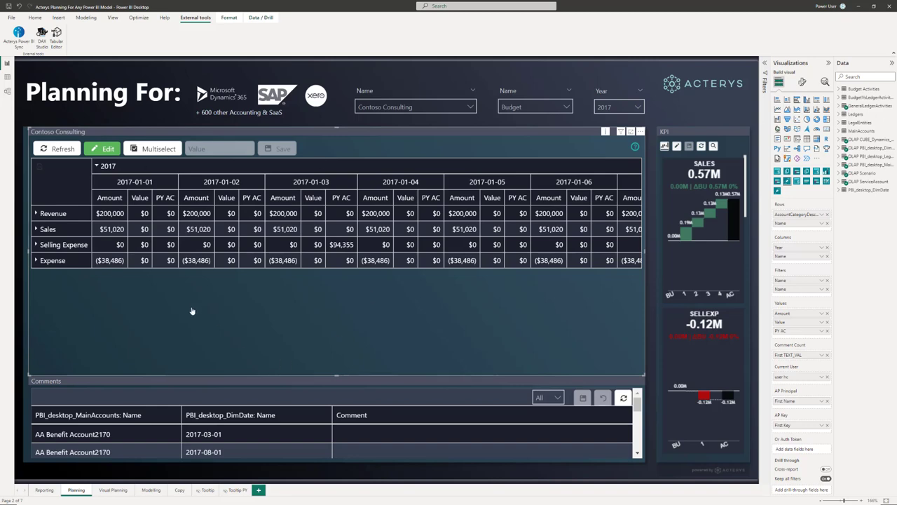
{"action": "left_click", "coordinate": [37, 213]}
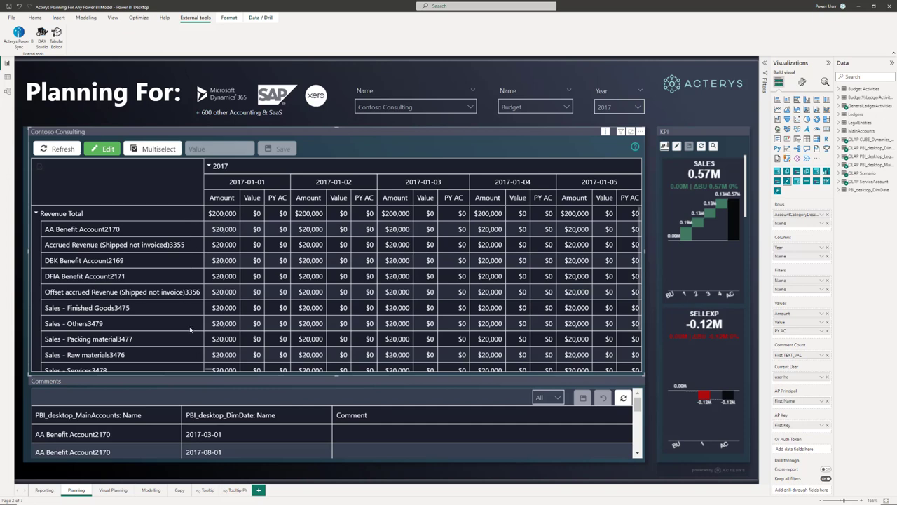
{"action": "mouse_move", "coordinate": [173, 343]}
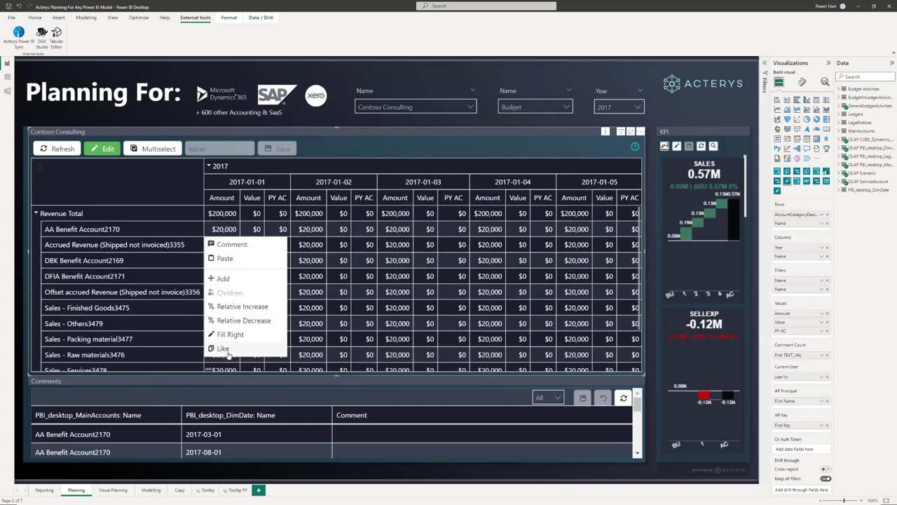
{"action": "mouse_move", "coordinate": [243, 258]}
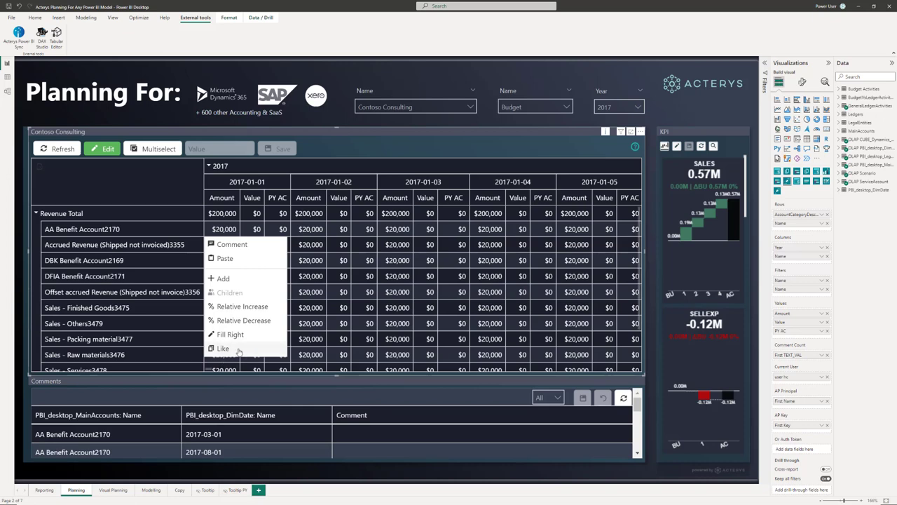
{"action": "mouse_move", "coordinate": [224, 293]}
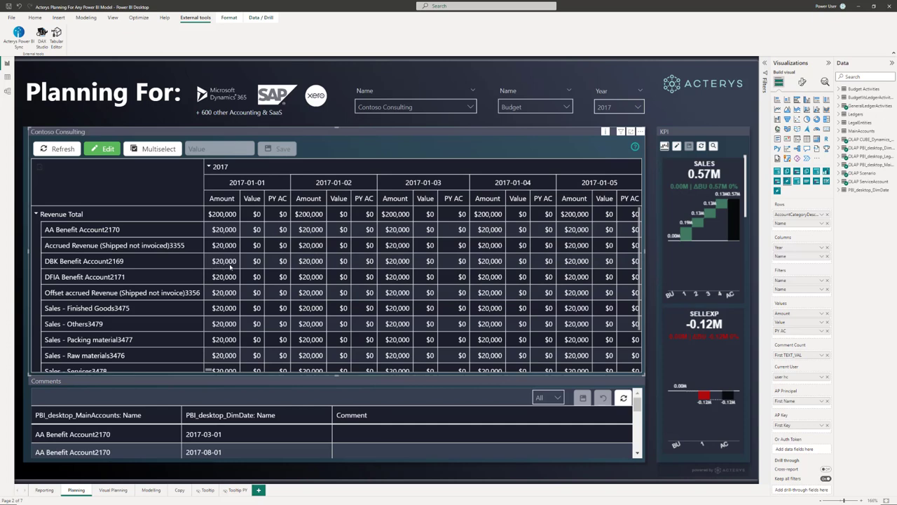
Step: Enter r20000 in DBK Benefit Account2169's January 2017 cell to fill $20,000 across the months
{"action": "left_click", "coordinate": [223, 260]}
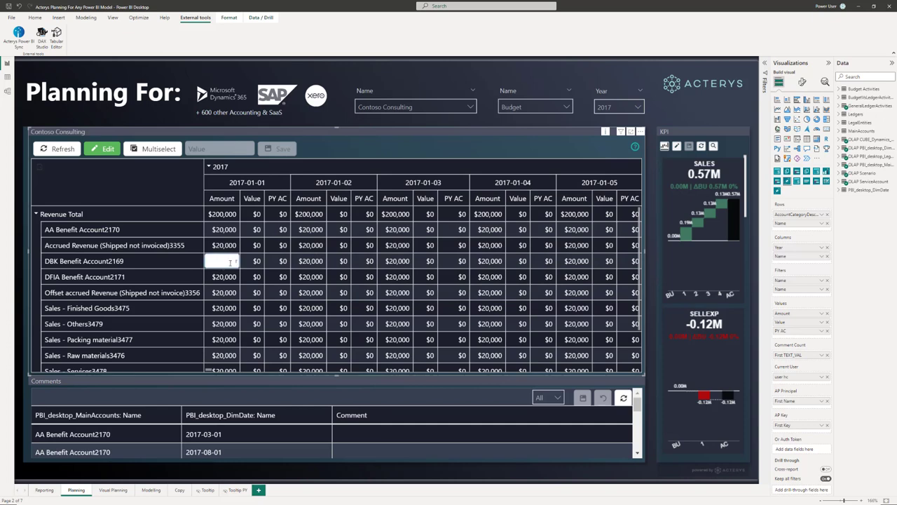
{"action": "type", "text": "r20000"}
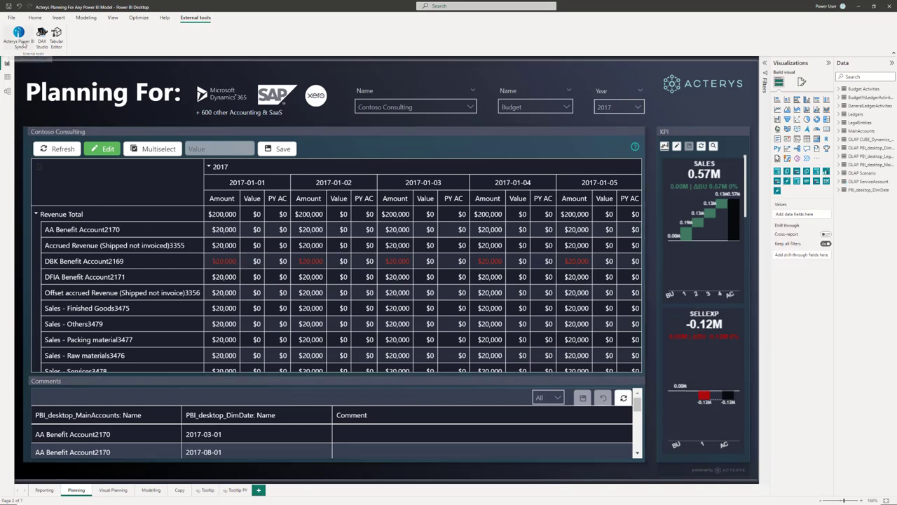
{"action": "left_click", "coordinate": [18, 35]}
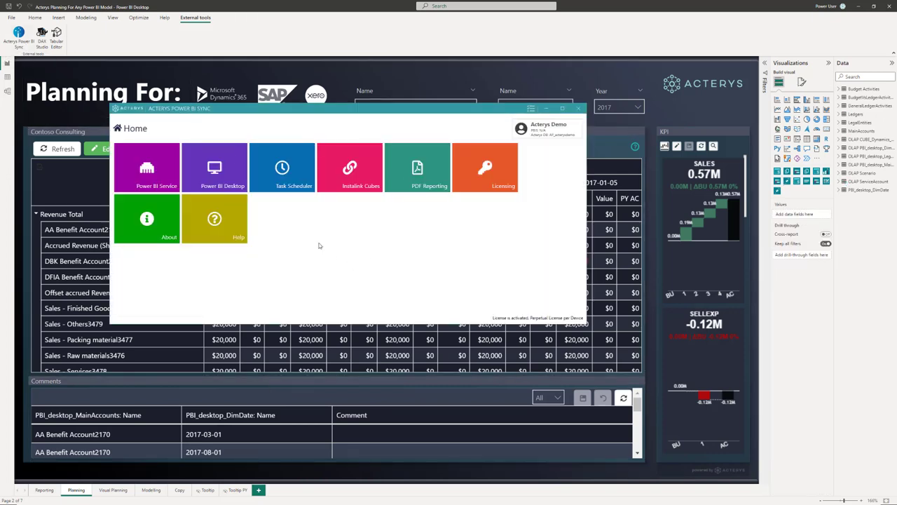
{"action": "mouse_move", "coordinate": [274, 248]}
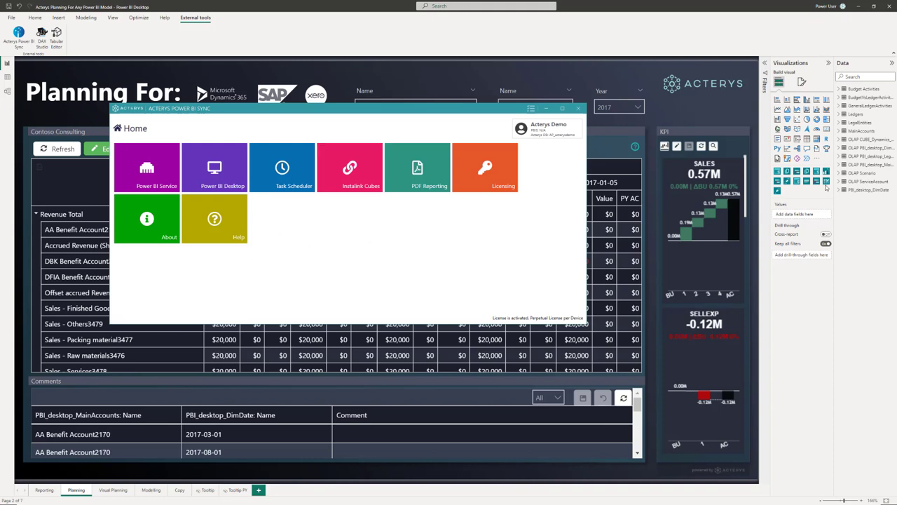
{"action": "mouse_move", "coordinate": [352, 297]}
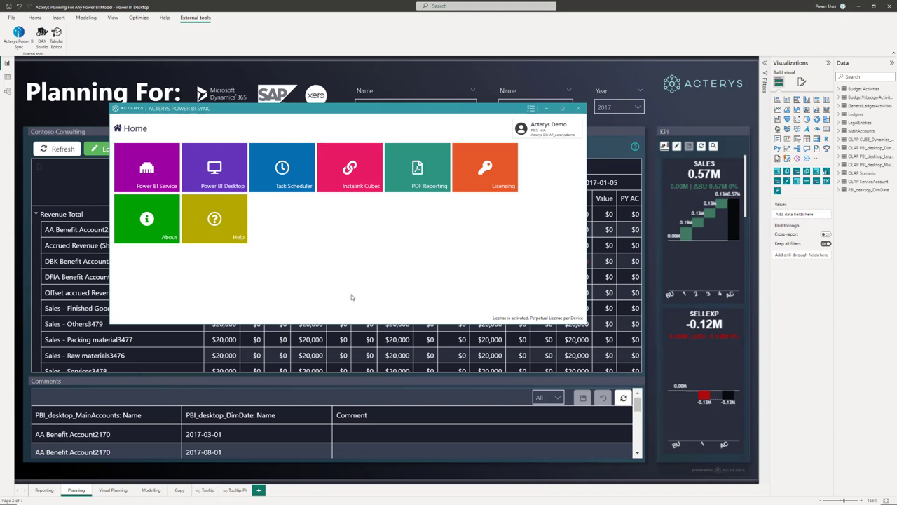
{"action": "mouse_move", "coordinate": [283, 147]}
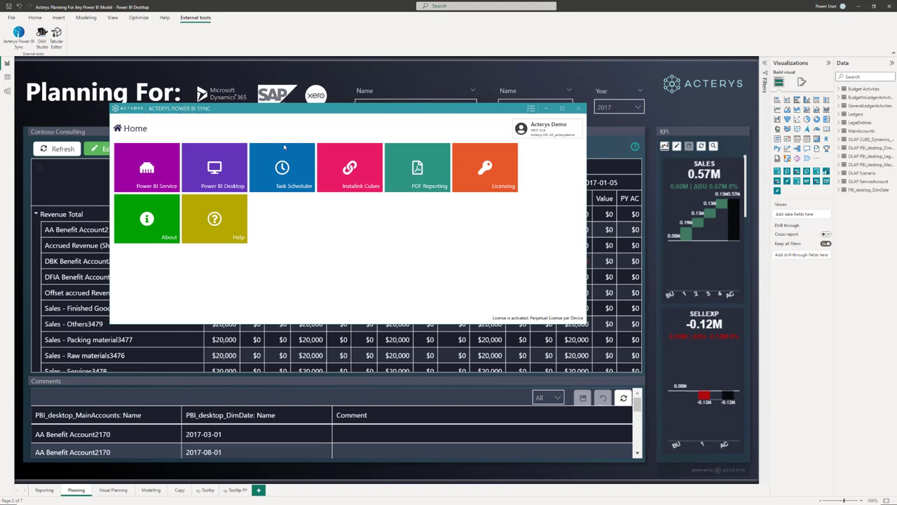
{"action": "mouse_move", "coordinate": [297, 293]}
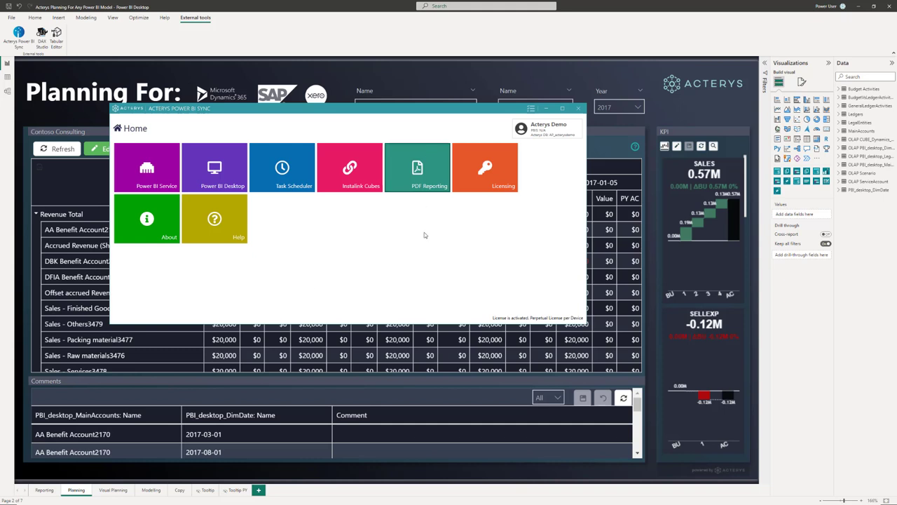
{"action": "mouse_move", "coordinate": [418, 250]}
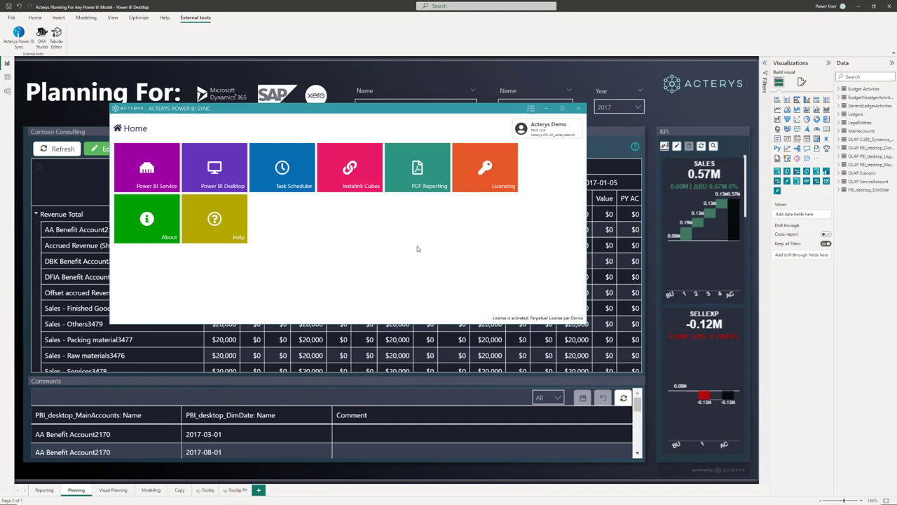
{"action": "mouse_move", "coordinate": [289, 387]}
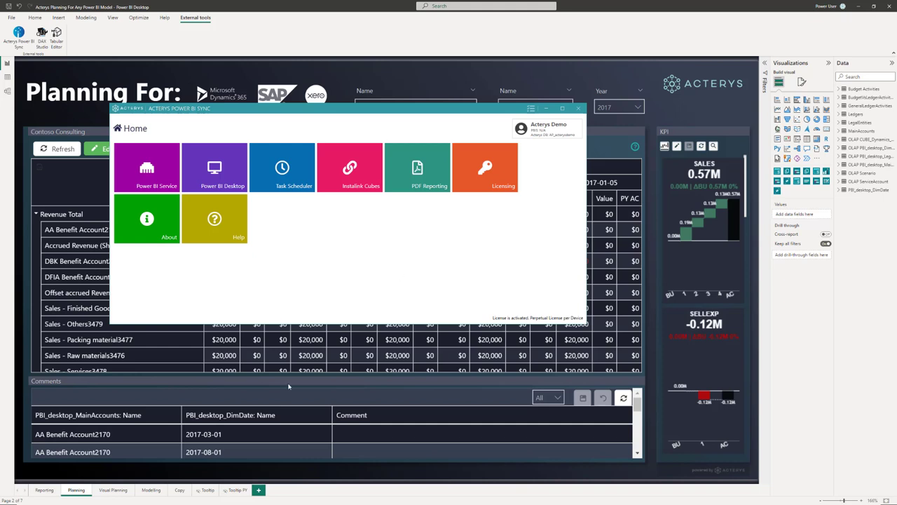
{"action": "mouse_move", "coordinate": [307, 259]}
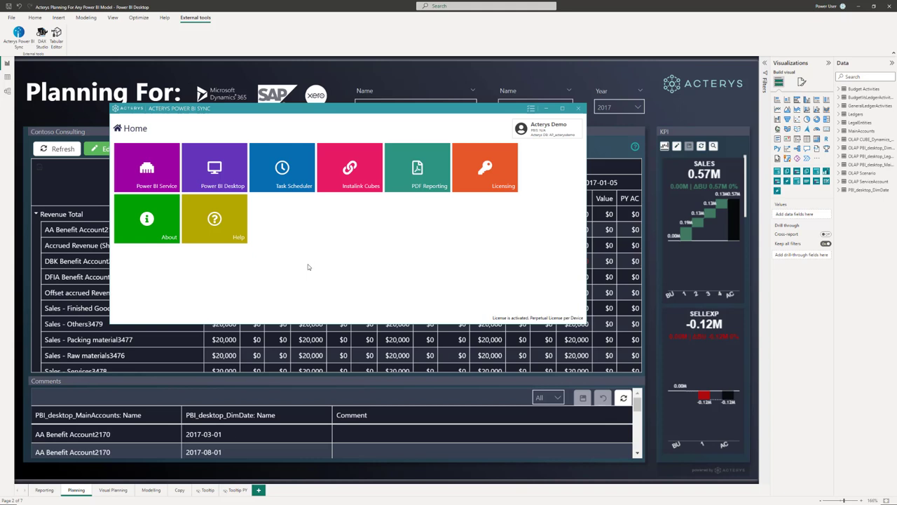
{"action": "mouse_move", "coordinate": [317, 295]}
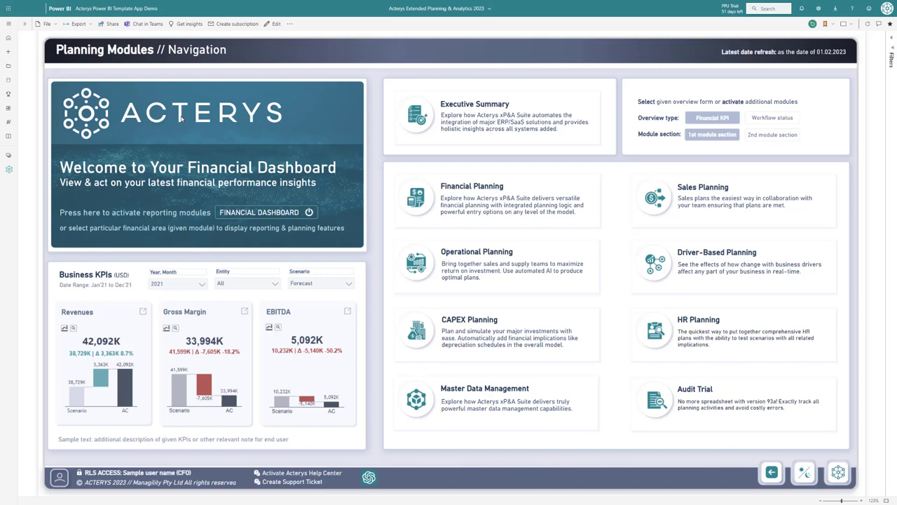
{"action": "mouse_move", "coordinate": [370, 174]}
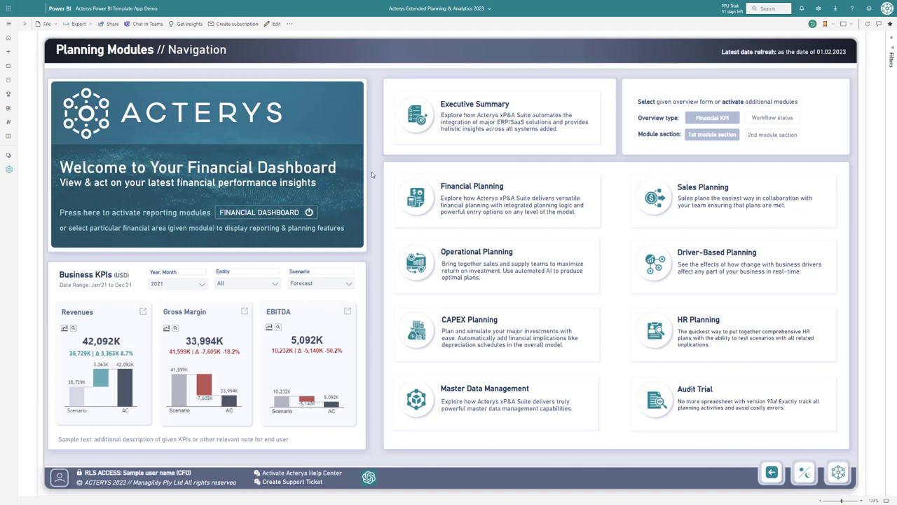
{"action": "mouse_move", "coordinate": [592, 213]}
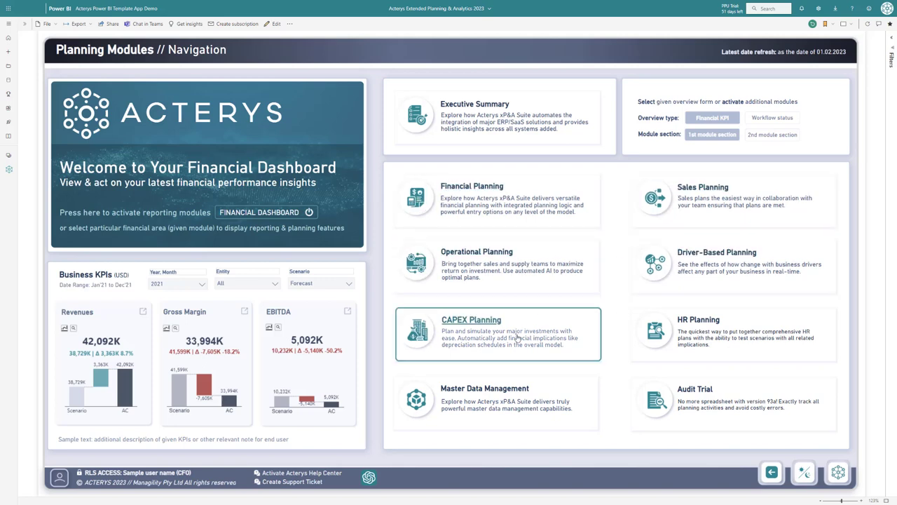
{"action": "mouse_move", "coordinate": [530, 408]}
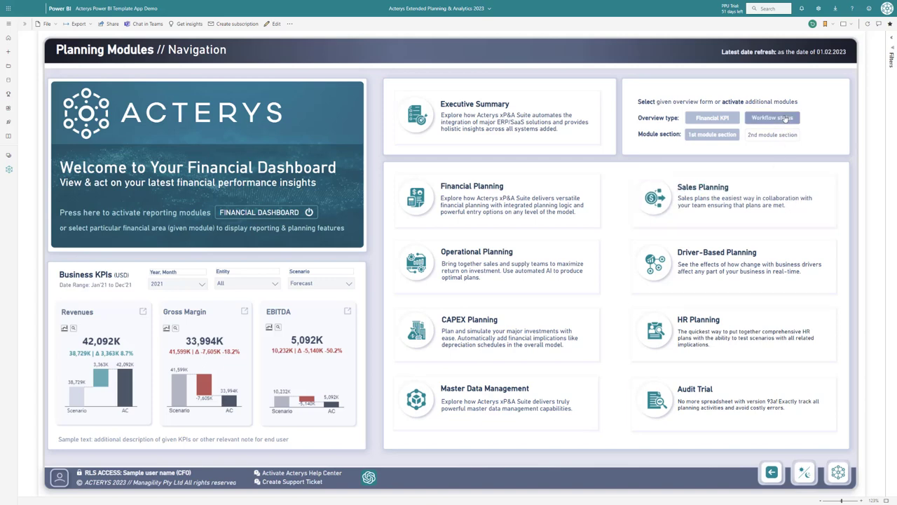
Step: Switch the Planning Modules overview to workflow status with module progress and submission list
{"action": "left_click", "coordinate": [771, 118]}
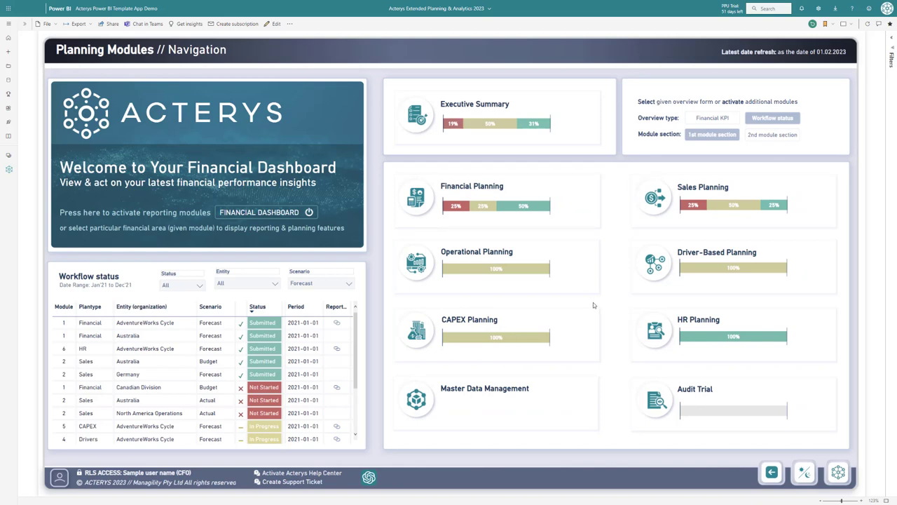
{"action": "mouse_move", "coordinate": [417, 114]}
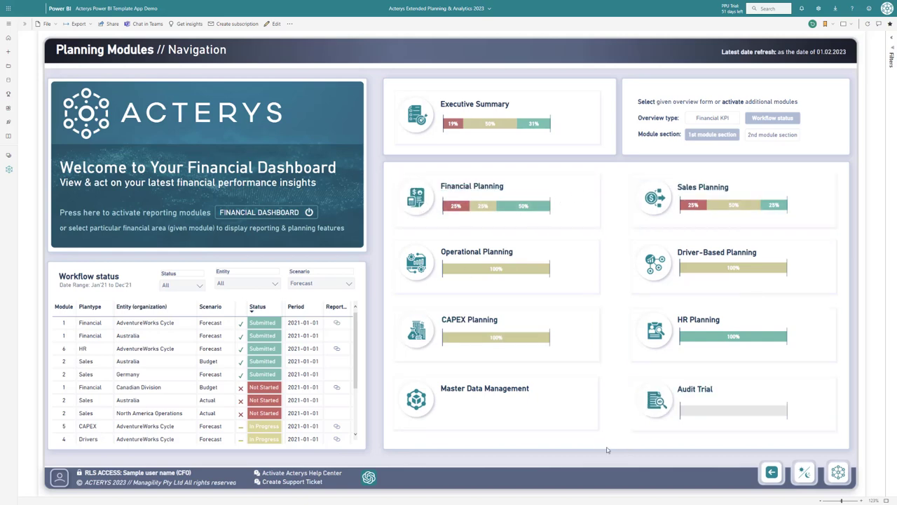
{"action": "mouse_move", "coordinate": [732, 202]}
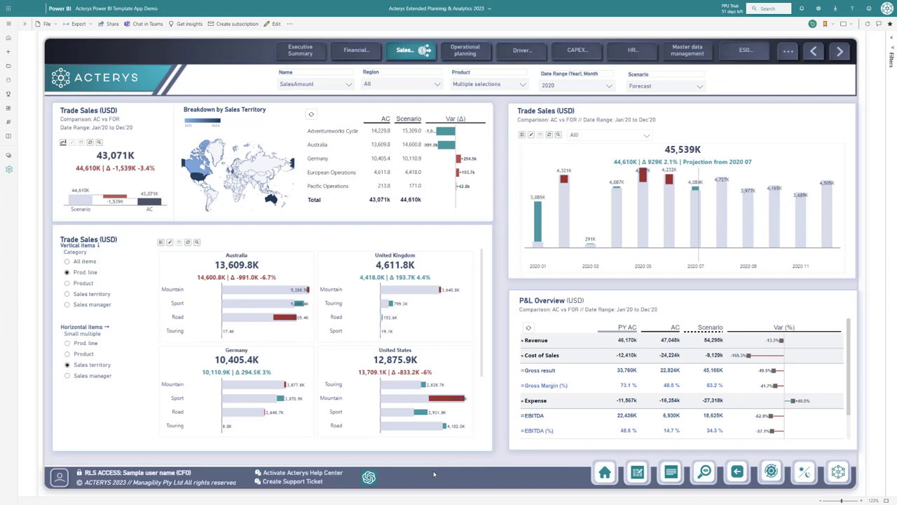
{"action": "mouse_move", "coordinate": [432, 479]}
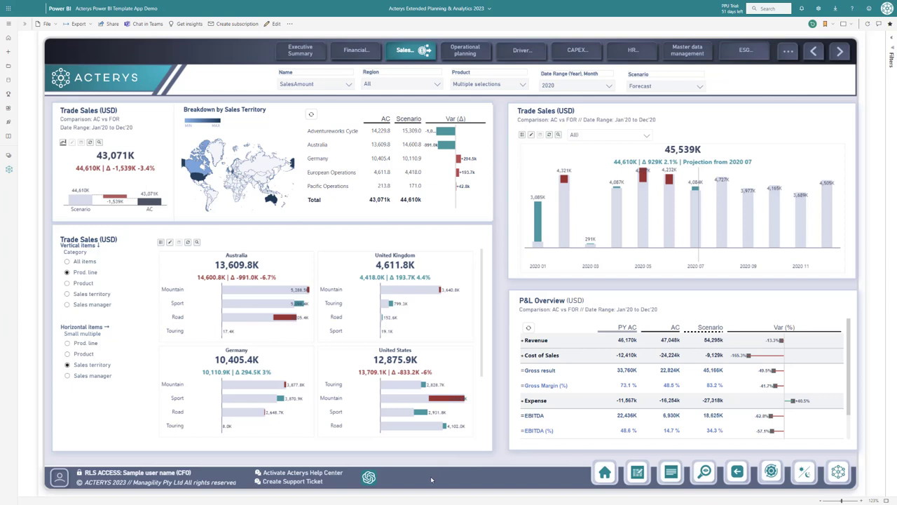
{"action": "mouse_move", "coordinate": [429, 483]}
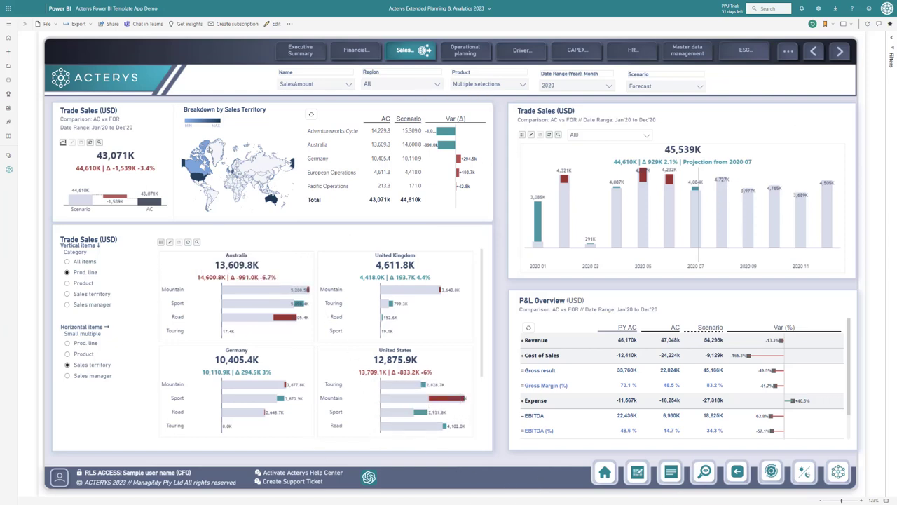
{"action": "mouse_move", "coordinate": [324, 267]}
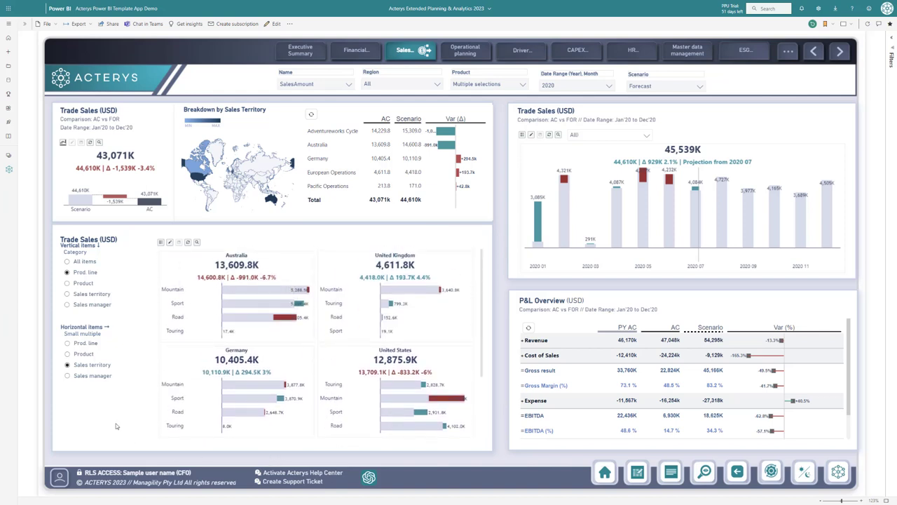
Step: Split the Trade Sales small multiples by sales manager instead of country
{"action": "left_click", "coordinate": [67, 375]}
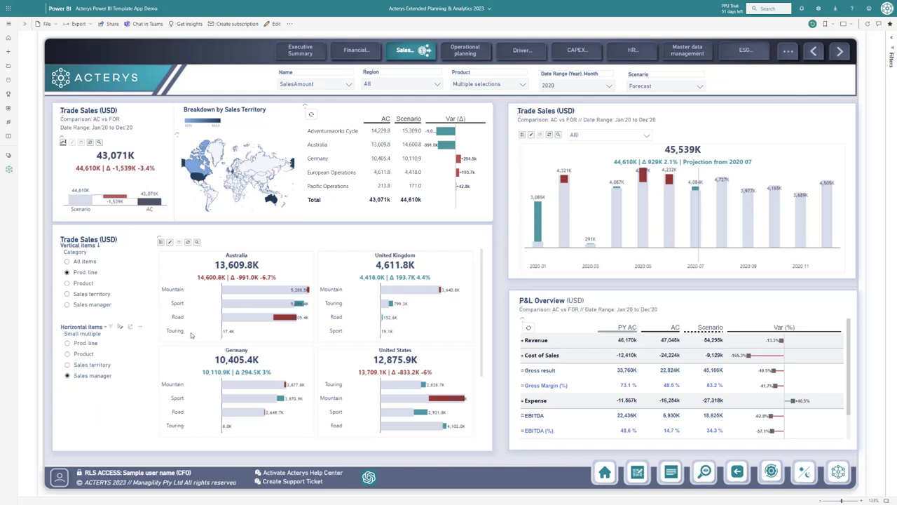
{"action": "mouse_move", "coordinate": [48, 377]}
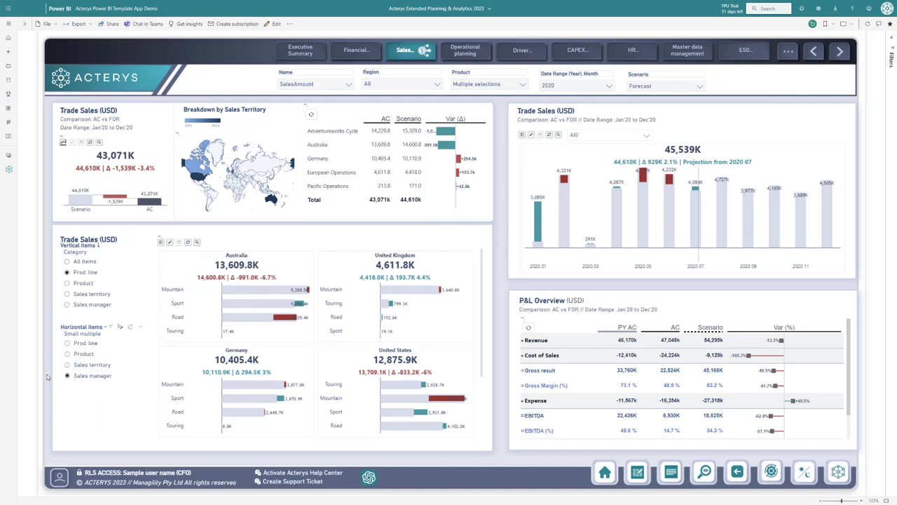
{"action": "left_click", "coordinate": [68, 376]}
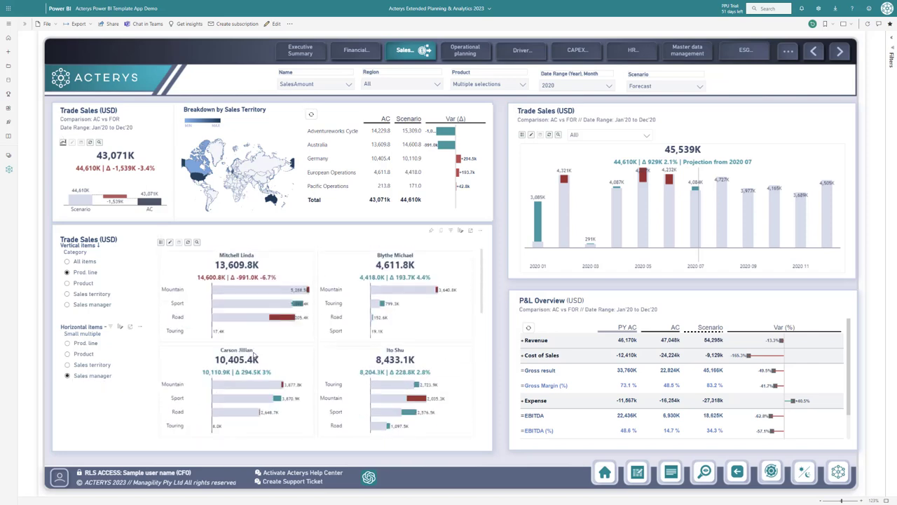
{"action": "mouse_move", "coordinate": [292, 317]}
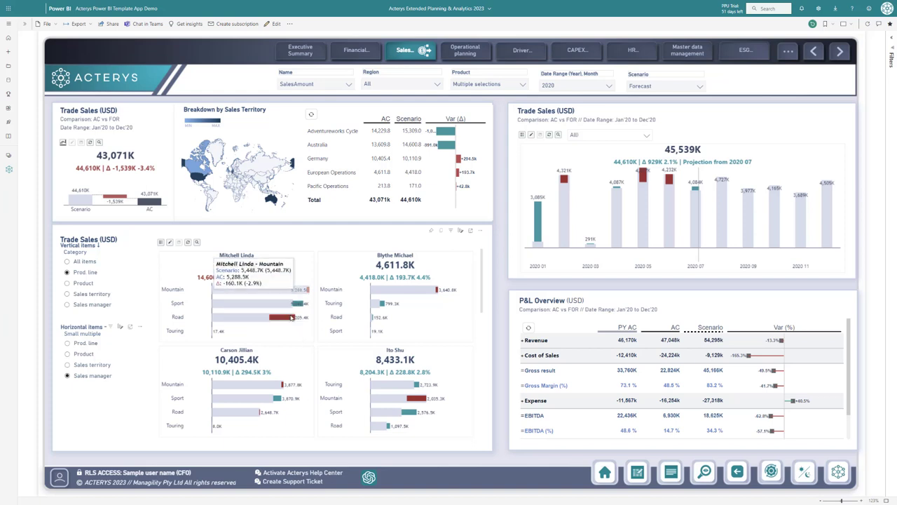
{"action": "mouse_move", "coordinate": [252, 367]}
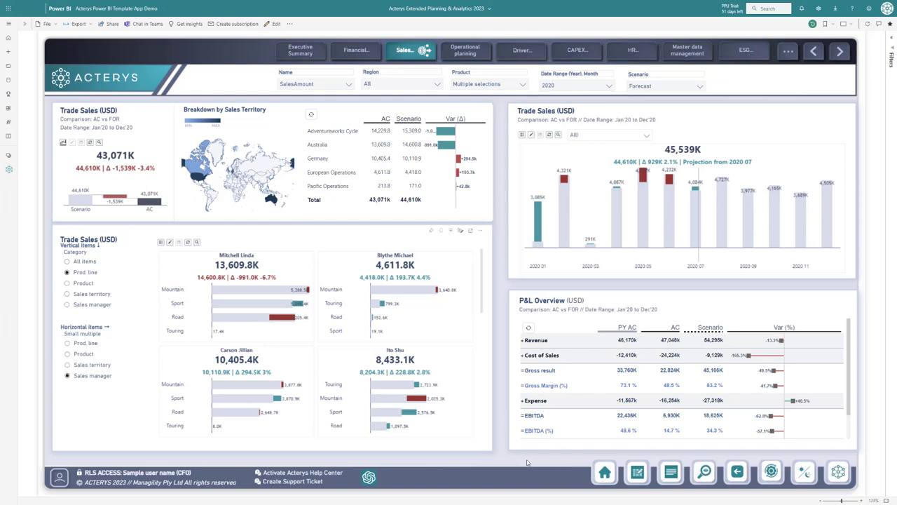
{"action": "mouse_move", "coordinate": [572, 328]}
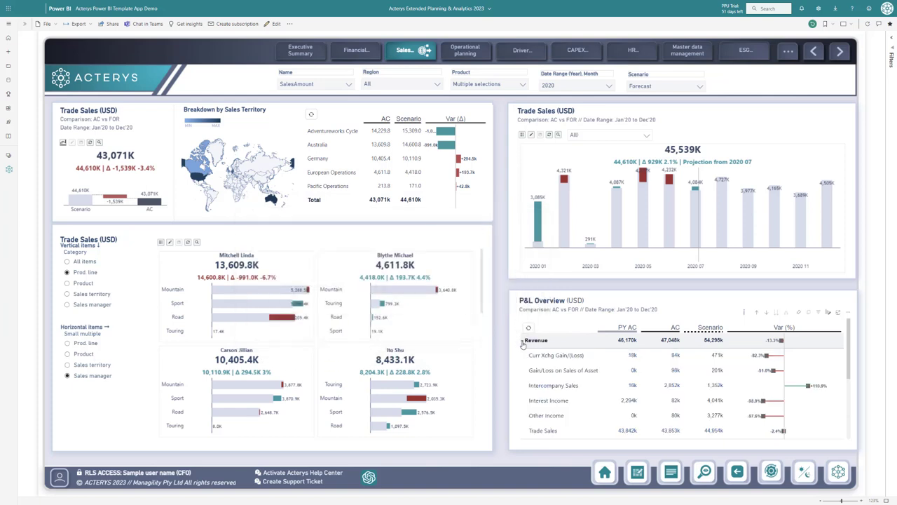
Step: Collapse the Revenue breakdown in the P&L Overview back to summary totals
{"action": "left_click", "coordinate": [521, 341]}
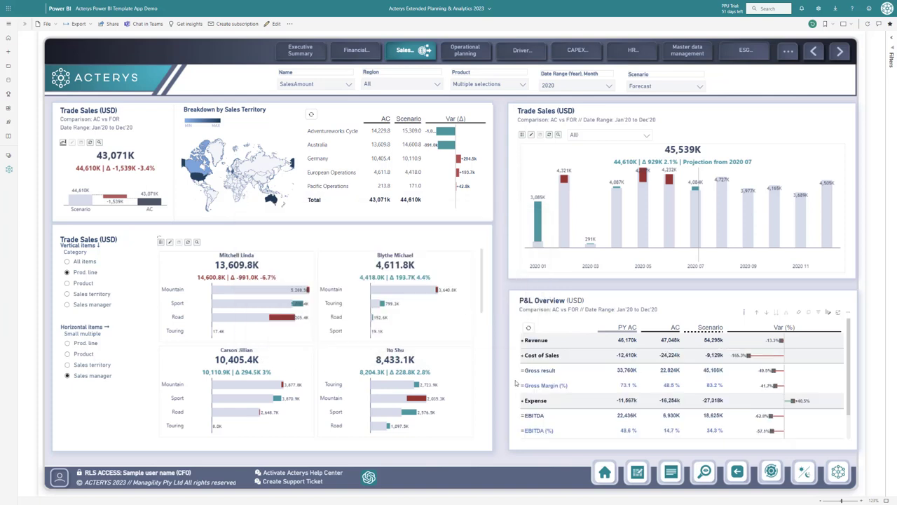
{"action": "mouse_move", "coordinate": [637, 390]}
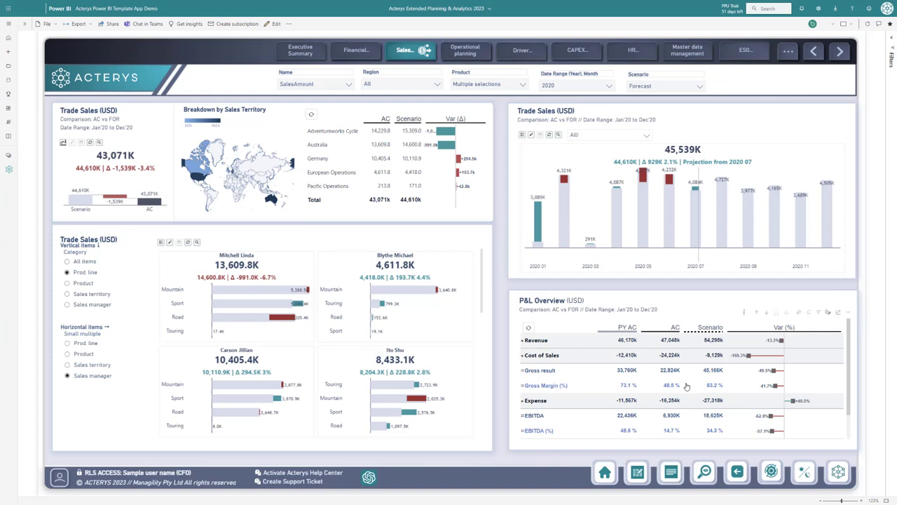
{"action": "mouse_move", "coordinate": [555, 413]}
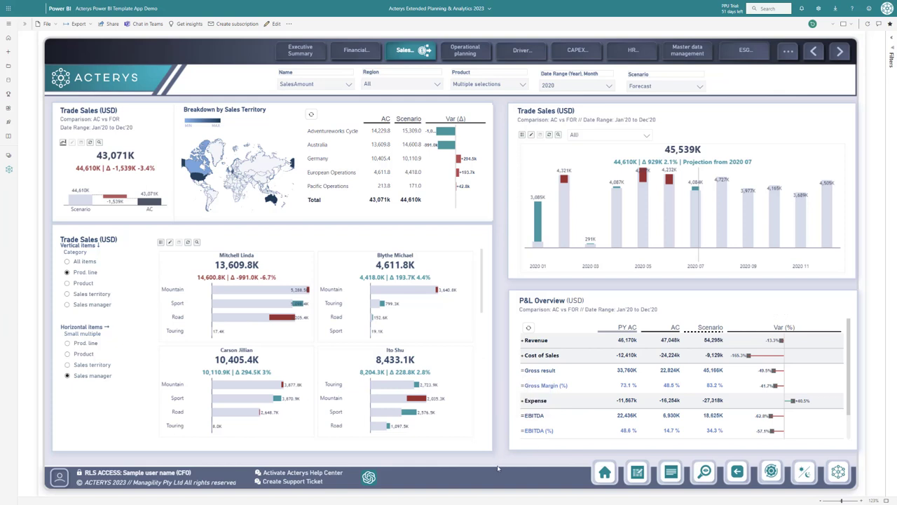
{"action": "mouse_move", "coordinate": [491, 480]}
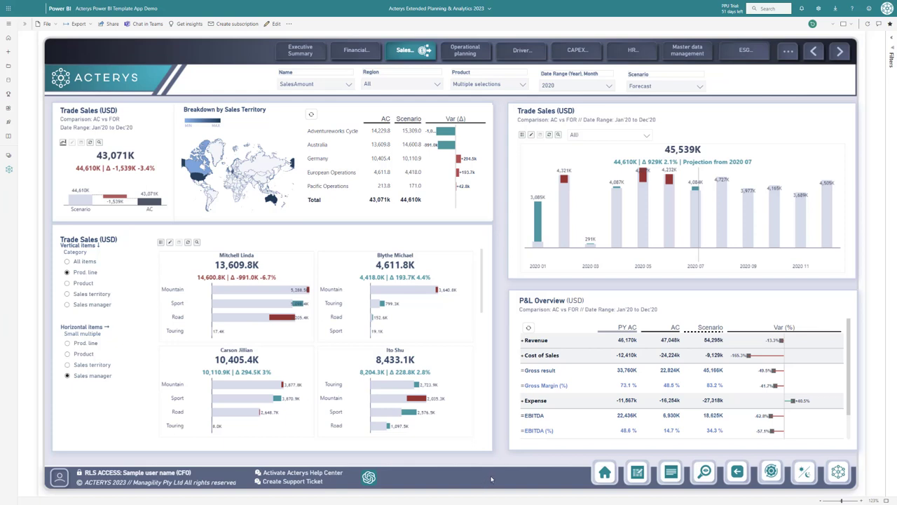
{"action": "mouse_move", "coordinate": [521, 471]}
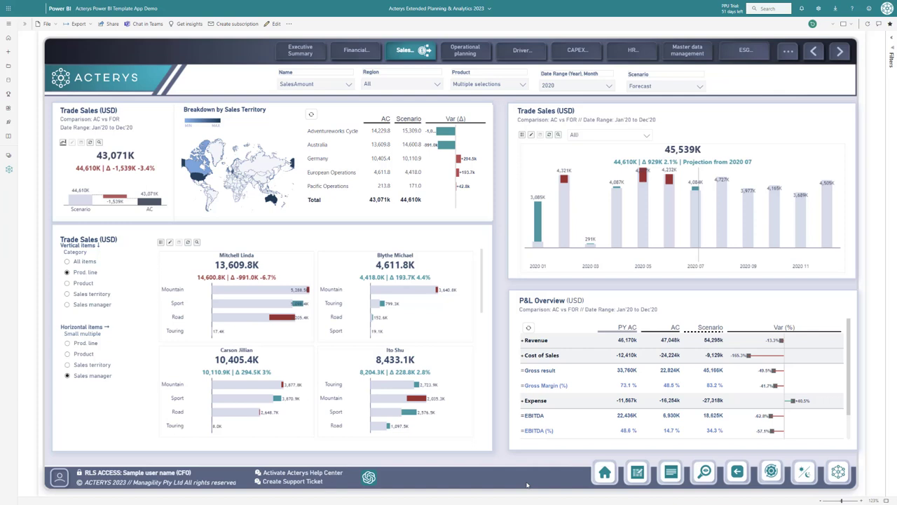
{"action": "mouse_move", "coordinate": [588, 415]}
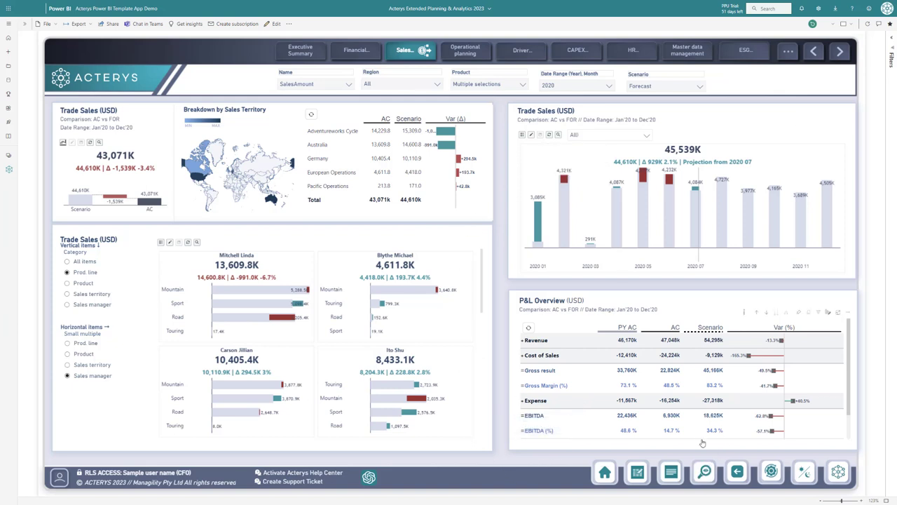
{"action": "mouse_move", "coordinate": [642, 179]}
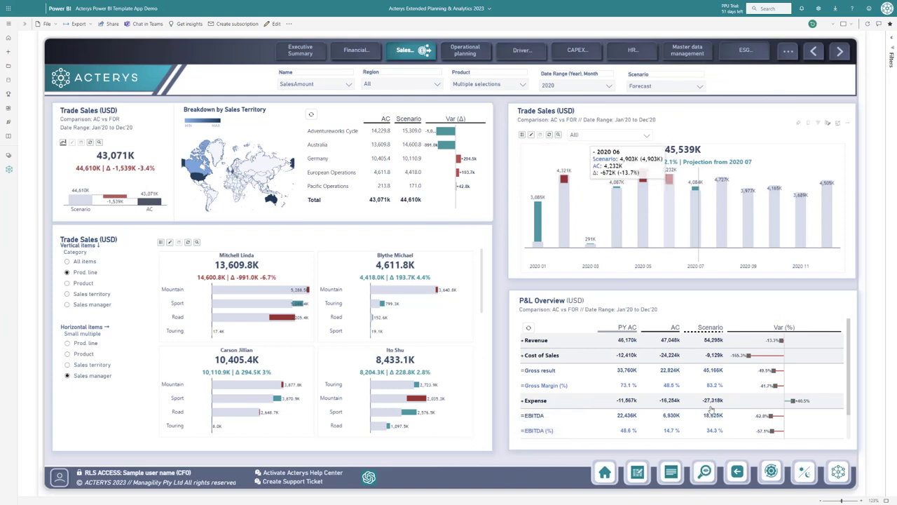
{"action": "mouse_move", "coordinate": [714, 412]}
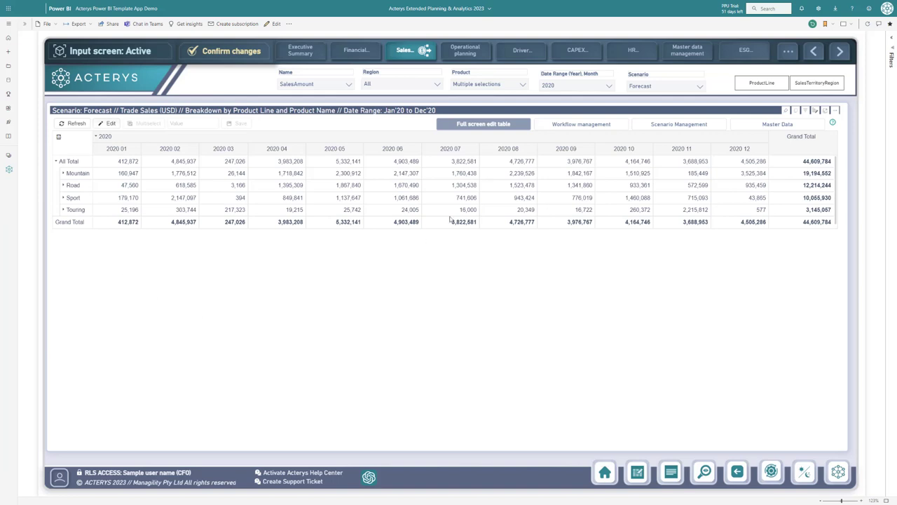
{"action": "left_click", "coordinate": [679, 123]}
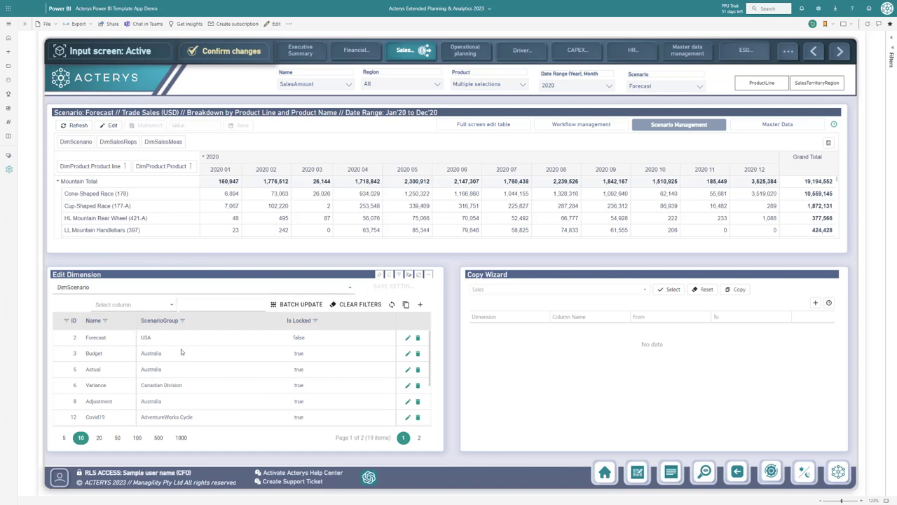
{"action": "mouse_move", "coordinate": [202, 353]}
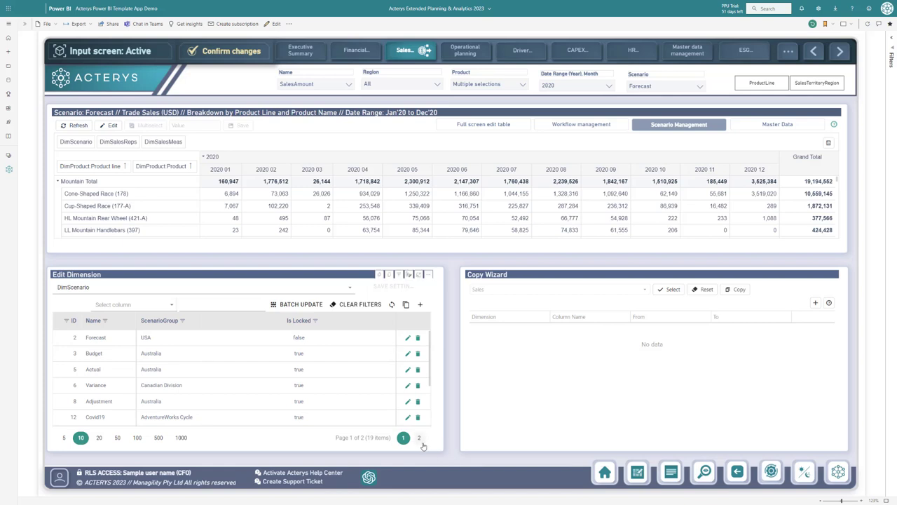
{"action": "mouse_move", "coordinate": [370, 428]}
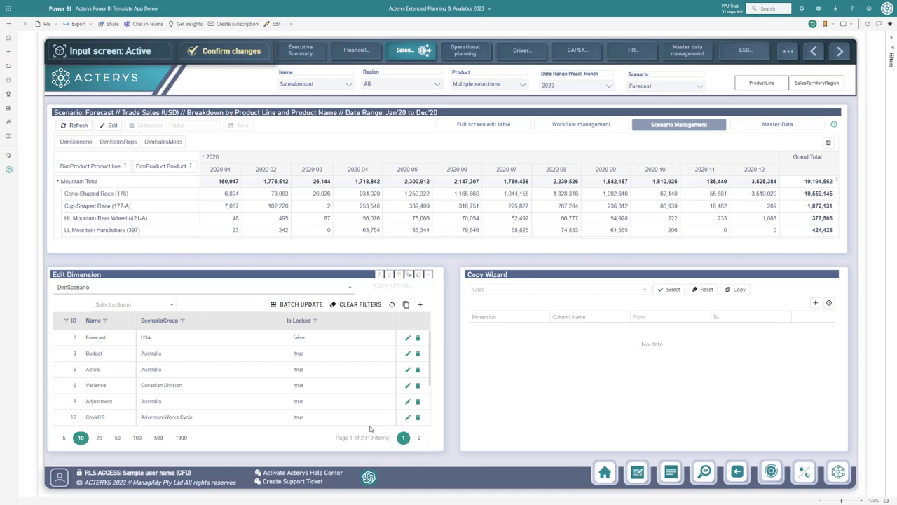
{"action": "mouse_move", "coordinate": [325, 429]}
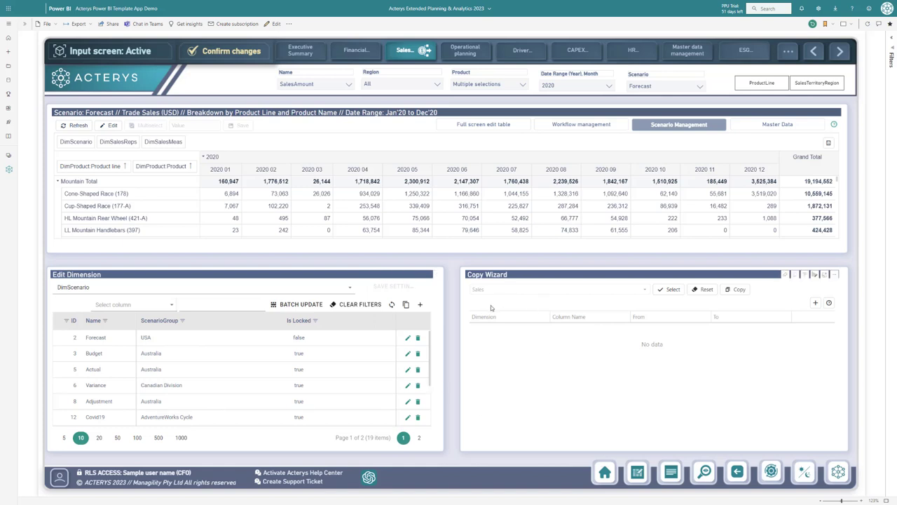
{"action": "mouse_move", "coordinate": [488, 317]}
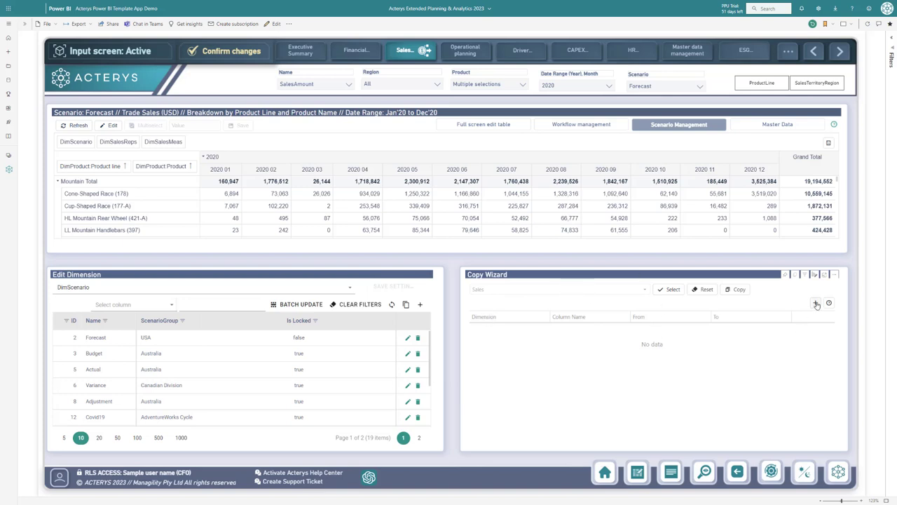
Step: Define a copy on DimScenario by Name from Forecast to ChatGPT and save it
{"action": "left_click", "coordinate": [816, 302]}
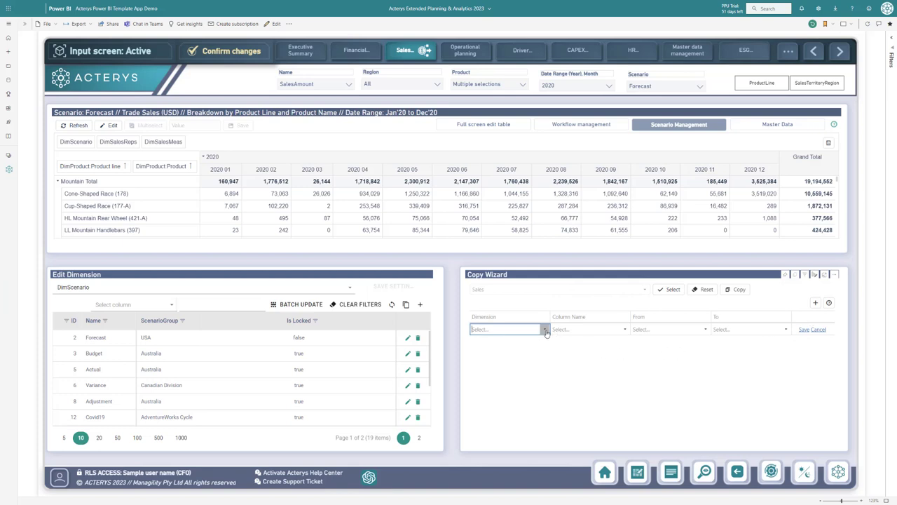
{"action": "left_click", "coordinate": [504, 328]}
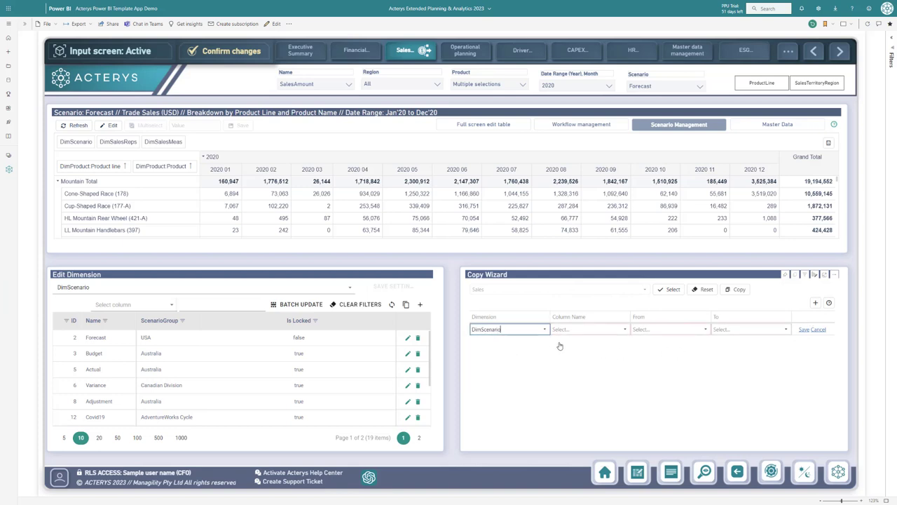
{"action": "left_click", "coordinate": [589, 328]}
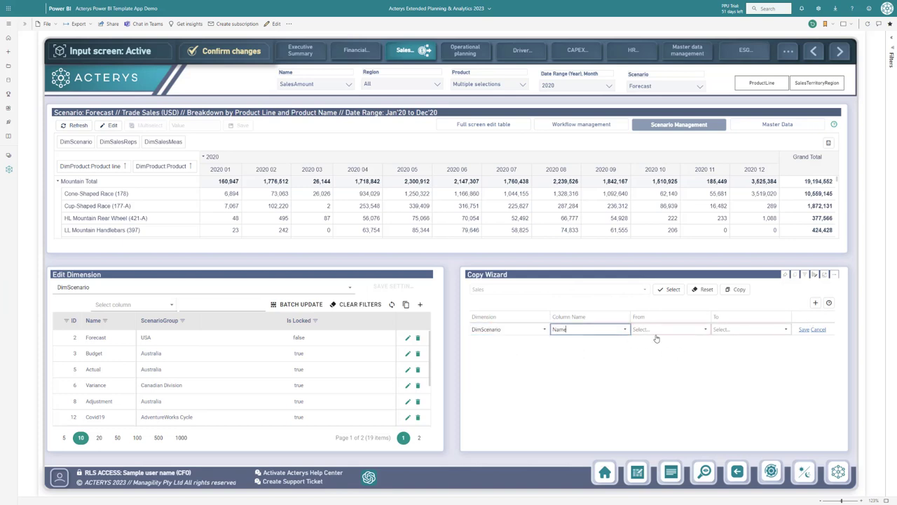
{"action": "left_click", "coordinate": [666, 328]}
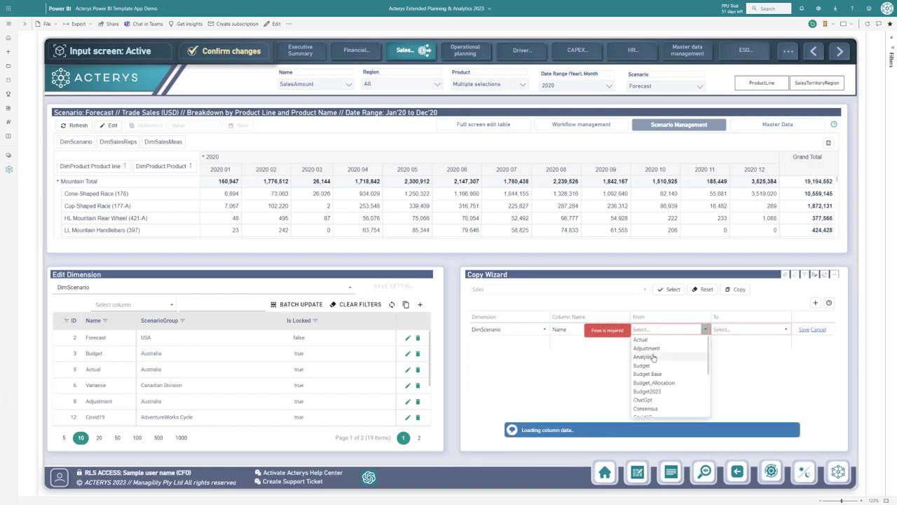
{"action": "mouse_move", "coordinate": [653, 384]}
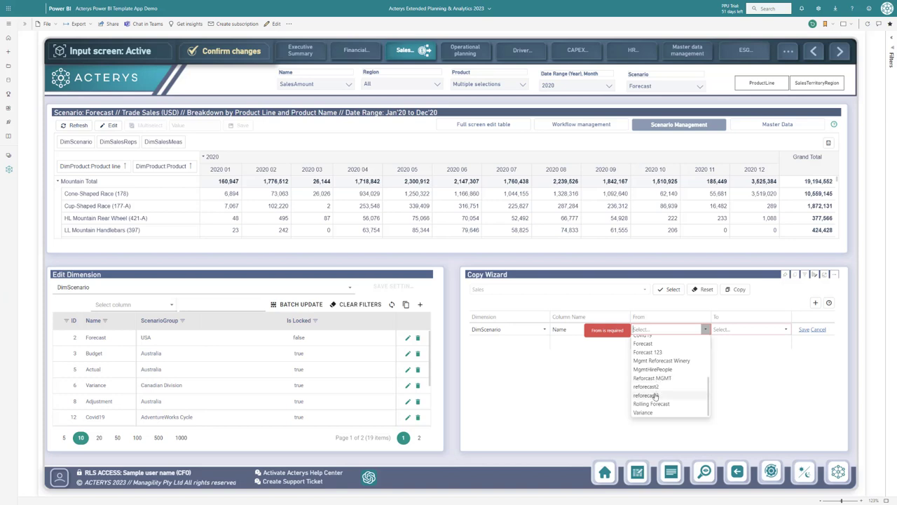
{"action": "left_click", "coordinate": [642, 343]}
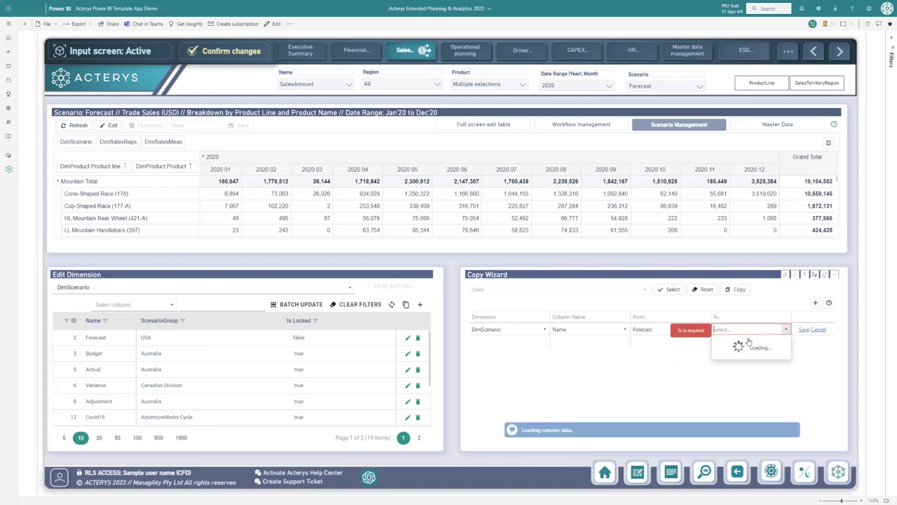
{"action": "left_click", "coordinate": [749, 328]}
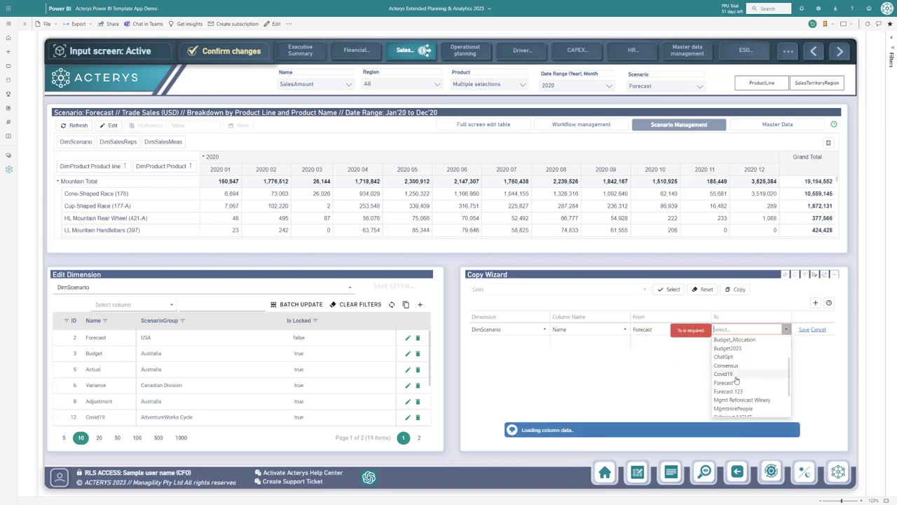
{"action": "left_click", "coordinate": [723, 358]}
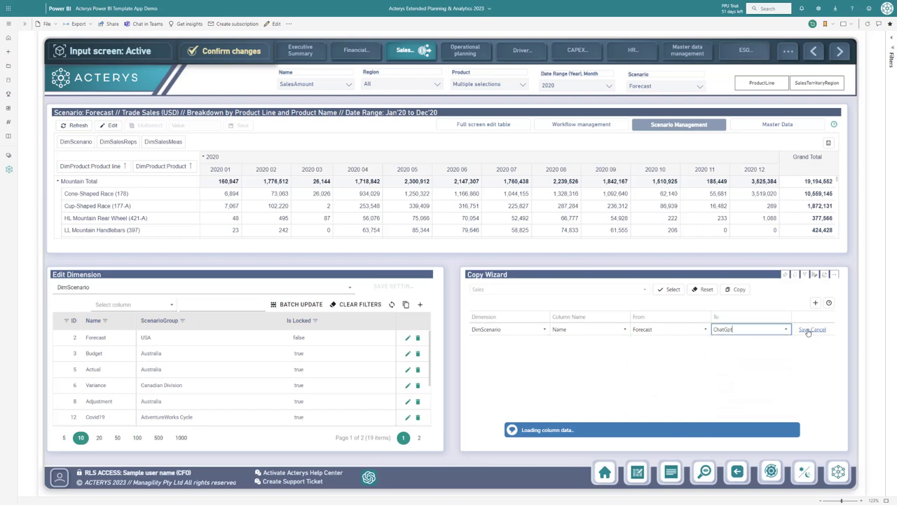
{"action": "left_click", "coordinate": [805, 329]}
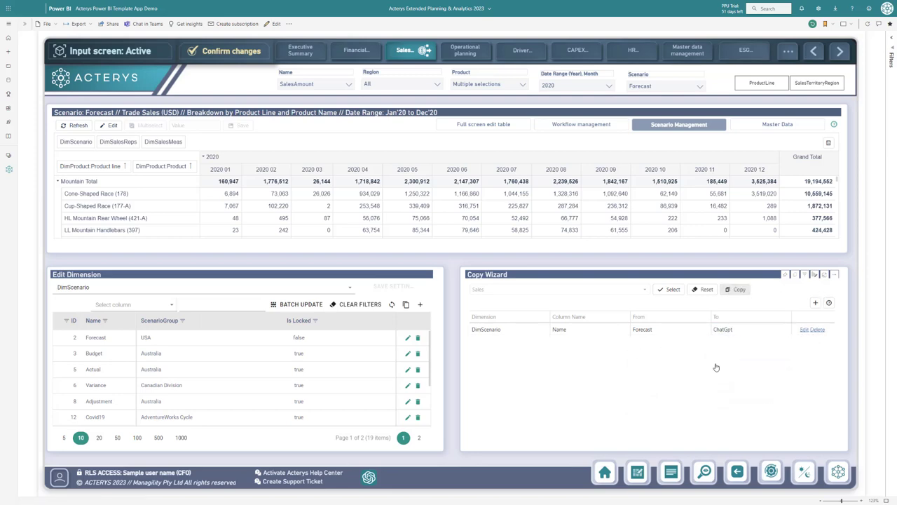
Step: Run the copy of Forecast data into the ChatGPT scenario
{"action": "left_click", "coordinate": [736, 289]}
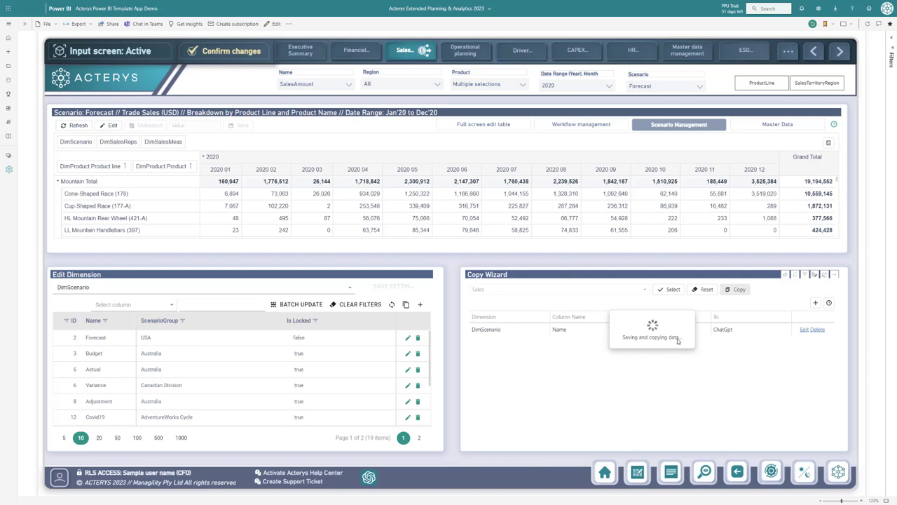
{"action": "left_click", "coordinate": [735, 289]}
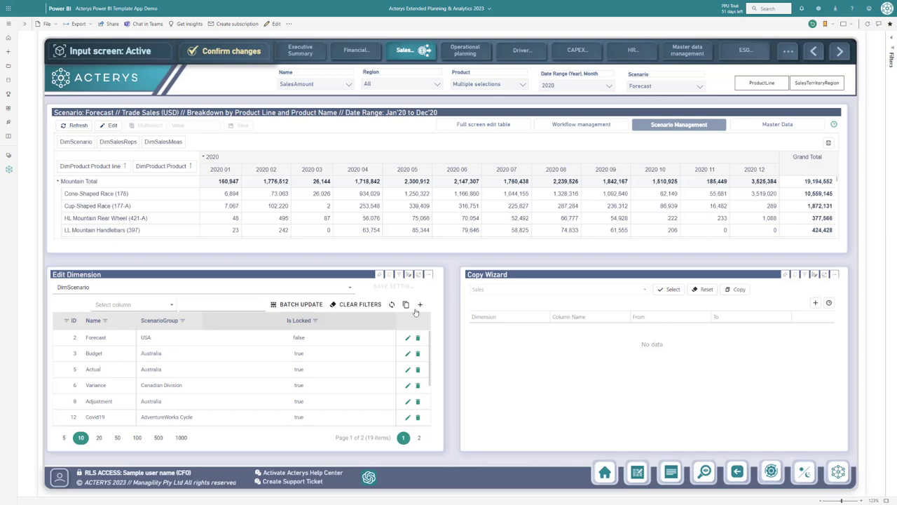
Step: Show the full-screen edit table filtered to the ChatGPT scenario
{"action": "left_click", "coordinate": [482, 124]}
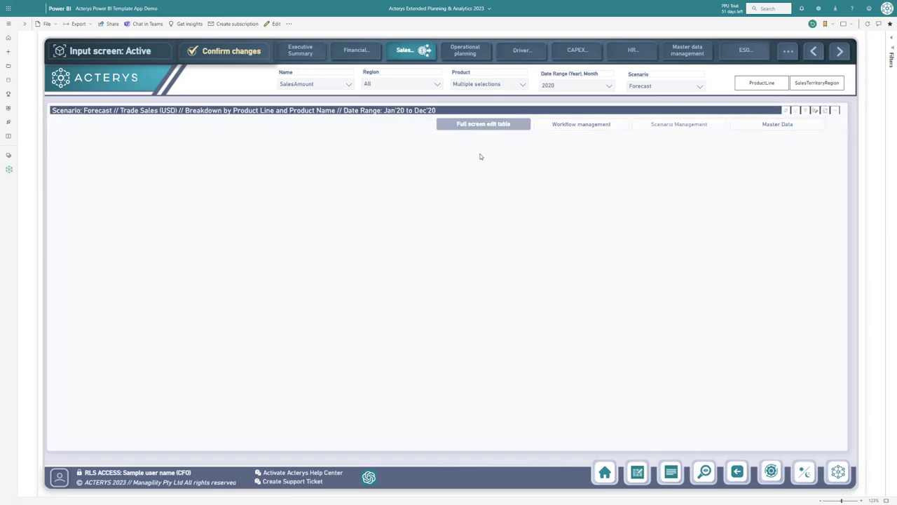
{"action": "left_click", "coordinate": [483, 123]}
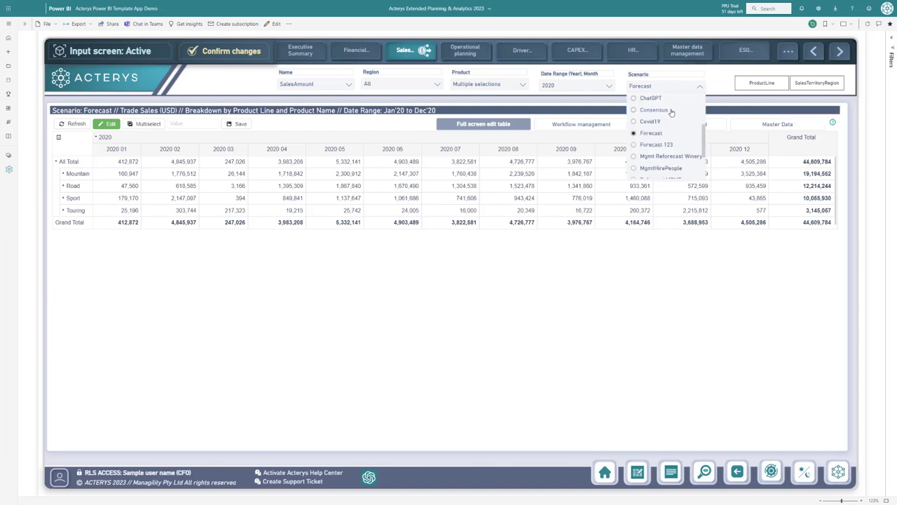
{"action": "left_click", "coordinate": [651, 98]}
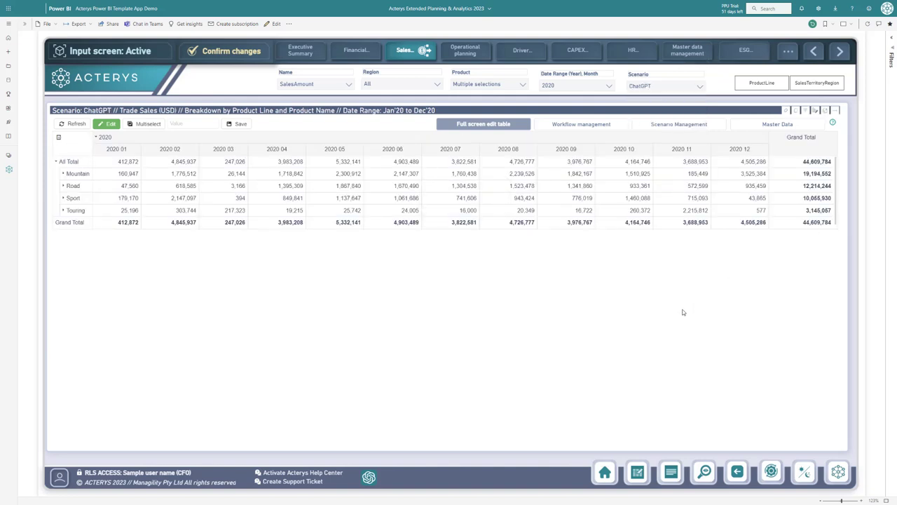
{"action": "mouse_move", "coordinate": [650, 319]}
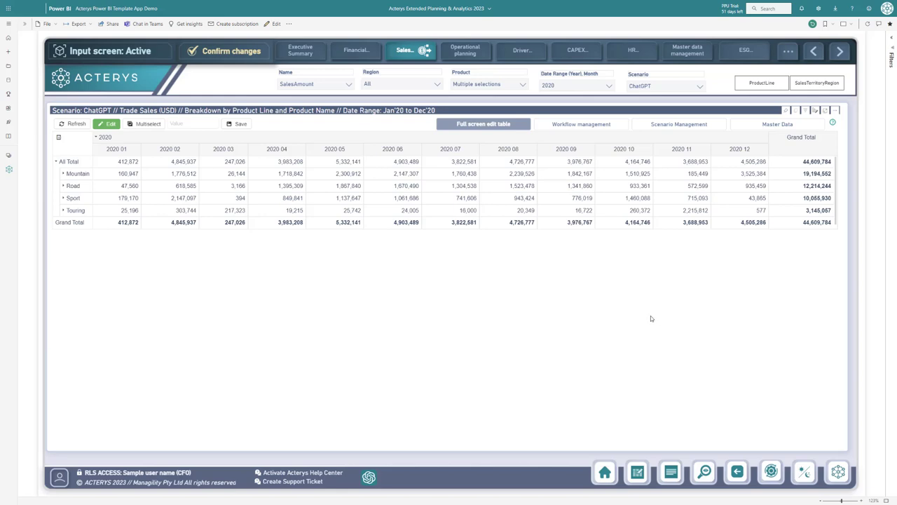
{"action": "mouse_move", "coordinate": [356, 227]}
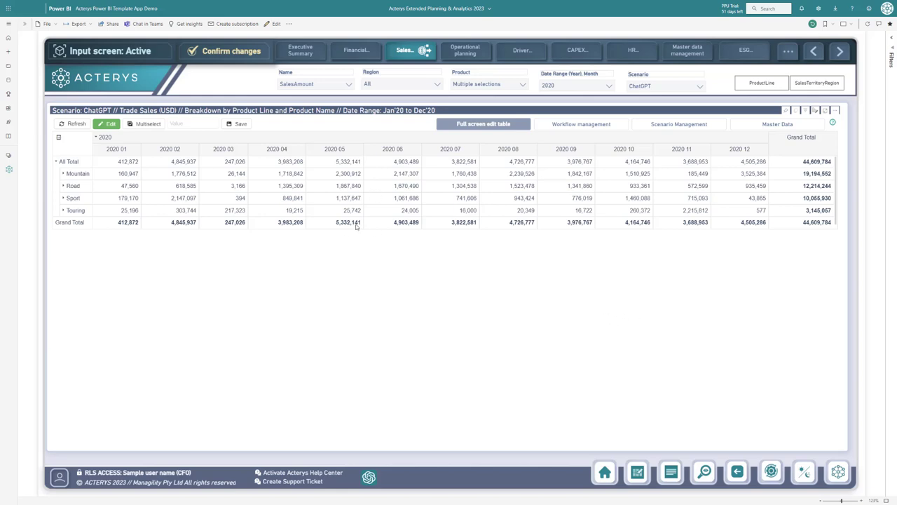
{"action": "left_click", "coordinate": [56, 174]}
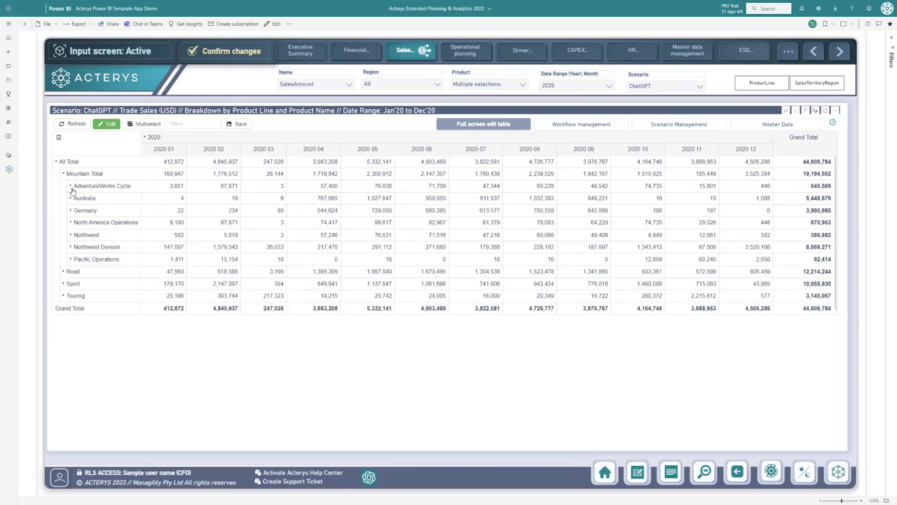
{"action": "left_click", "coordinate": [70, 185]}
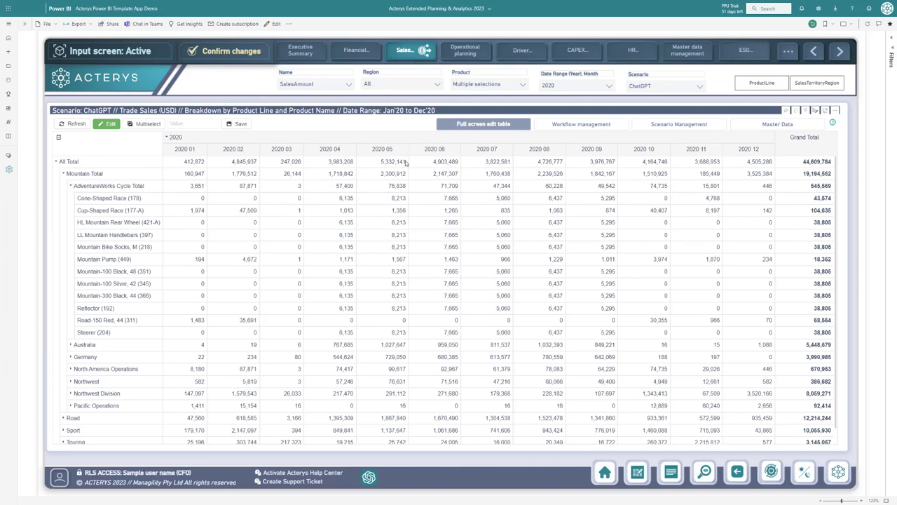
{"action": "mouse_move", "coordinate": [563, 110]}
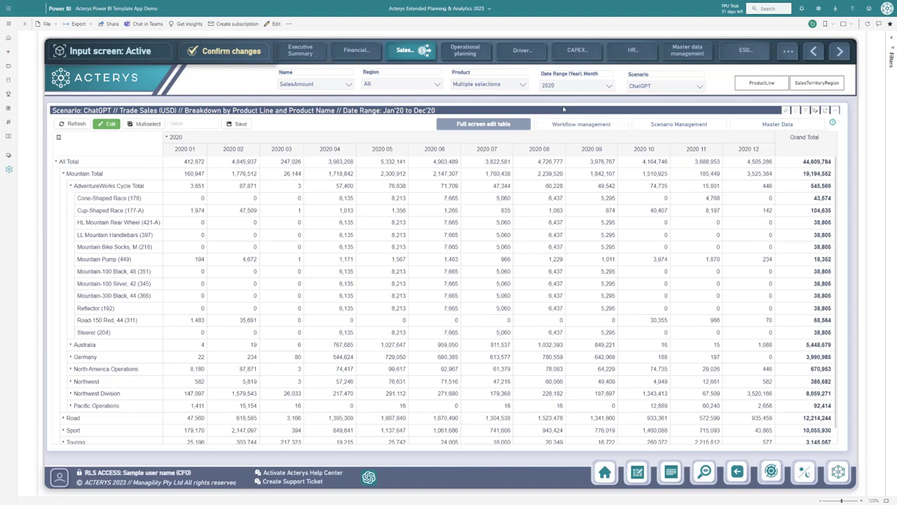
{"action": "mouse_move", "coordinate": [639, 115]}
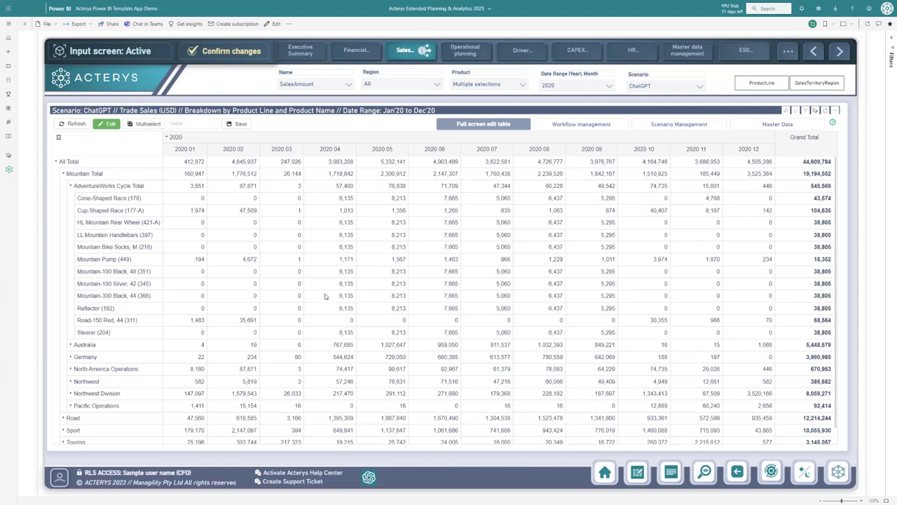
{"action": "mouse_move", "coordinate": [348, 357]}
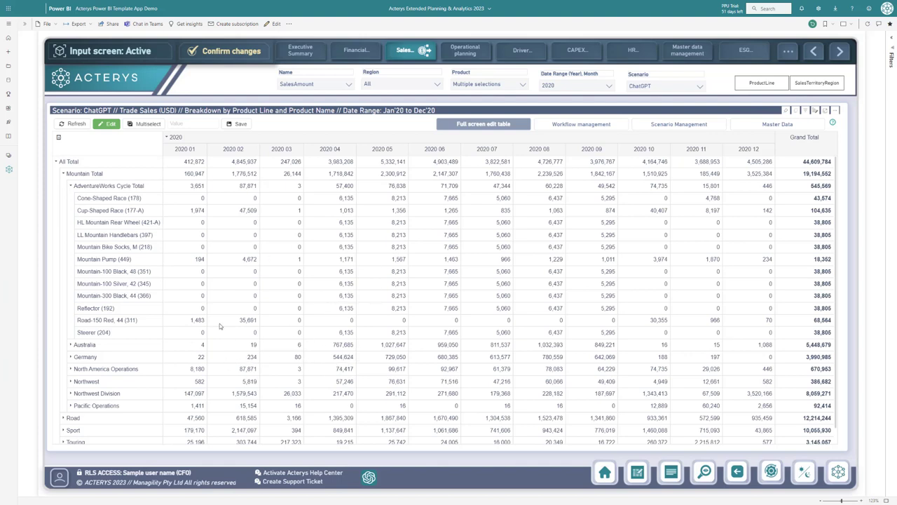
{"action": "mouse_move", "coordinate": [202, 353]}
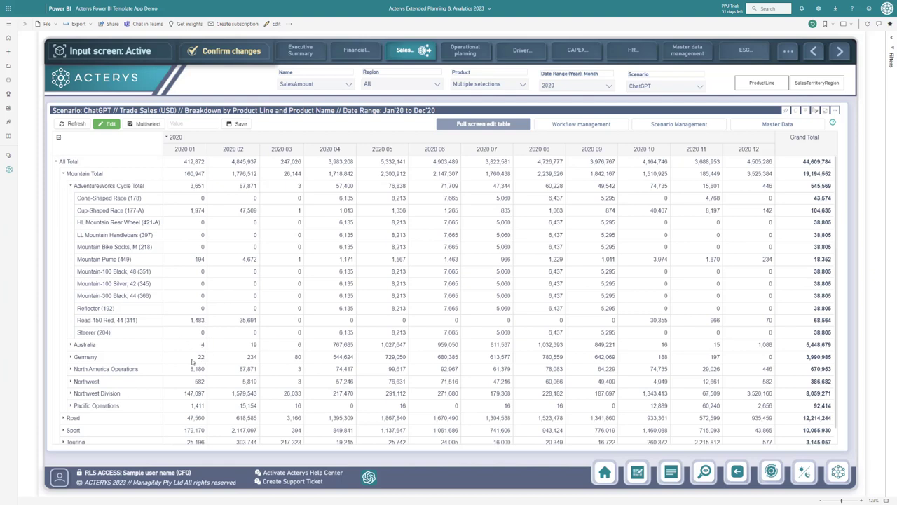
{"action": "mouse_move", "coordinate": [73, 378]}
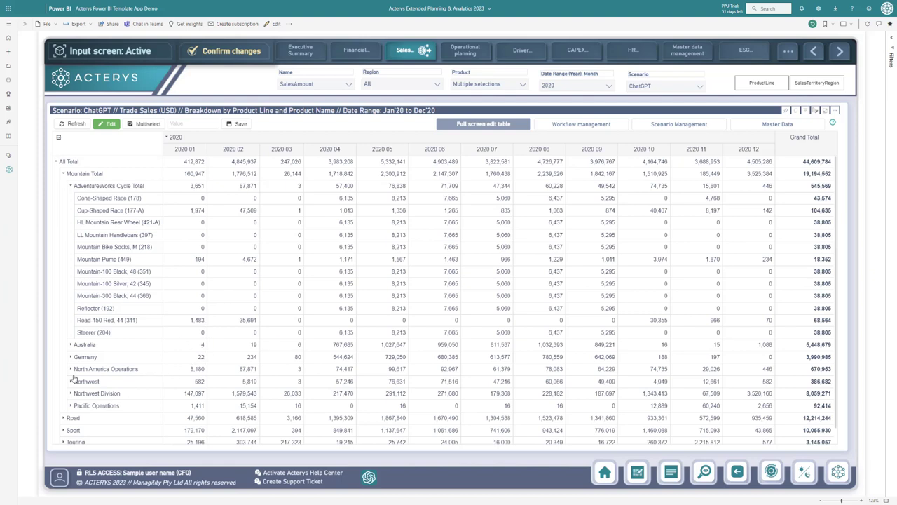
{"action": "mouse_move", "coordinate": [62, 386]}
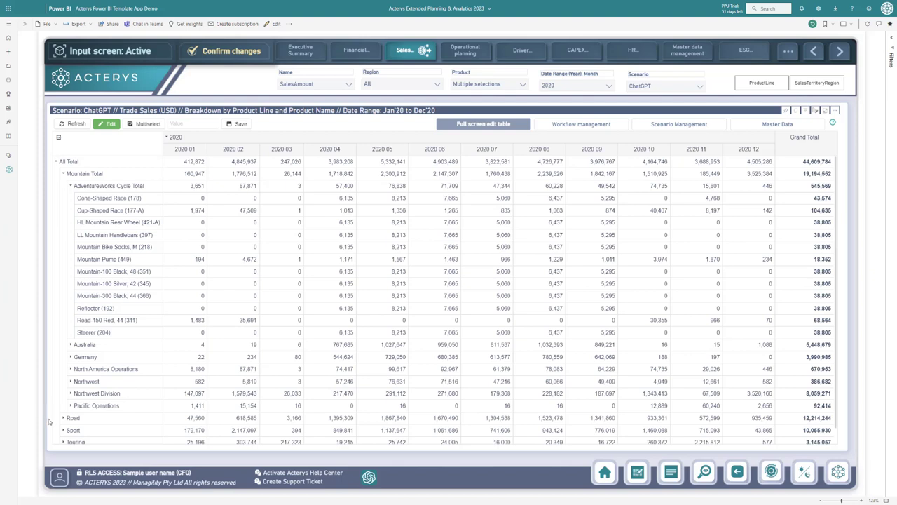
{"action": "mouse_move", "coordinate": [214, 405]}
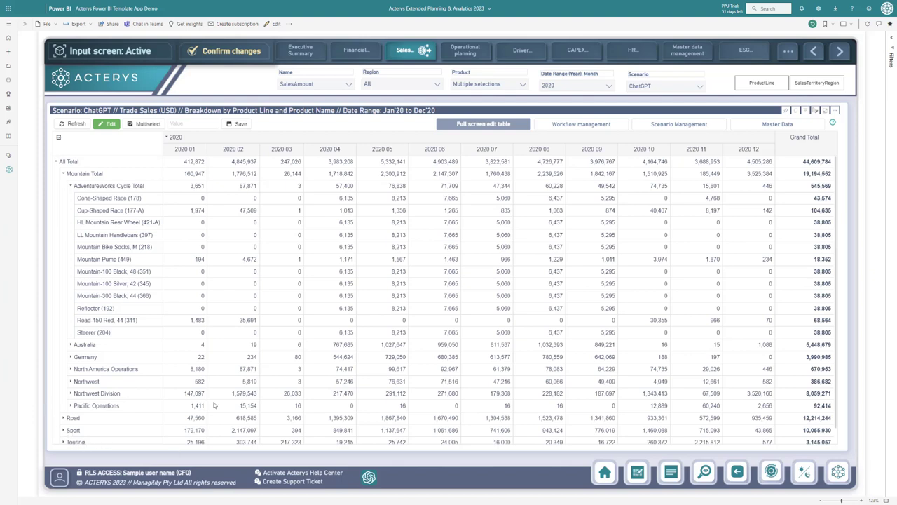
{"action": "left_click", "coordinate": [56, 174]}
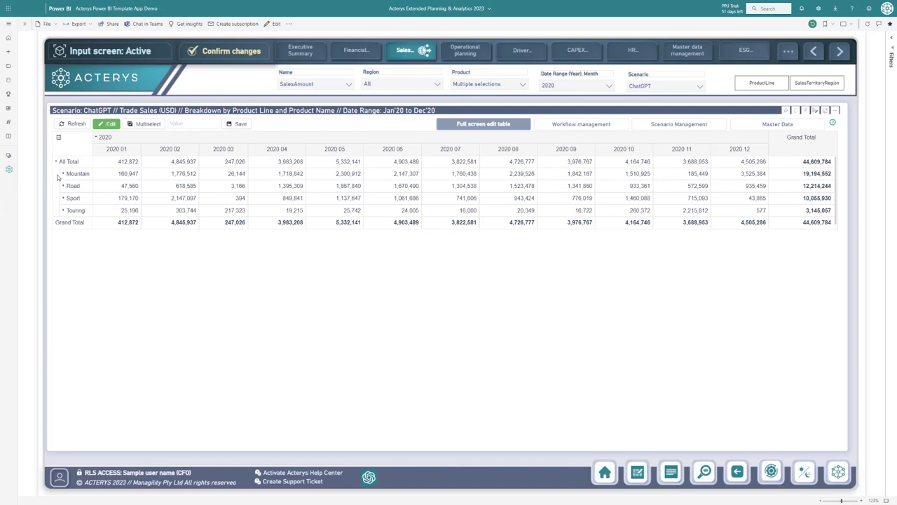
{"action": "left_click", "coordinate": [56, 161]}
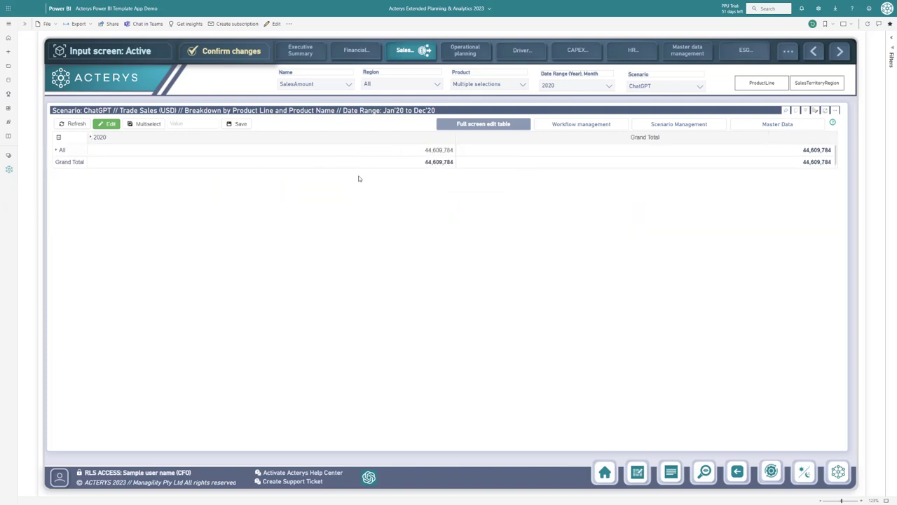
{"action": "mouse_move", "coordinate": [373, 213]}
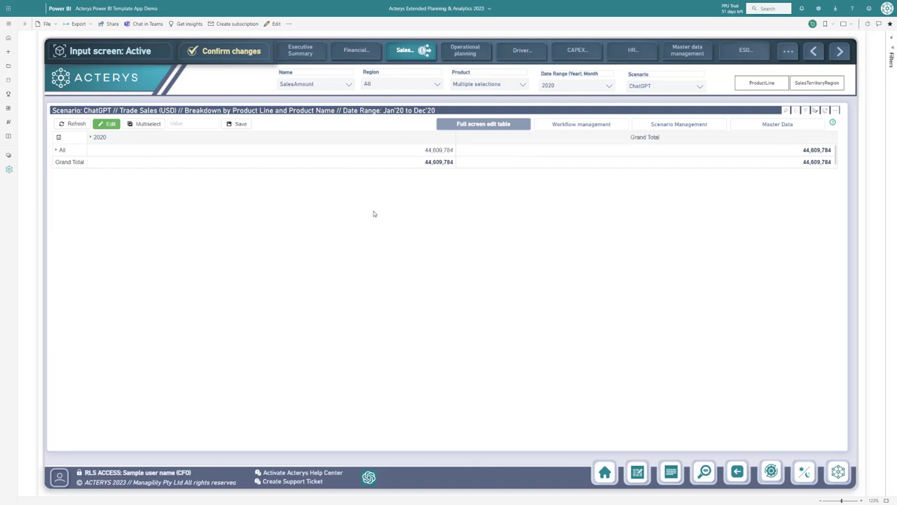
{"action": "mouse_move", "coordinate": [432, 365]}
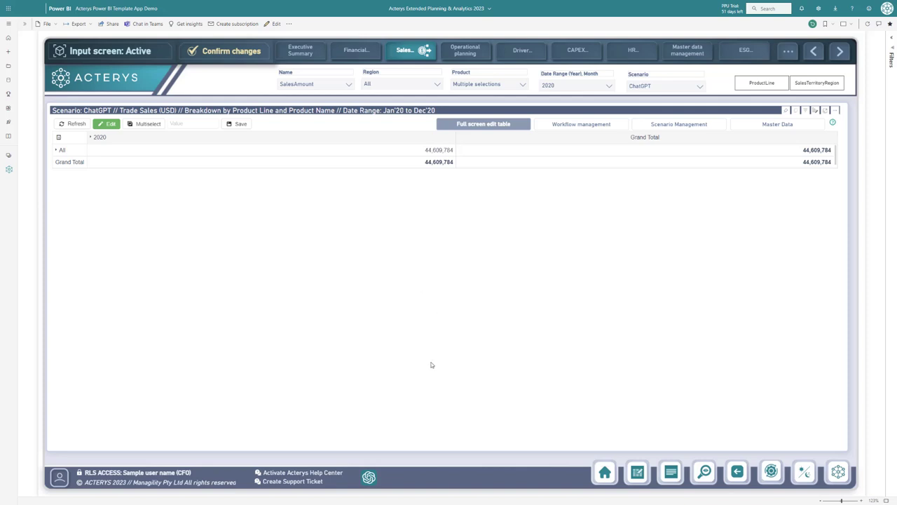
{"action": "mouse_move", "coordinate": [369, 476]}
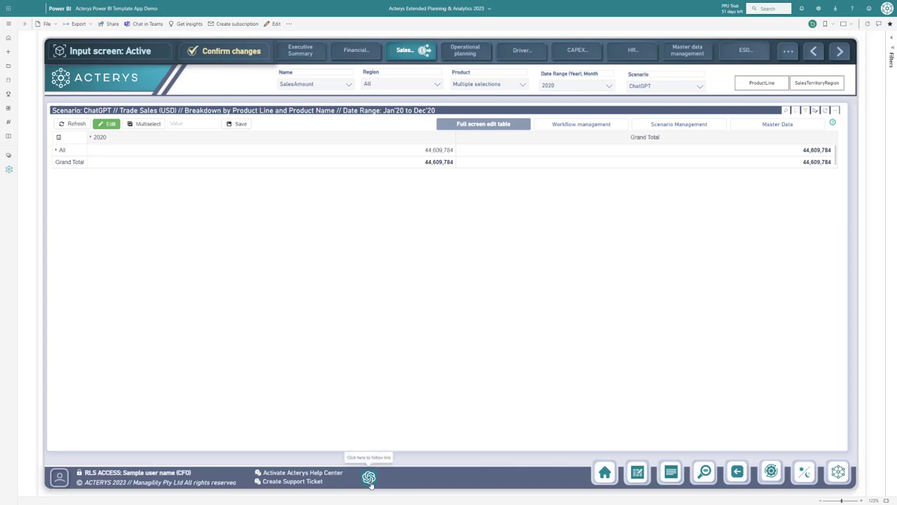
Step: Ask the ChatGPT visual 'What is the growth rate for bicycle sales' and send it
{"action": "left_click", "coordinate": [369, 476]}
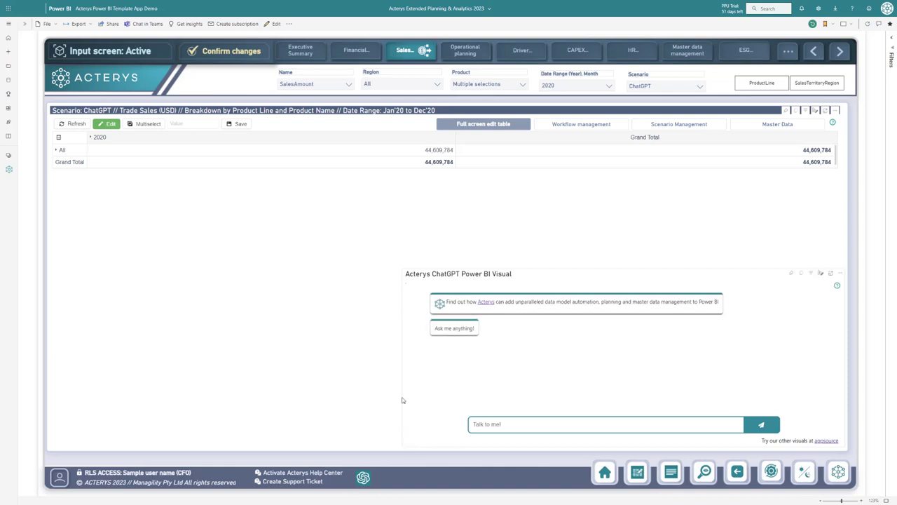
{"action": "mouse_move", "coordinate": [515, 399]}
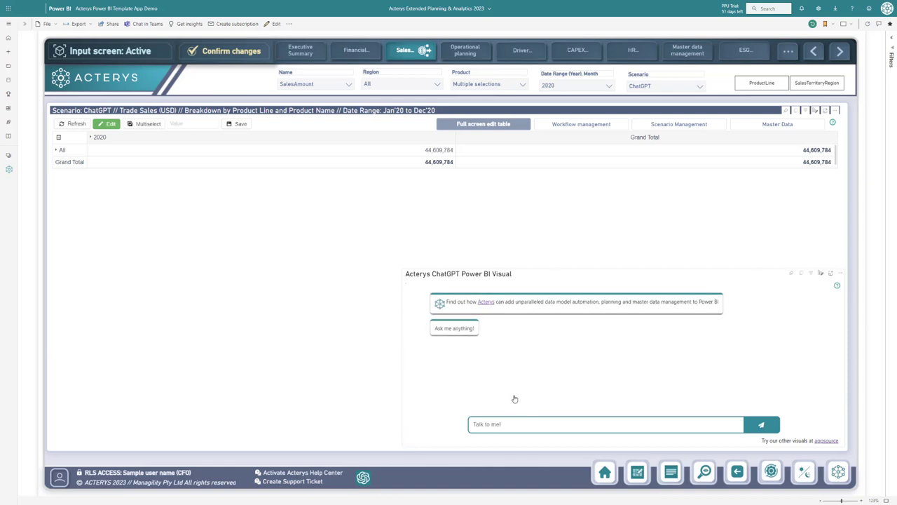
{"action": "mouse_move", "coordinate": [419, 398]}
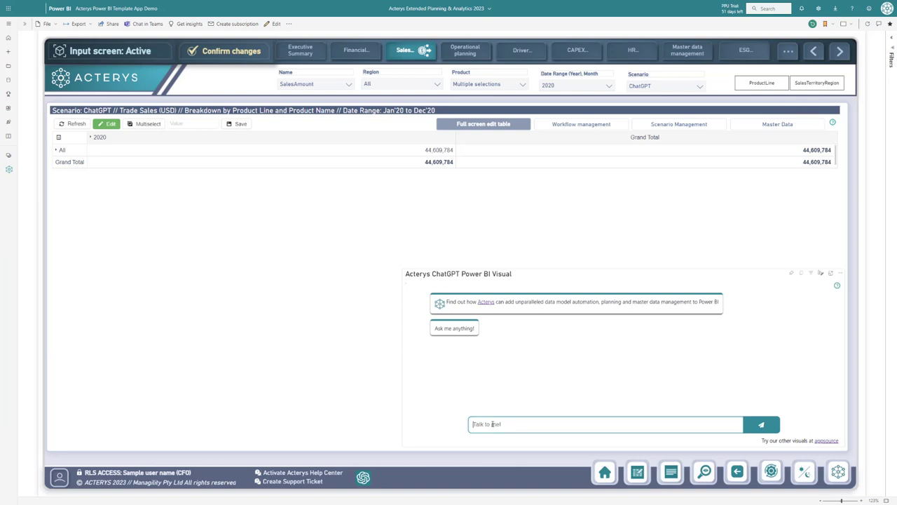
{"action": "type", "text": "What is"}
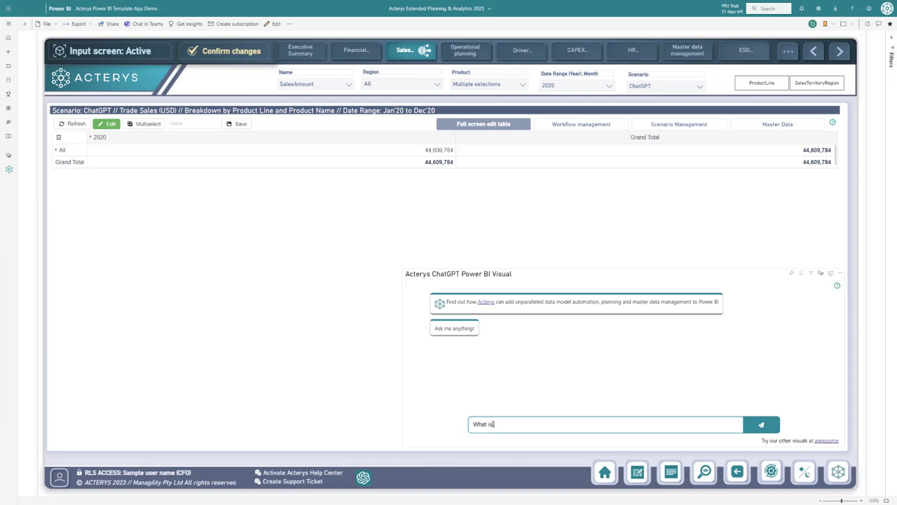
{"action": "type", "text": "the growth rate"}
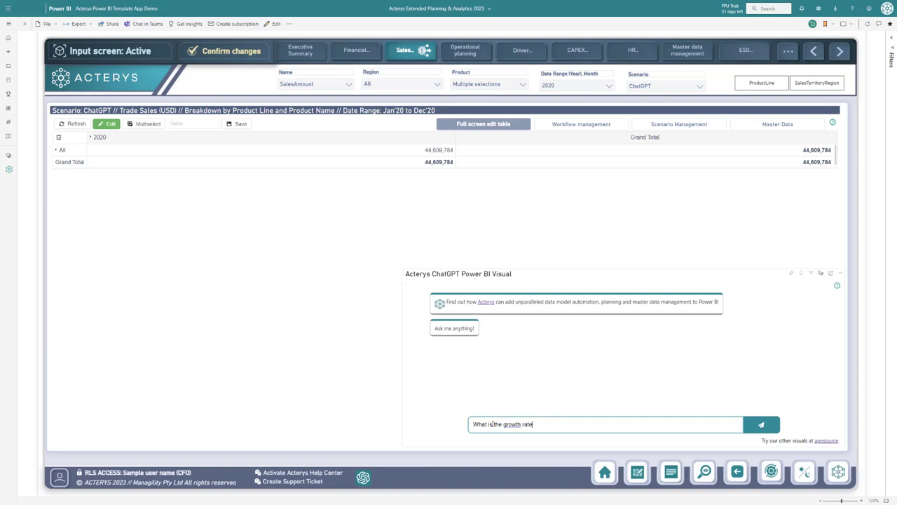
{"action": "type", "text": "for bi"}
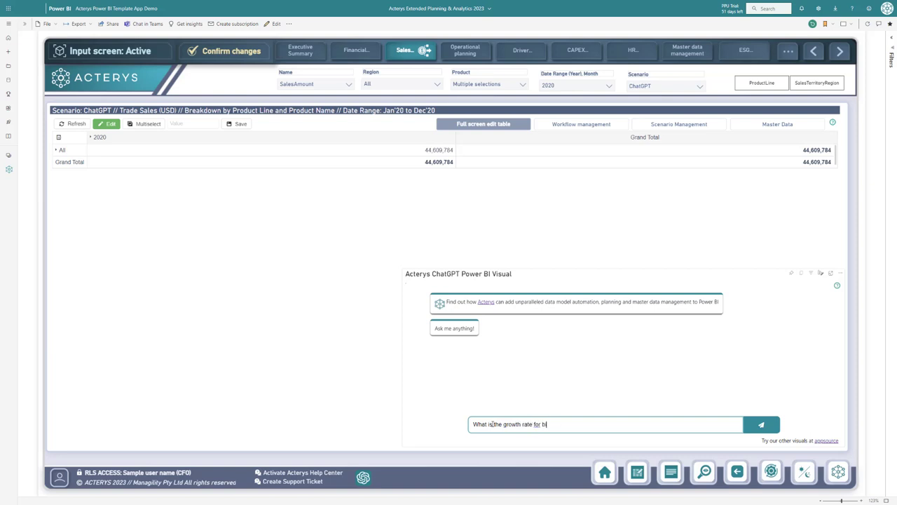
{"action": "type", "text": "bicycle sa"}
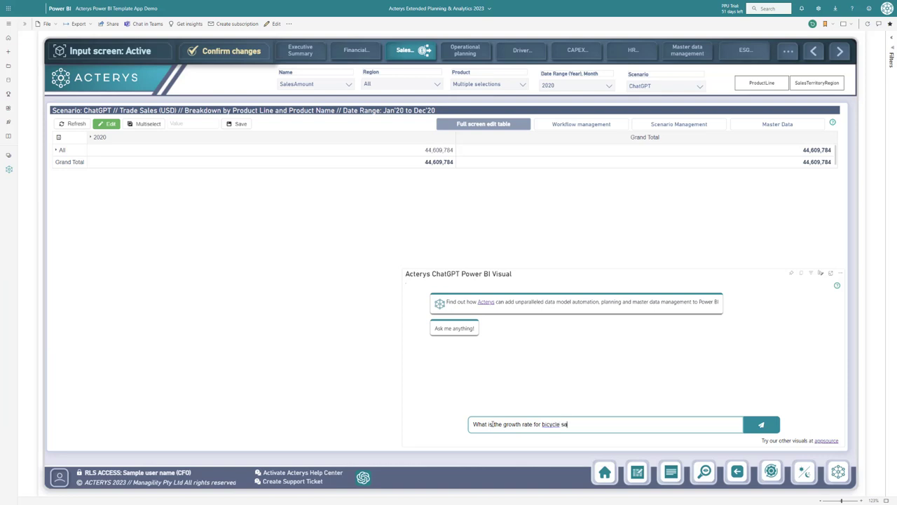
{"action": "left_click", "coordinate": [760, 423]}
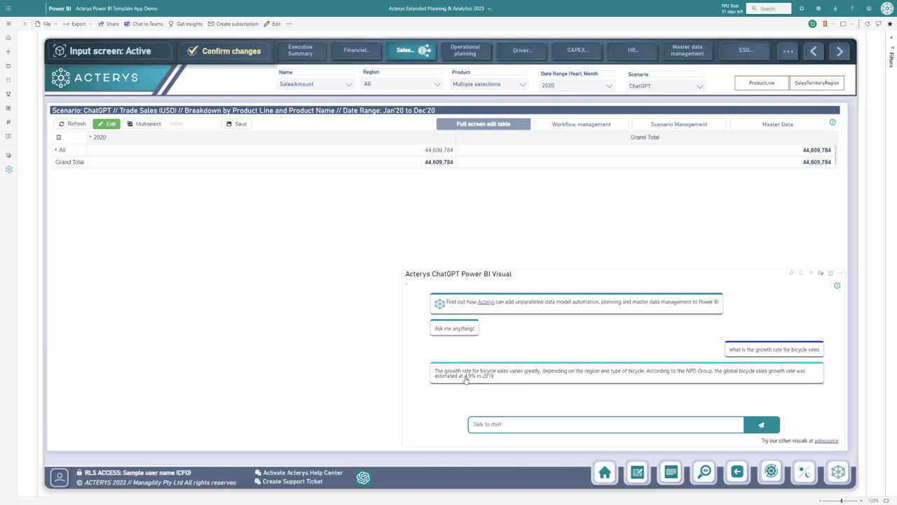
{"action": "mouse_move", "coordinate": [432, 199]}
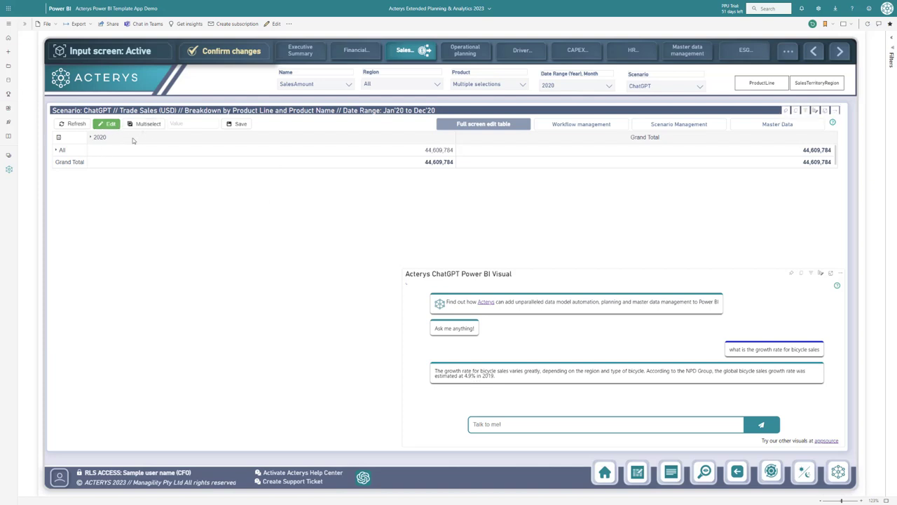
Step: Edit the 2020 All trade sales total to about 46.4 million and save it to the model
{"action": "double_click", "coordinate": [437, 148]}
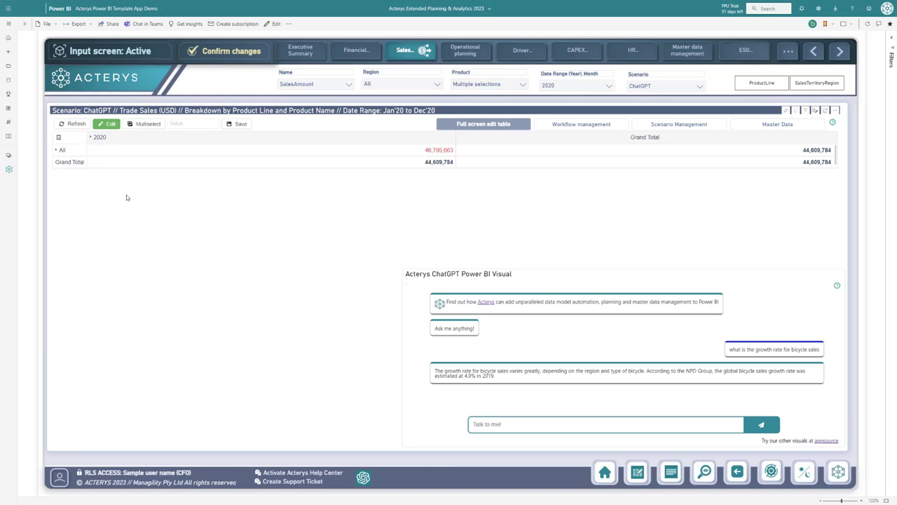
{"action": "mouse_move", "coordinate": [451, 157]}
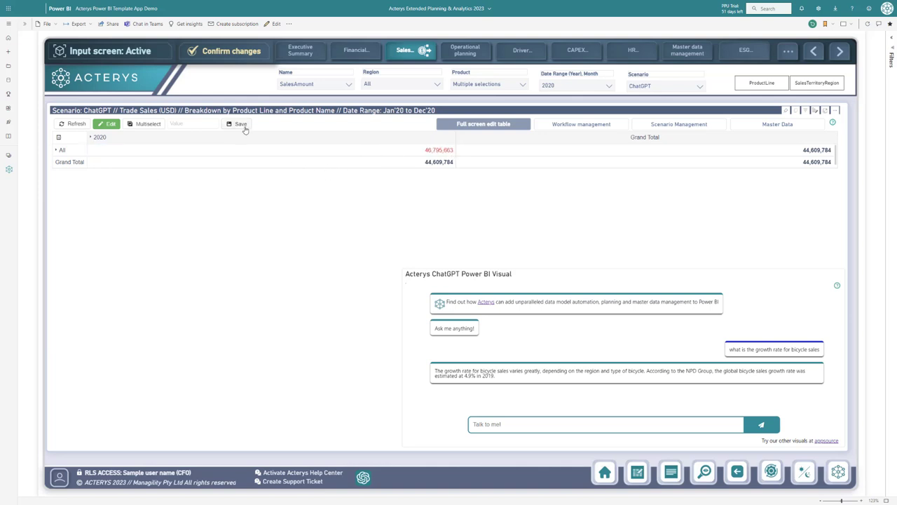
{"action": "left_click", "coordinate": [242, 123]}
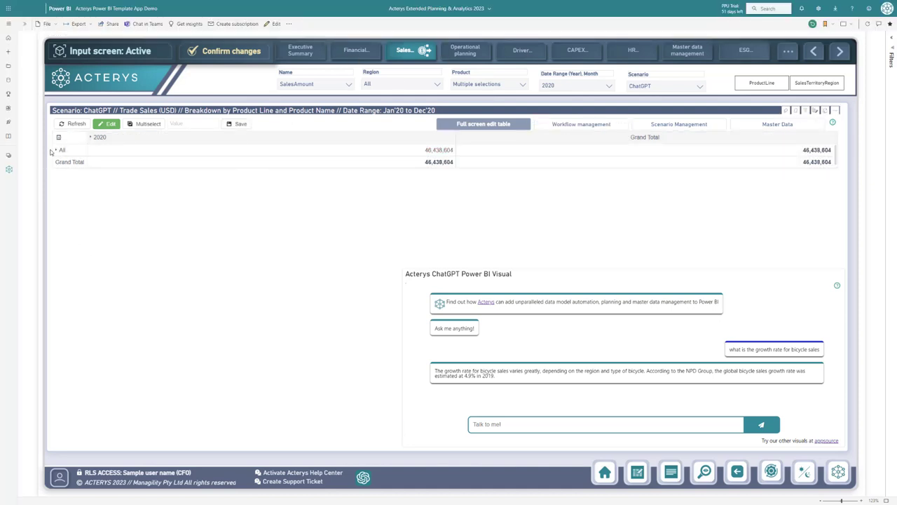
Step: Drill 2020 into months via product lines, Mountain territories and Adventureworks Cycle products, then collapse to All
{"action": "left_click", "coordinate": [56, 150]}
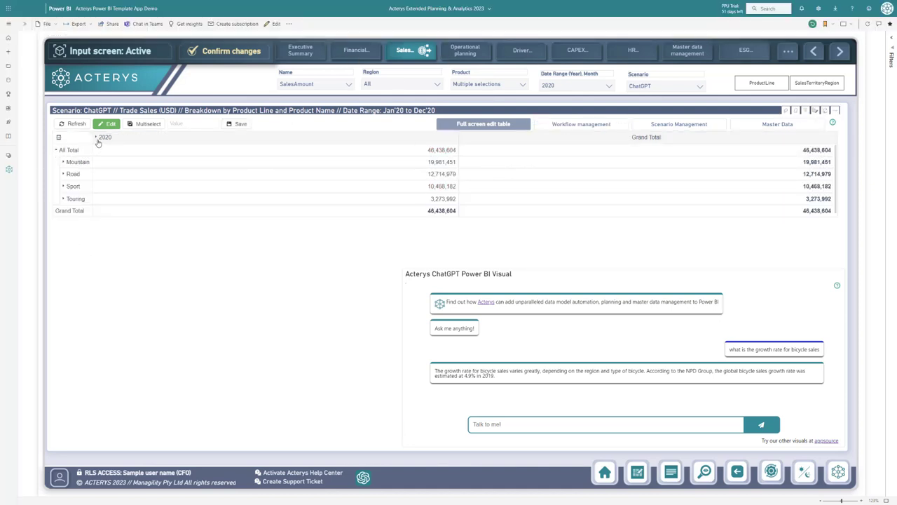
{"action": "left_click", "coordinate": [95, 137]}
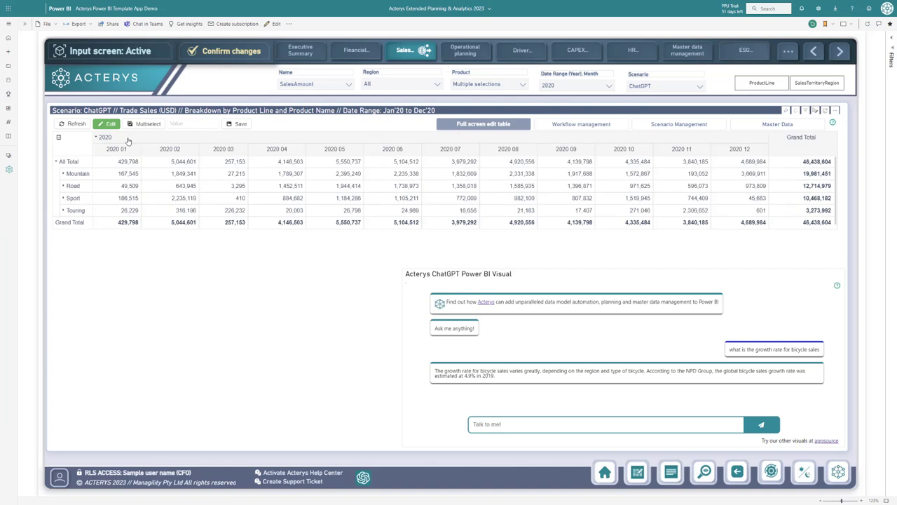
{"action": "mouse_move", "coordinate": [78, 191]}
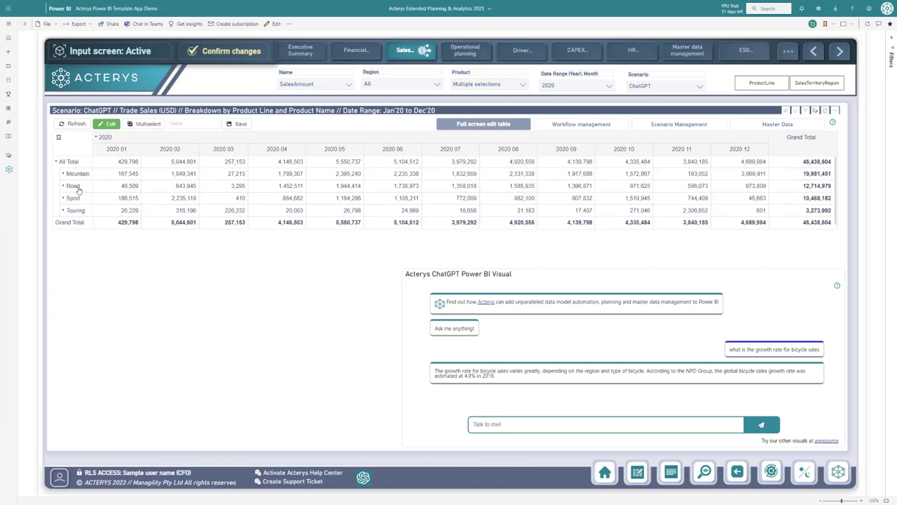
{"action": "left_click", "coordinate": [63, 174]}
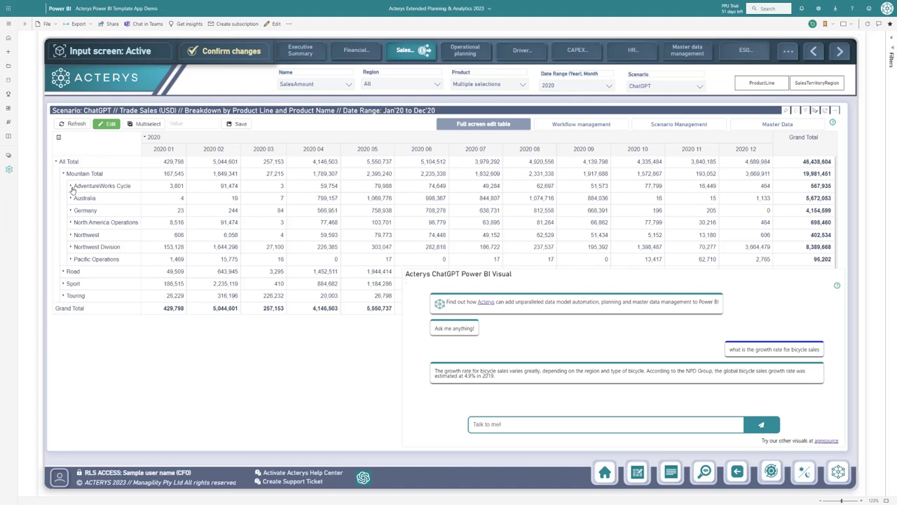
{"action": "left_click", "coordinate": [70, 185]}
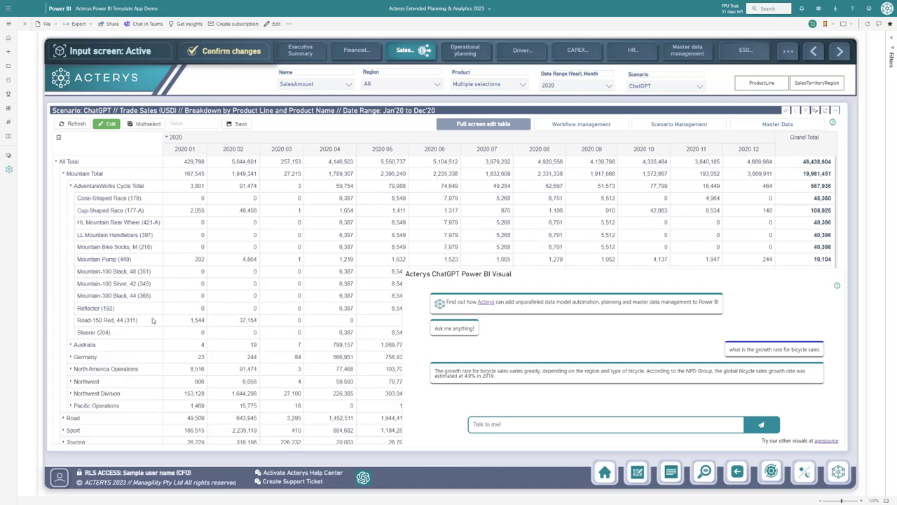
{"action": "mouse_move", "coordinate": [181, 154]}
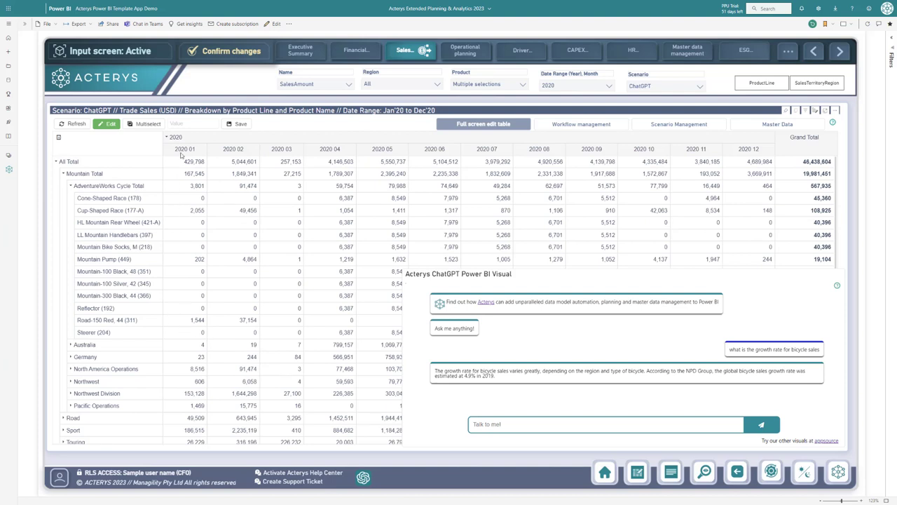
{"action": "mouse_move", "coordinate": [81, 230]}
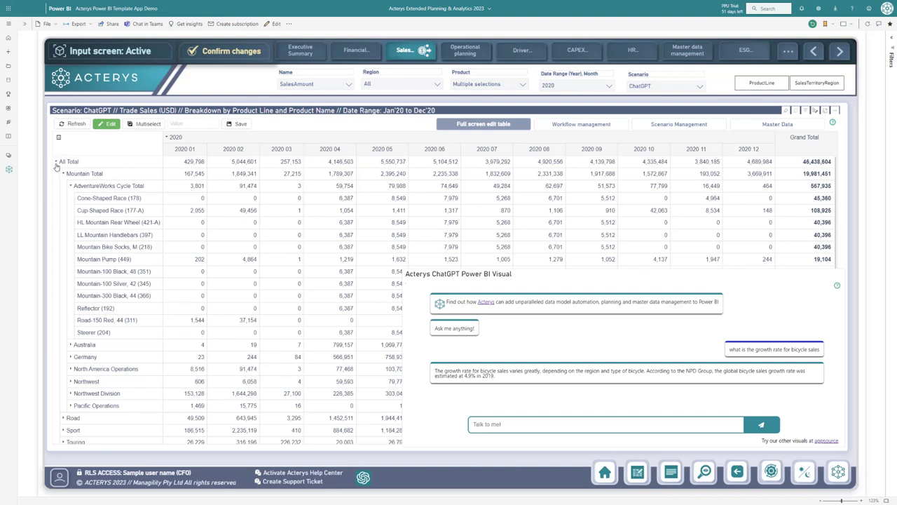
{"action": "left_click", "coordinate": [56, 162]}
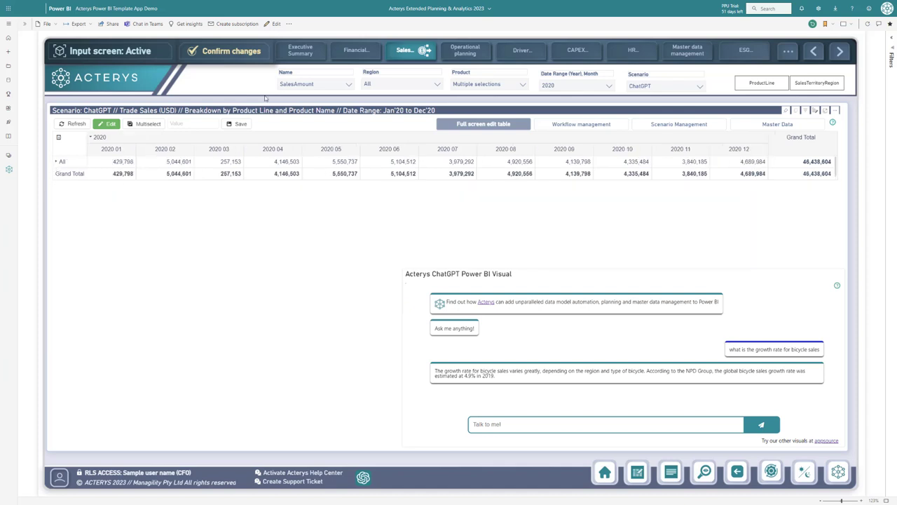
{"action": "mouse_move", "coordinate": [424, 261]}
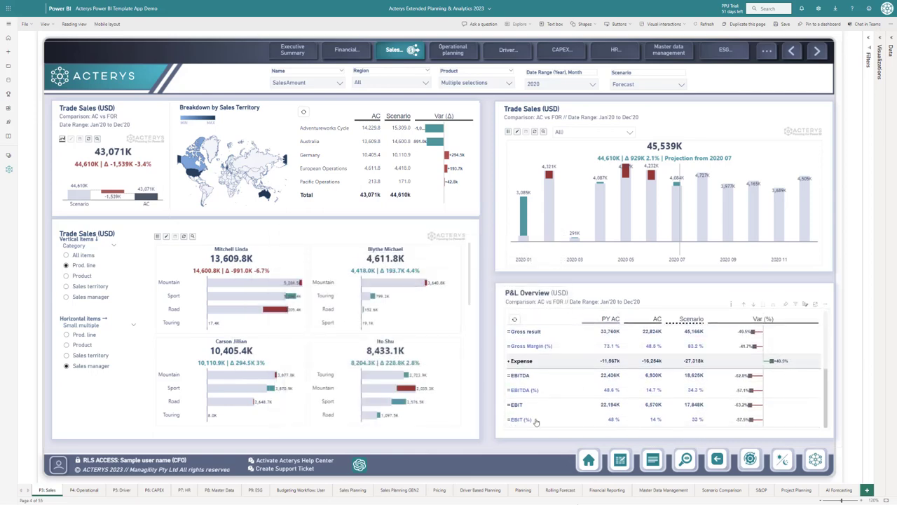
{"action": "mouse_move", "coordinate": [617, 426]}
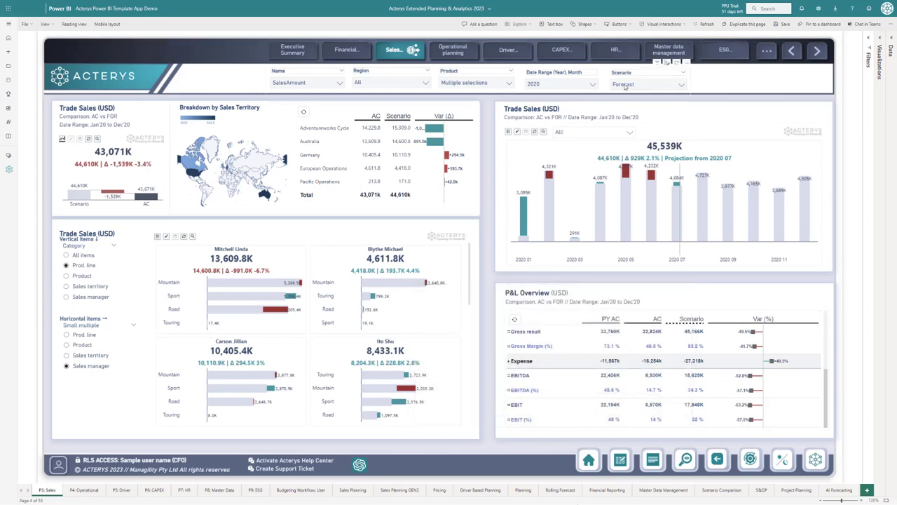
Step: Set the overview page's Scenario slicer to ChatGPT to compare against actuals
{"action": "left_click", "coordinate": [678, 85]}
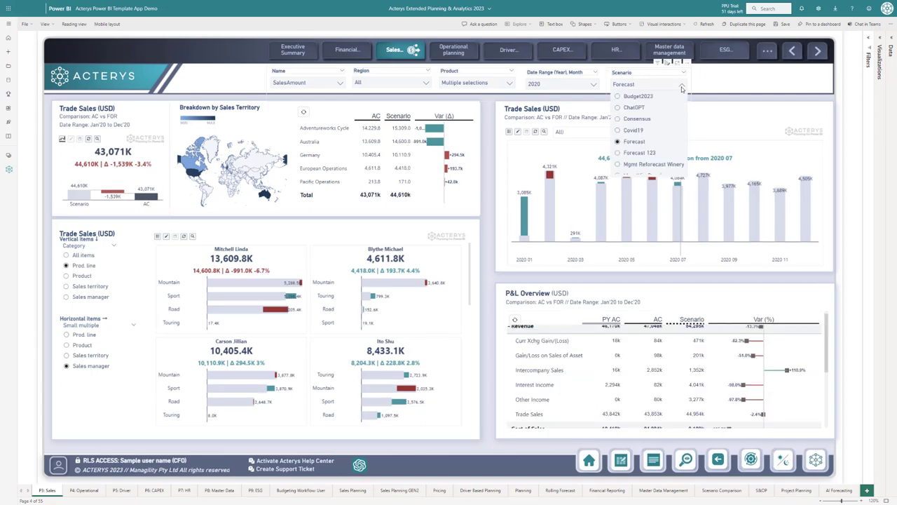
{"action": "left_click", "coordinate": [634, 107]}
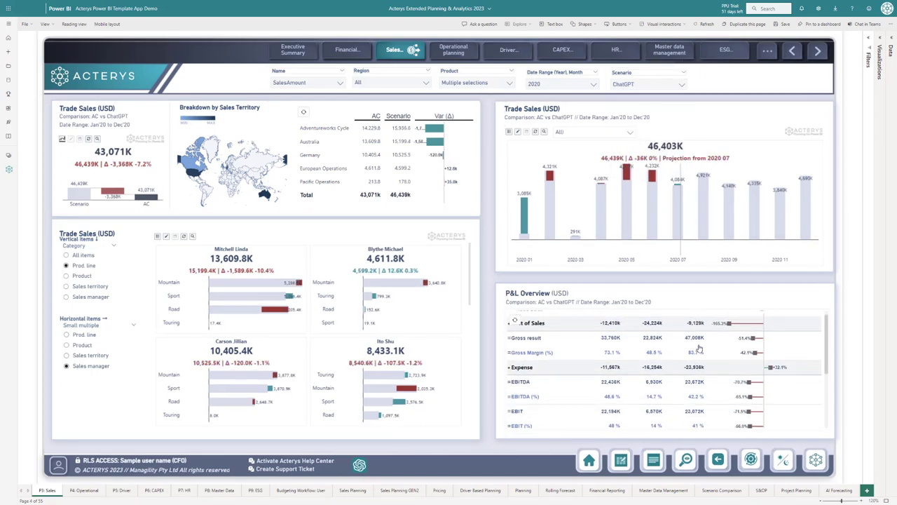
{"action": "scroll", "scroll_direction": "up", "scroll_amount": 3}
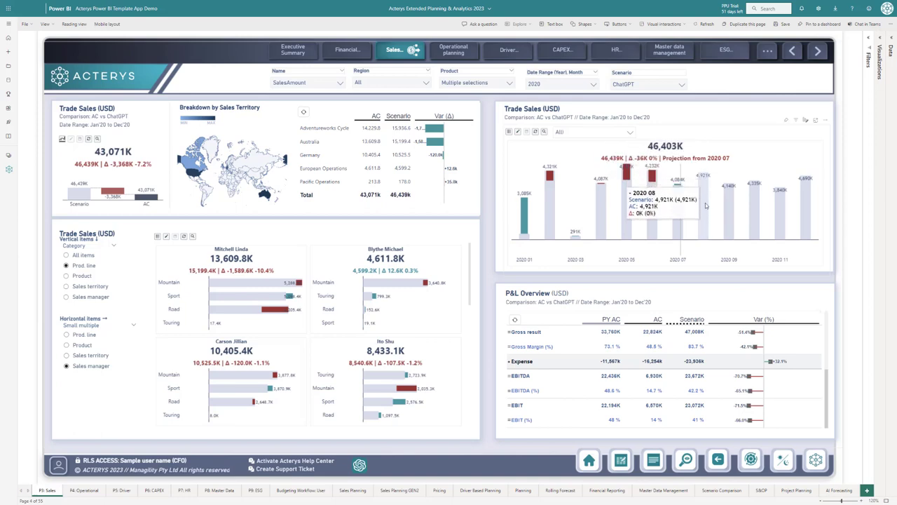
{"action": "mouse_move", "coordinate": [533, 151]}
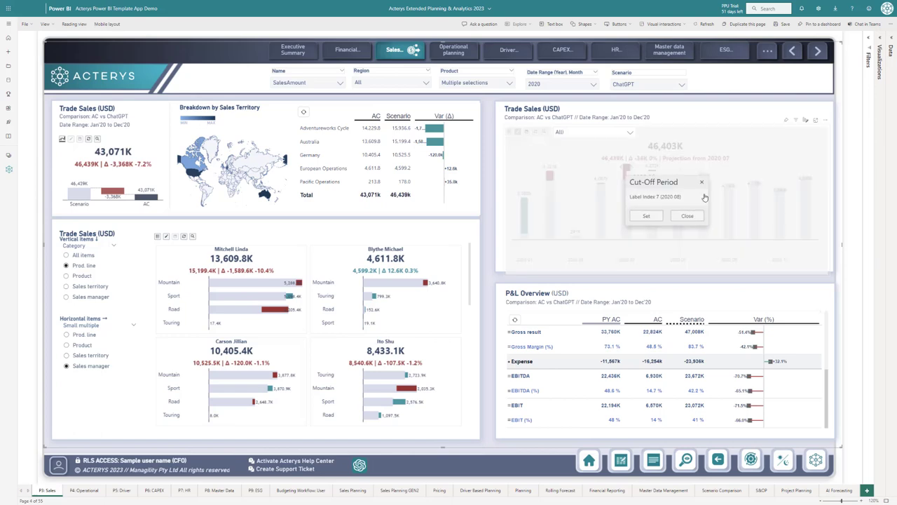
{"action": "left_click", "coordinate": [687, 216]}
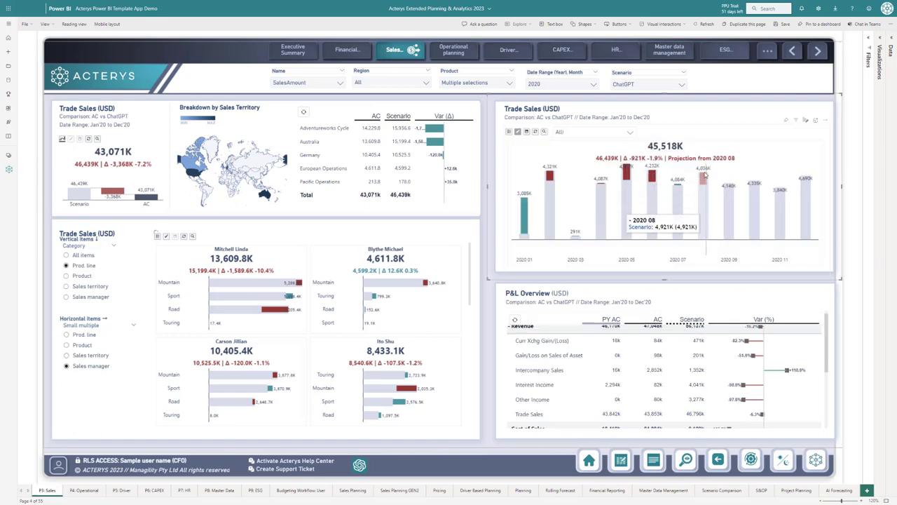
{"action": "mouse_move", "coordinate": [704, 254]}
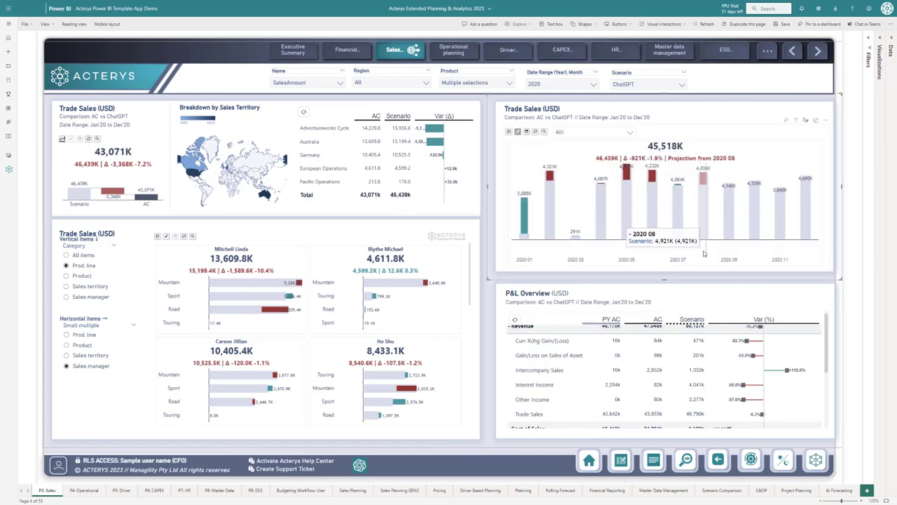
{"action": "mouse_move", "coordinate": [634, 151]}
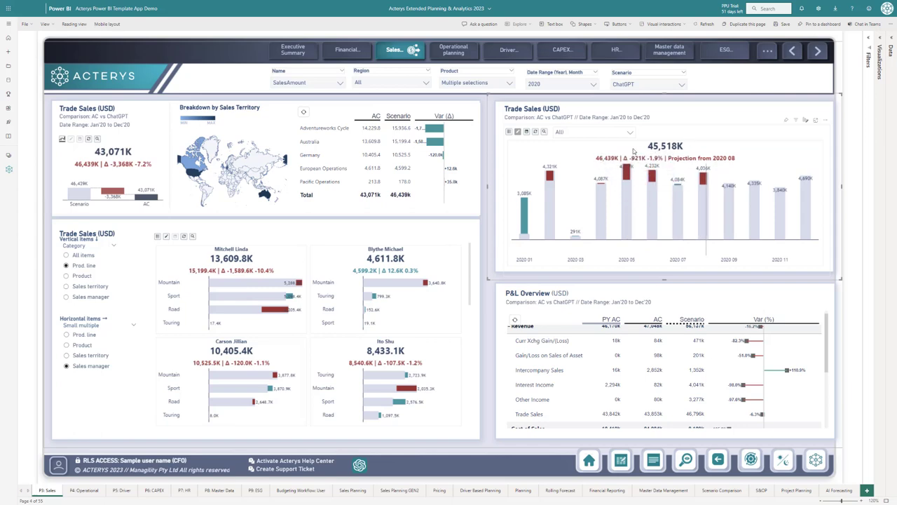
{"action": "mouse_move", "coordinate": [656, 132]}
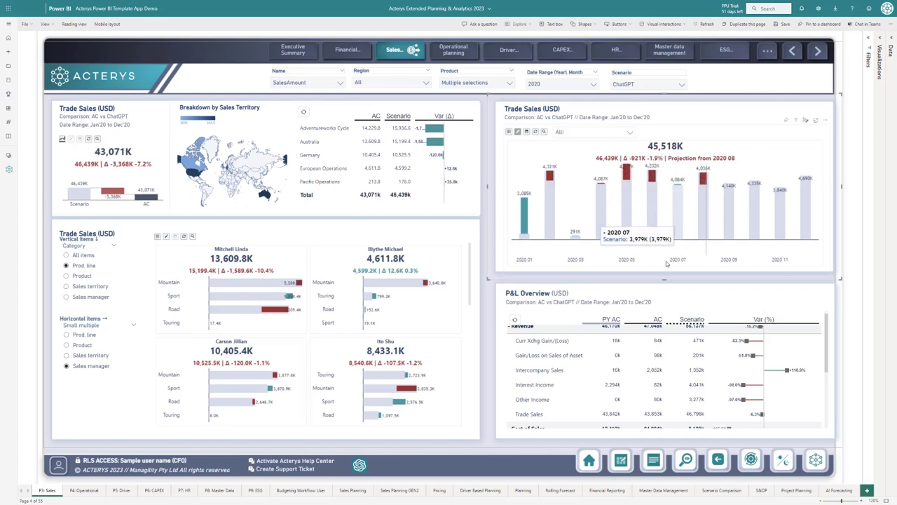
{"action": "mouse_move", "coordinate": [504, 437]}
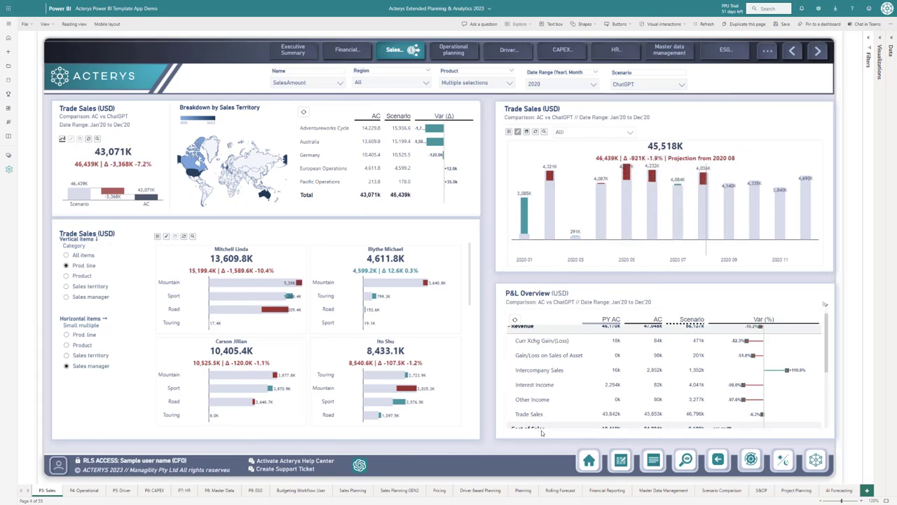
{"action": "mouse_move", "coordinate": [638, 359]}
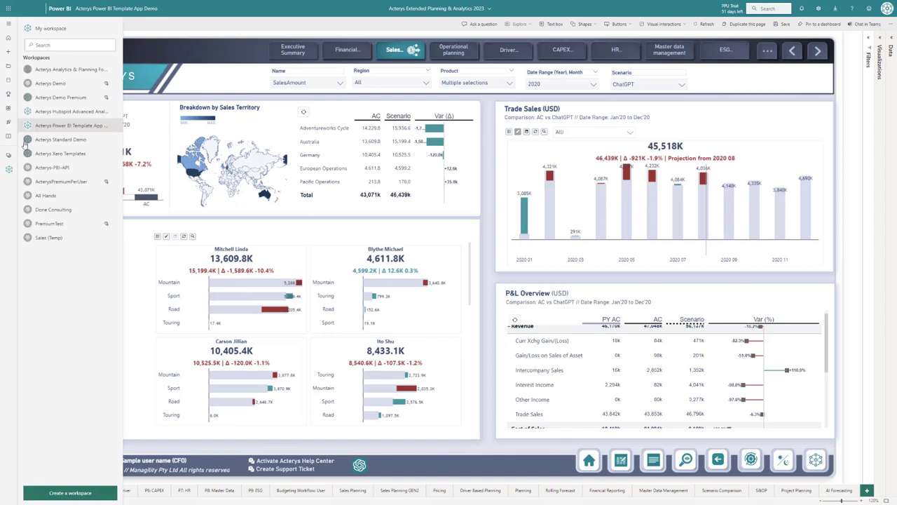
Step: Open the Workspaces list from the left navigation pane
{"action": "left_click", "coordinate": [50, 28]}
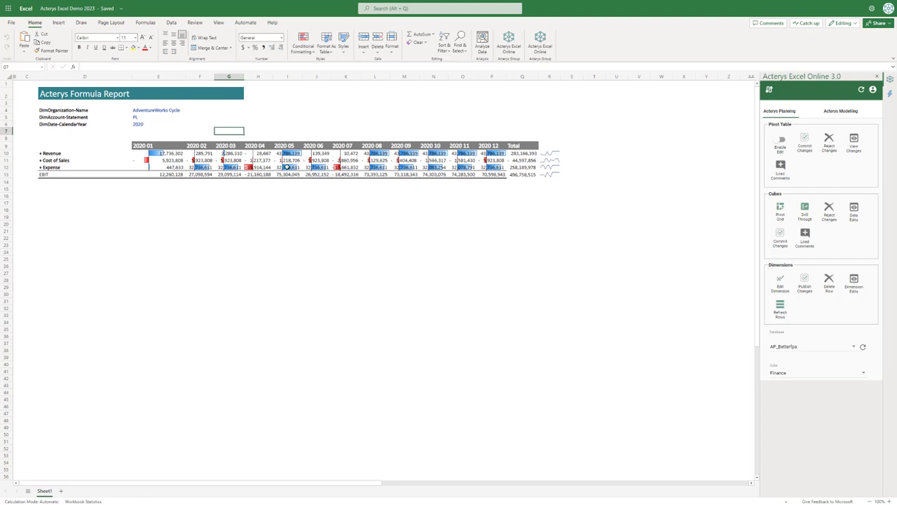
{"action": "mouse_move", "coordinate": [135, 242]}
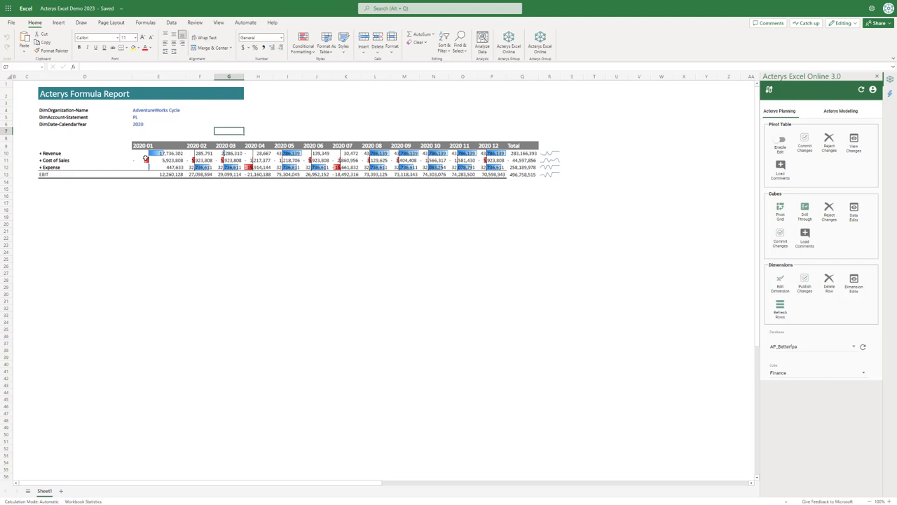
{"action": "mouse_move", "coordinate": [94, 185]}
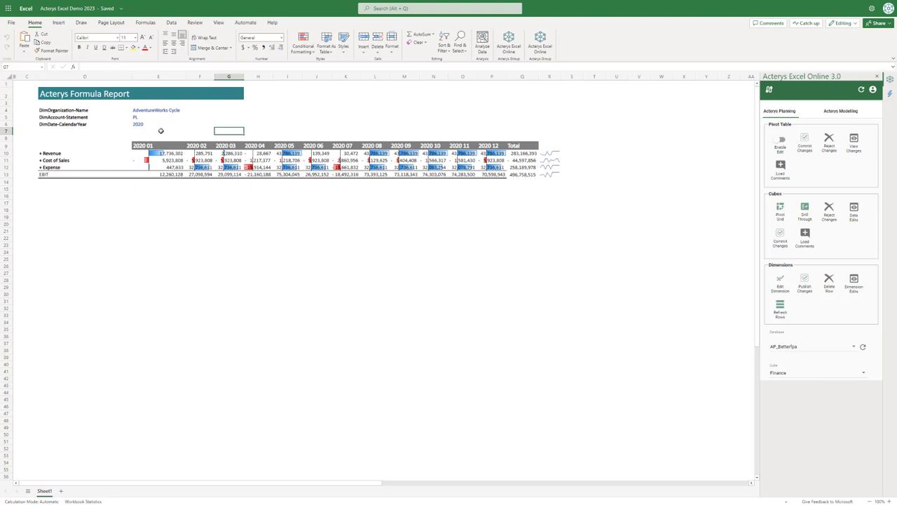
{"action": "mouse_move", "coordinate": [134, 241]}
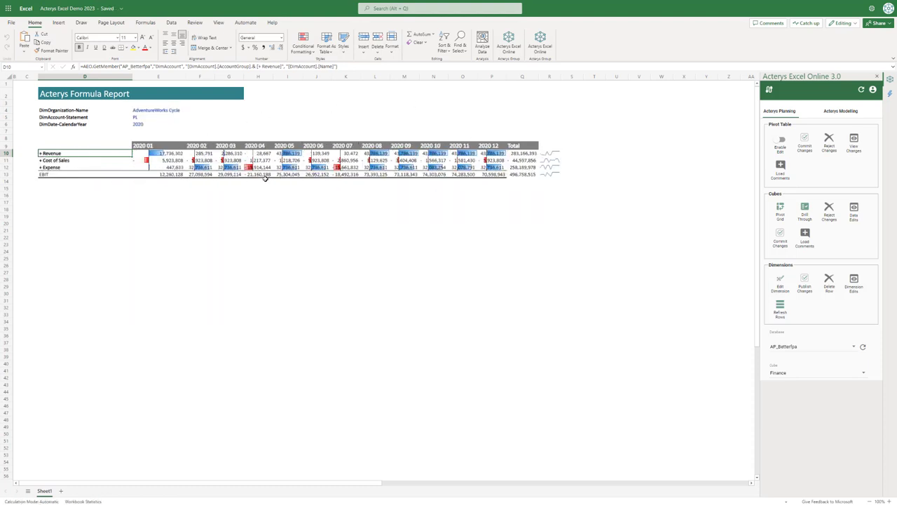
{"action": "left_click", "coordinate": [158, 173]}
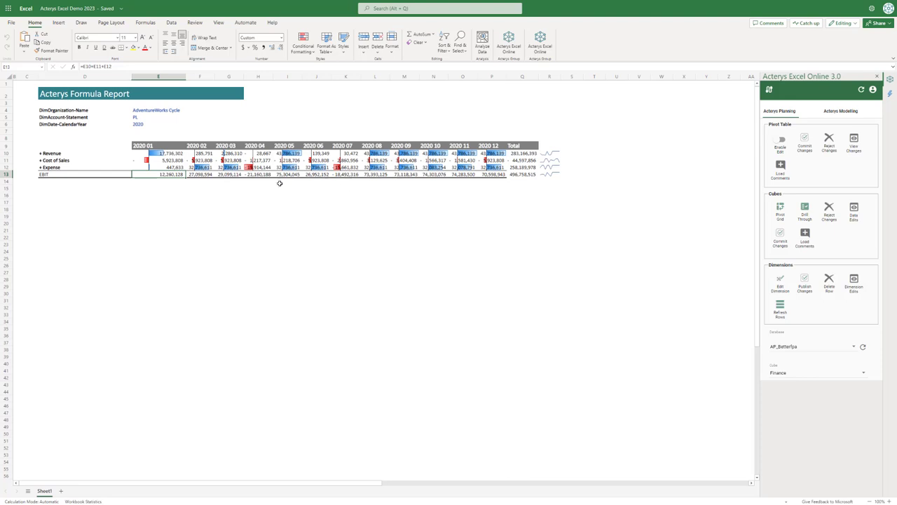
{"action": "mouse_move", "coordinate": [254, 183]}
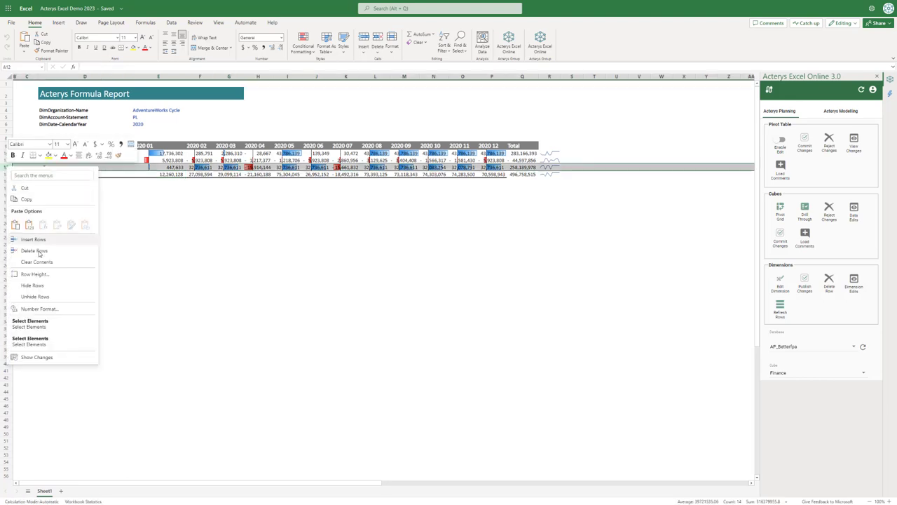
Step: Insert a GM row above Expense with Revenue minus Cost of Sales for each month
{"action": "left_click", "coordinate": [34, 249]}
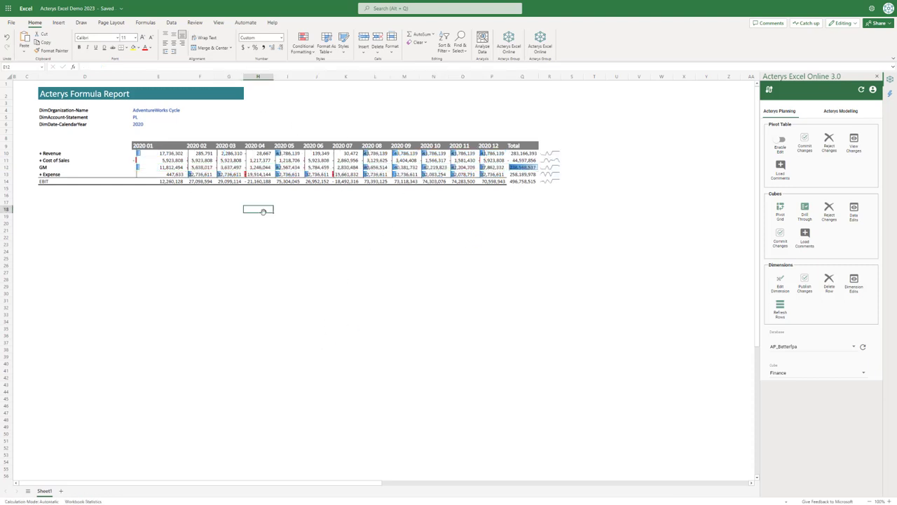
{"action": "left_click", "coordinate": [84, 167]}
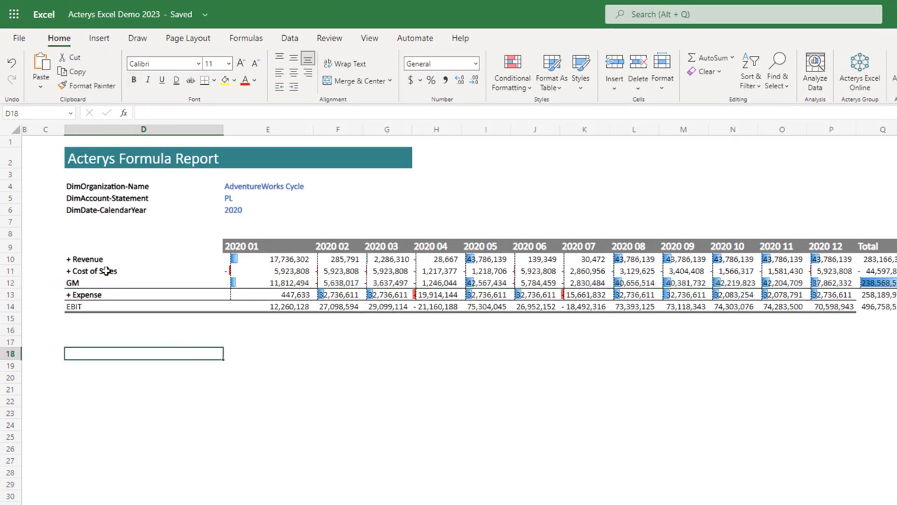
{"action": "mouse_move", "coordinate": [251, 358]}
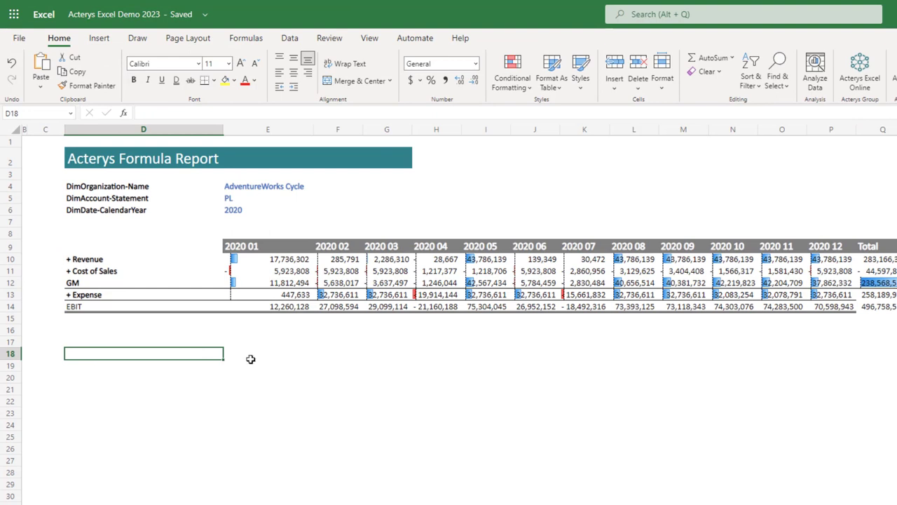
{"action": "mouse_move", "coordinate": [451, 432]}
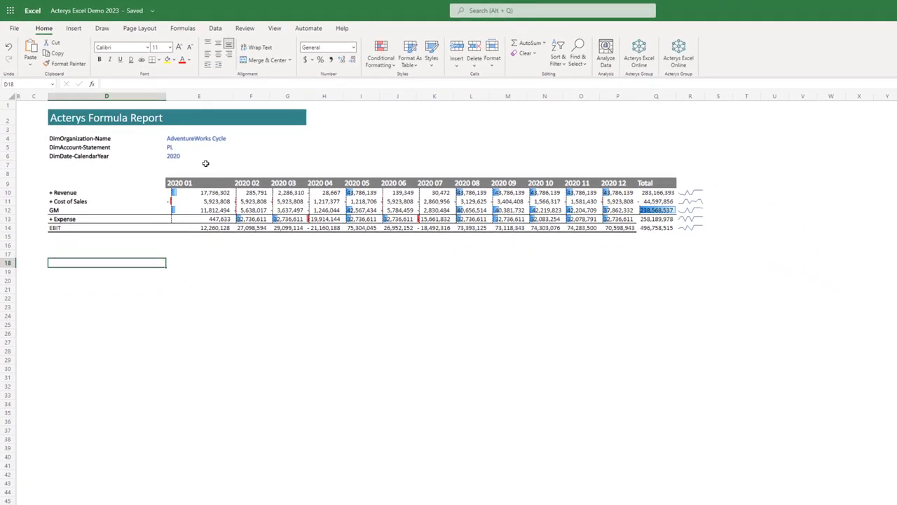
Step: Via Acterys Select Element(s), show CalendarYear 2021 instead of 2020 with grid structure update, and load
{"action": "right_click", "coordinate": [199, 236]}
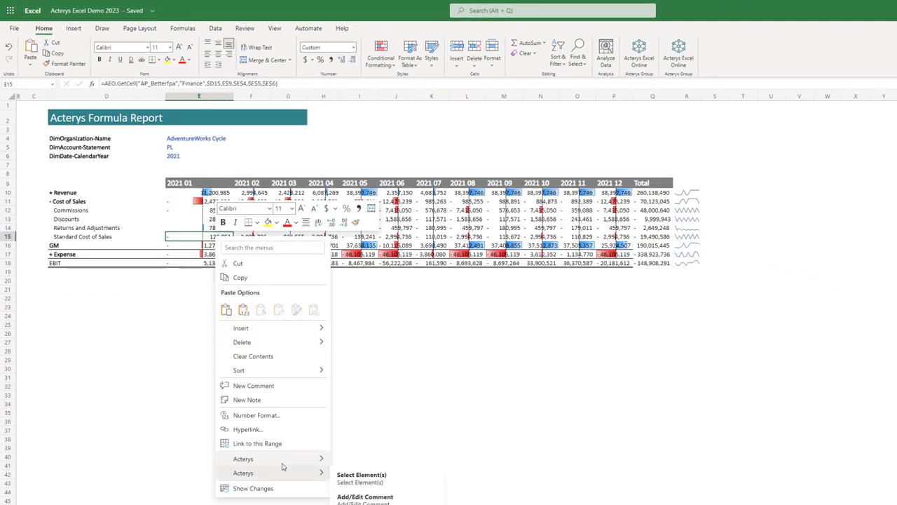
{"action": "left_click", "coordinate": [362, 473]}
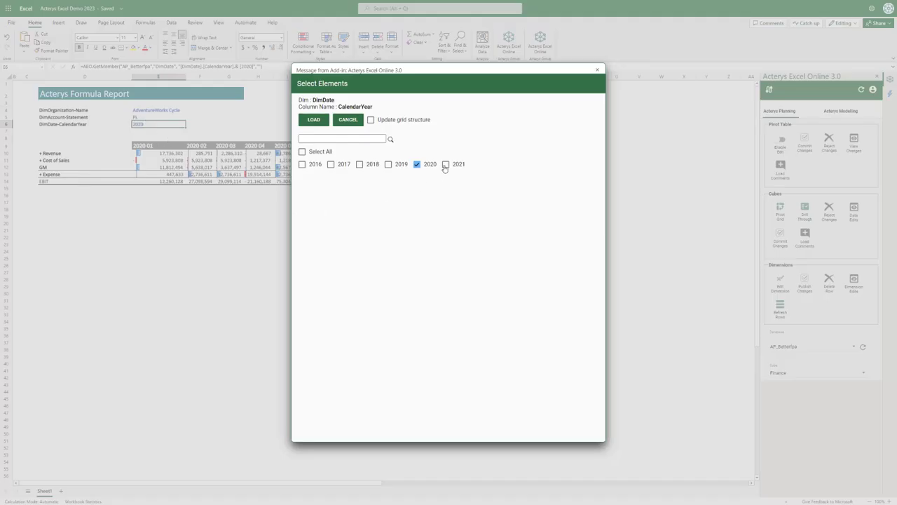
{"action": "left_click", "coordinate": [446, 164]}
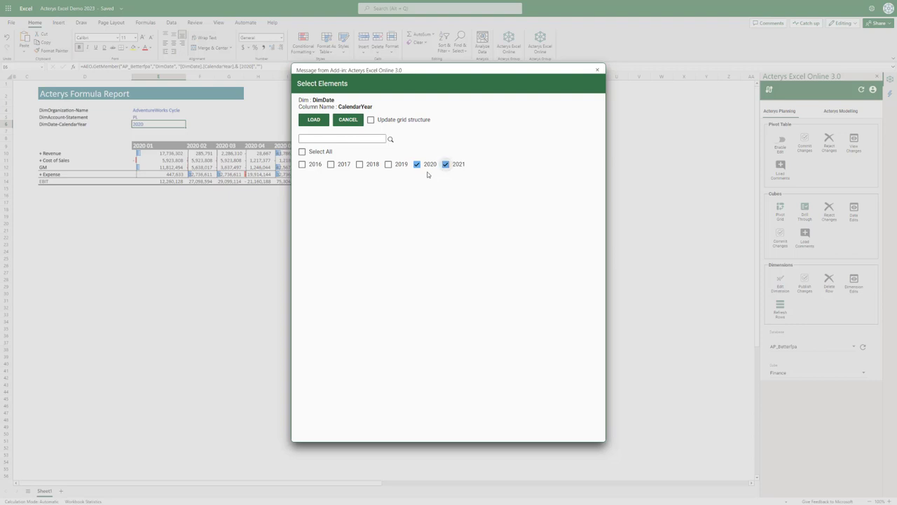
{"action": "left_click", "coordinate": [418, 164]}
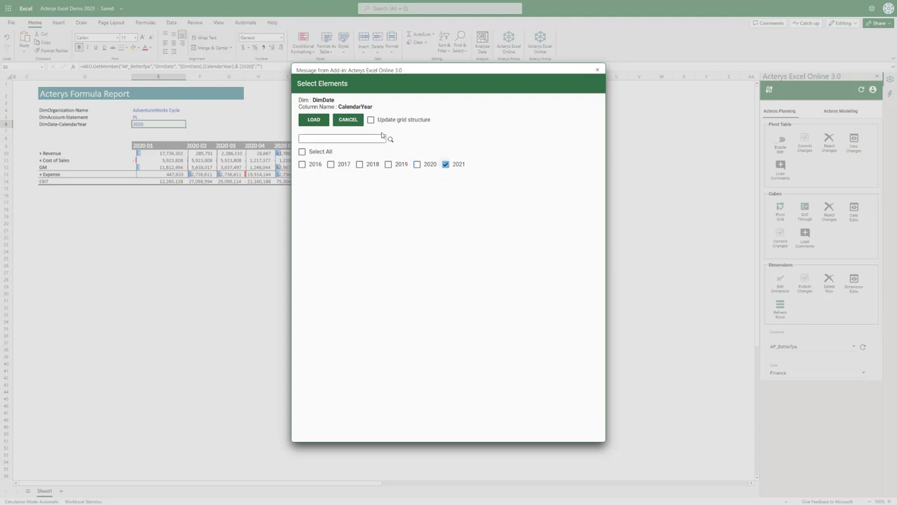
{"action": "left_click", "coordinate": [370, 120]}
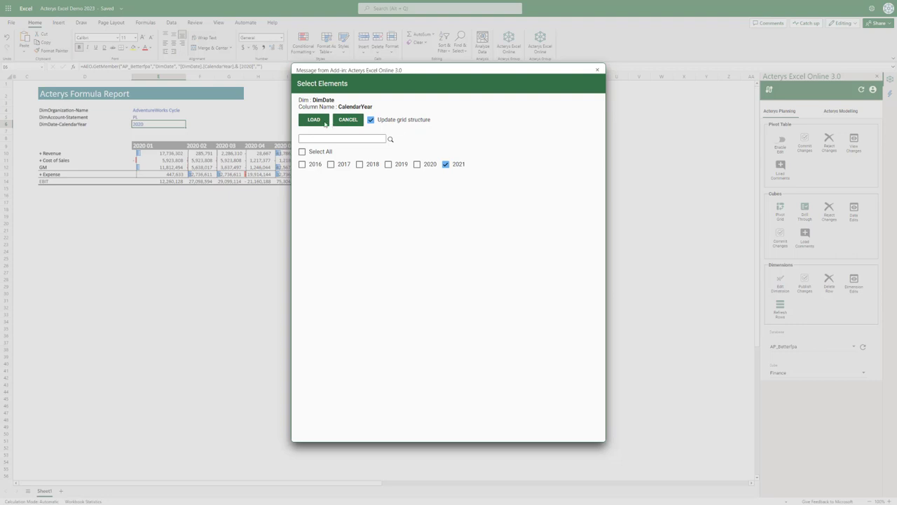
{"action": "left_click", "coordinate": [314, 119]}
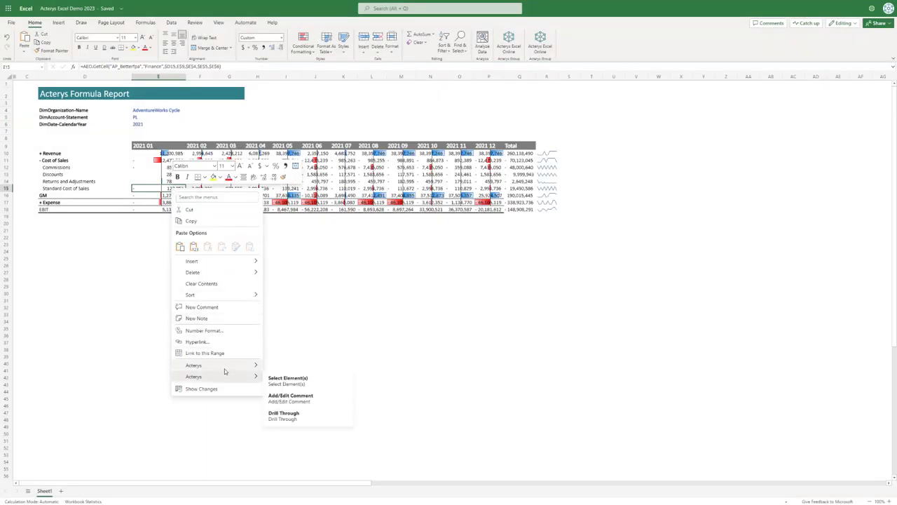
Step: Drill through a Standard Cost of Sales value to list its 2021 detail records on Sheet2
{"action": "left_click", "coordinate": [283, 412]}
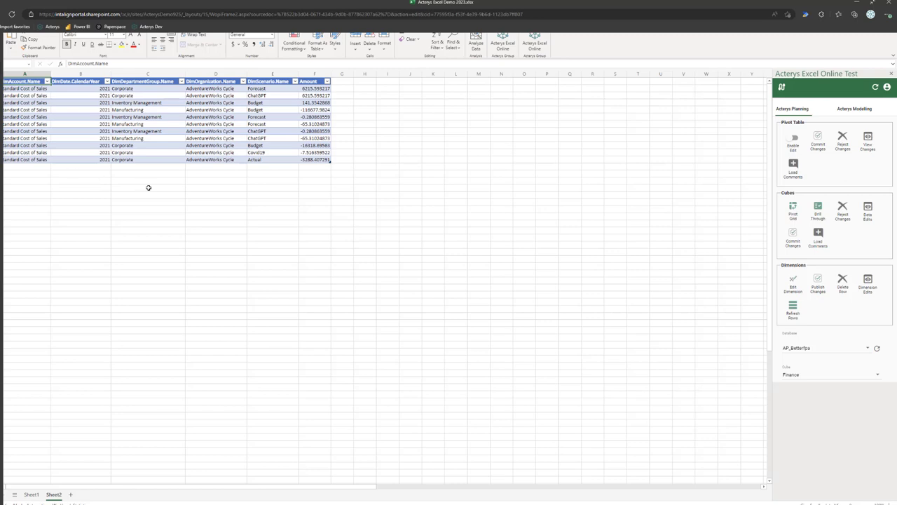
{"action": "mouse_move", "coordinate": [141, 188]}
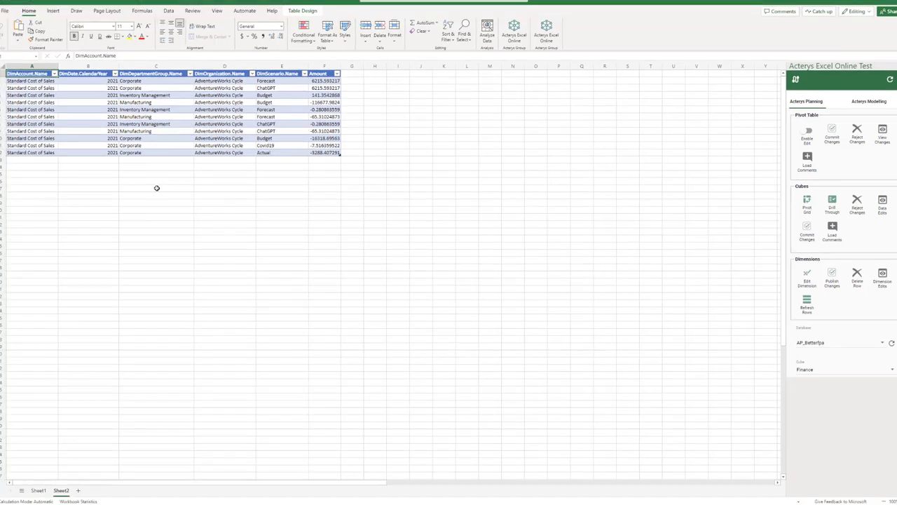
{"action": "mouse_move", "coordinate": [474, 359]}
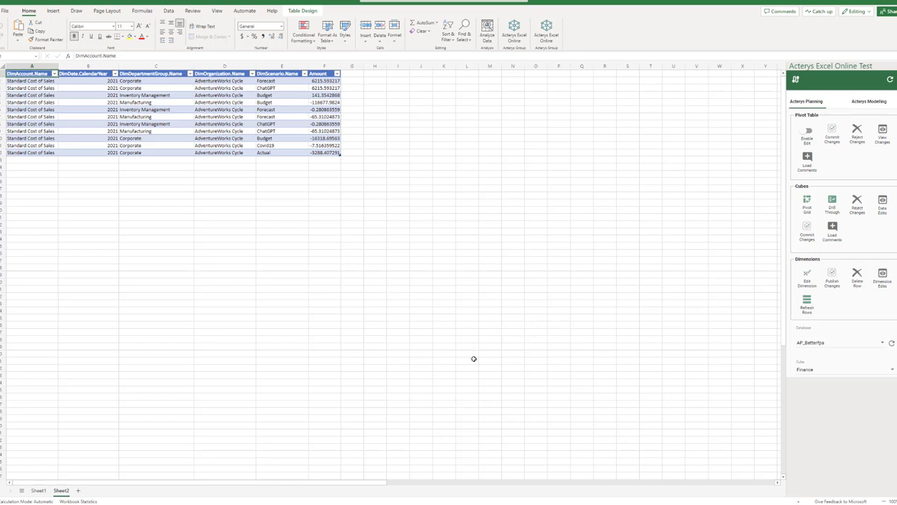
{"action": "mouse_move", "coordinate": [510, 393]}
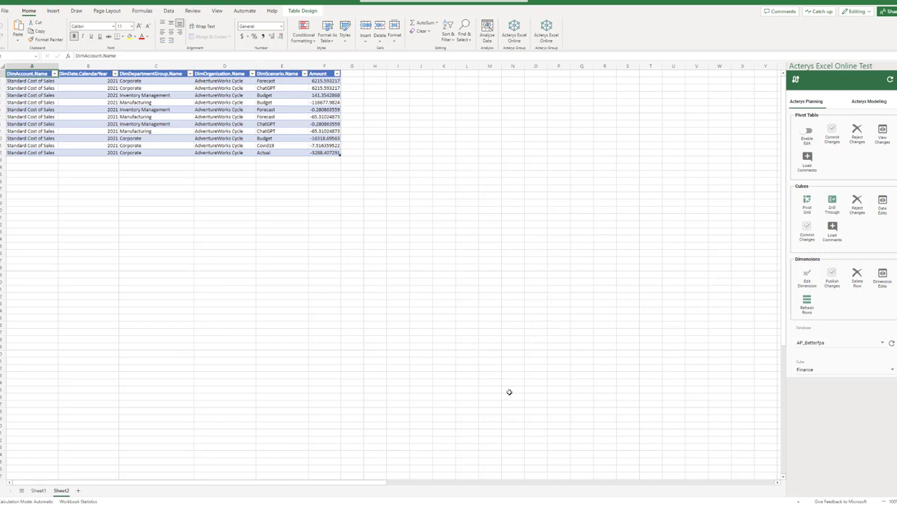
{"action": "mouse_move", "coordinate": [510, 397]}
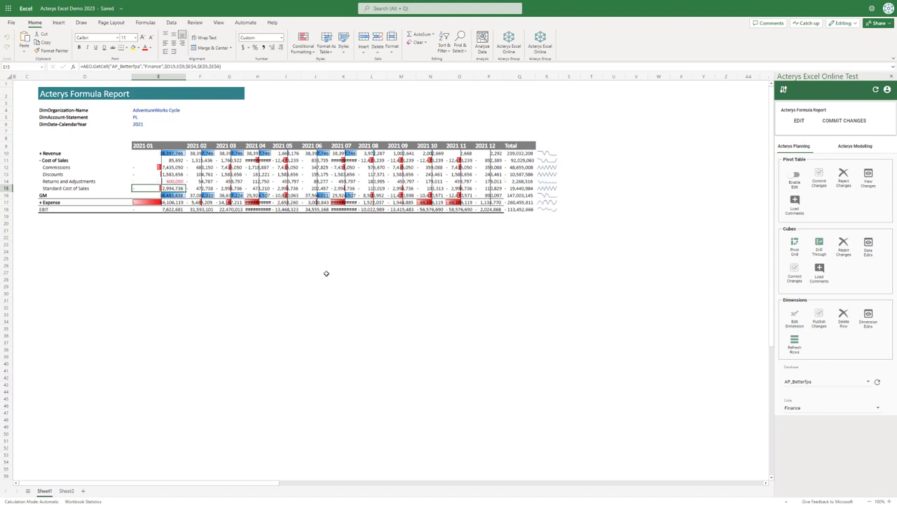
{"action": "mouse_move", "coordinate": [757, 364]}
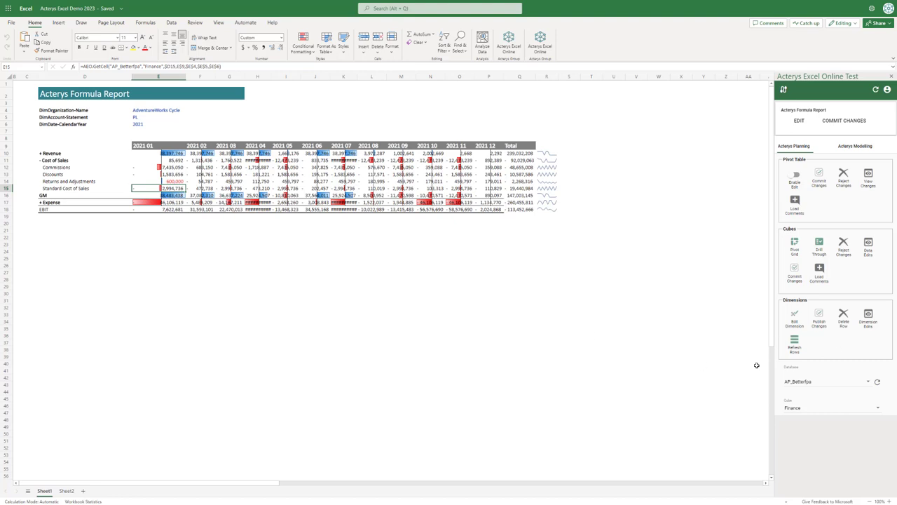
{"action": "mouse_move", "coordinate": [833, 372]}
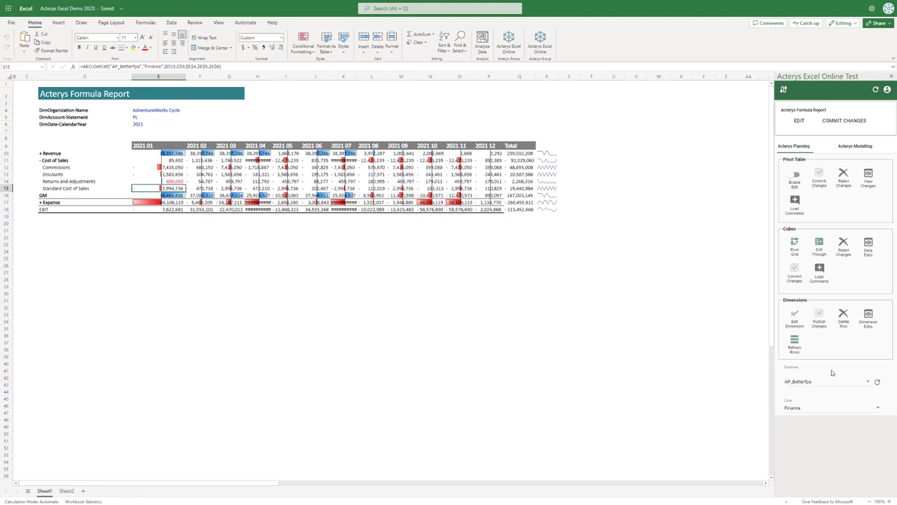
{"action": "left_click", "coordinate": [868, 247]}
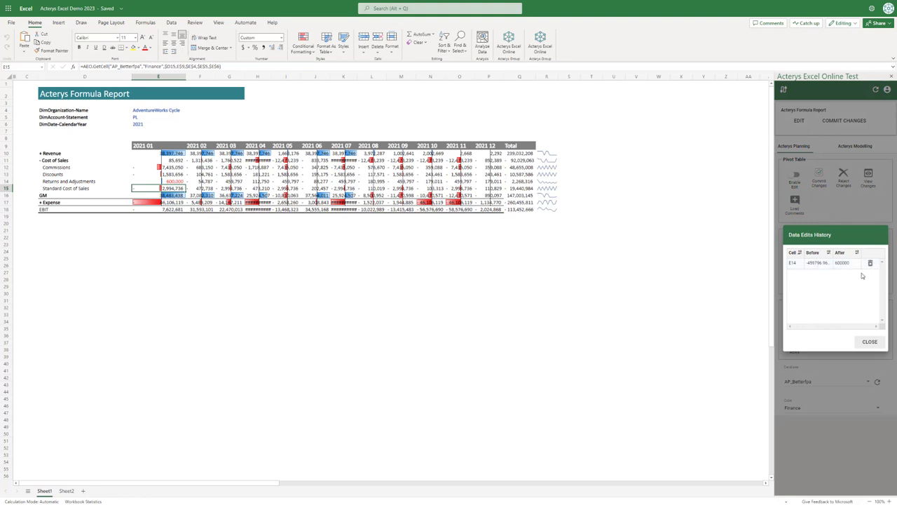
{"action": "mouse_move", "coordinate": [869, 294]}
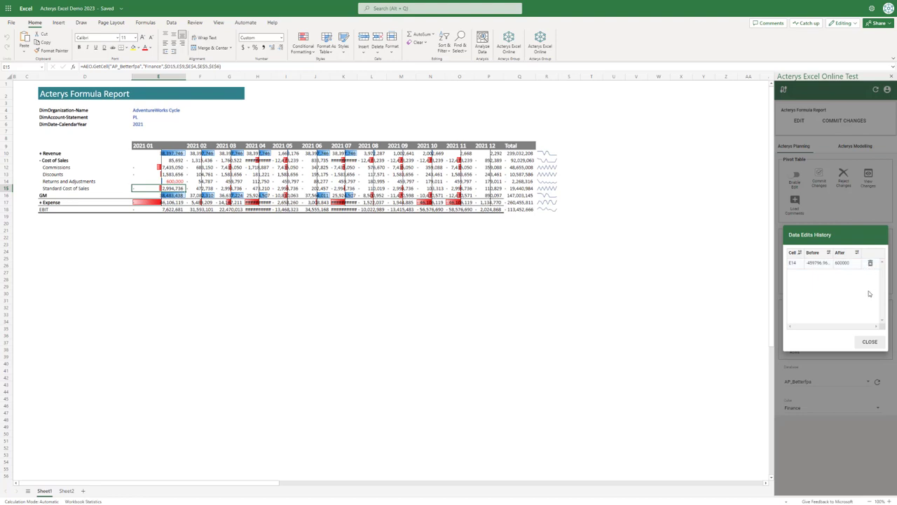
{"action": "left_click", "coordinate": [869, 342]}
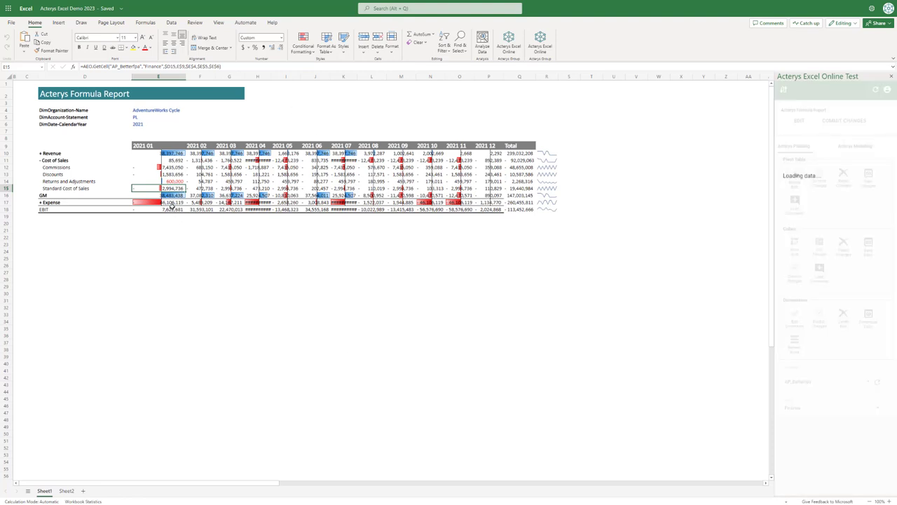
Step: Start Edit Dimension from the Acterys pane to bring up the Dimensions load dialog
{"action": "left_click", "coordinate": [875, 90]}
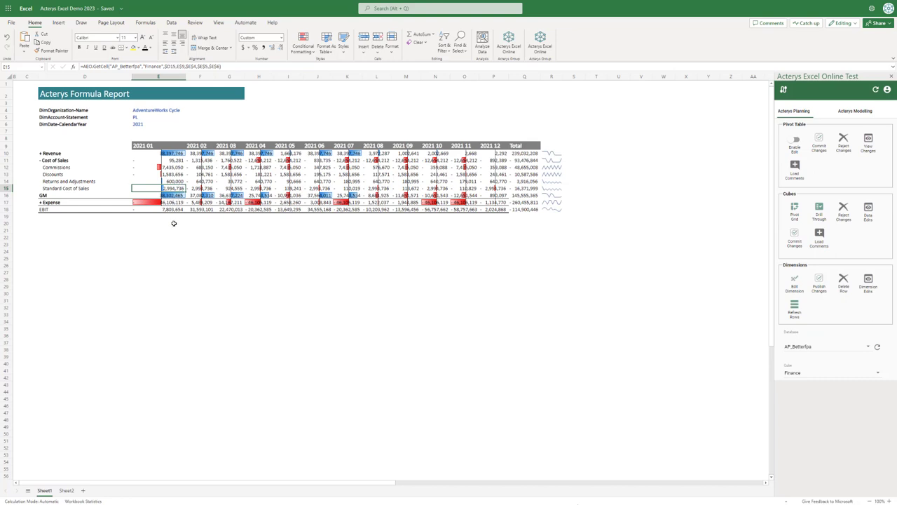
{"action": "mouse_move", "coordinate": [195, 238]}
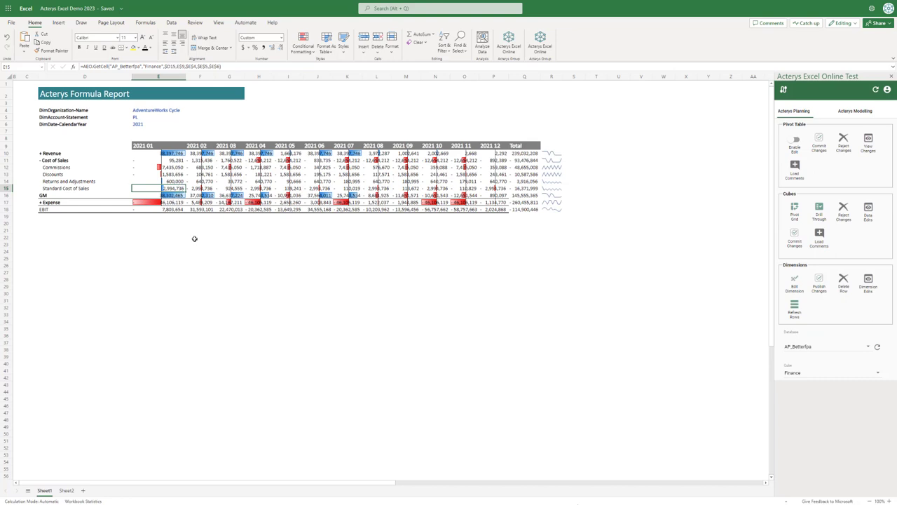
{"action": "mouse_move", "coordinate": [199, 239]}
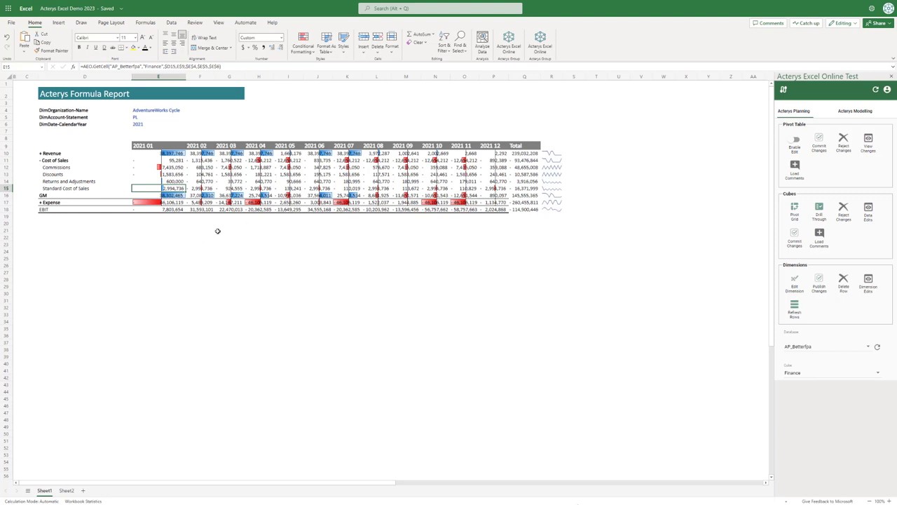
{"action": "mouse_move", "coordinate": [205, 247]}
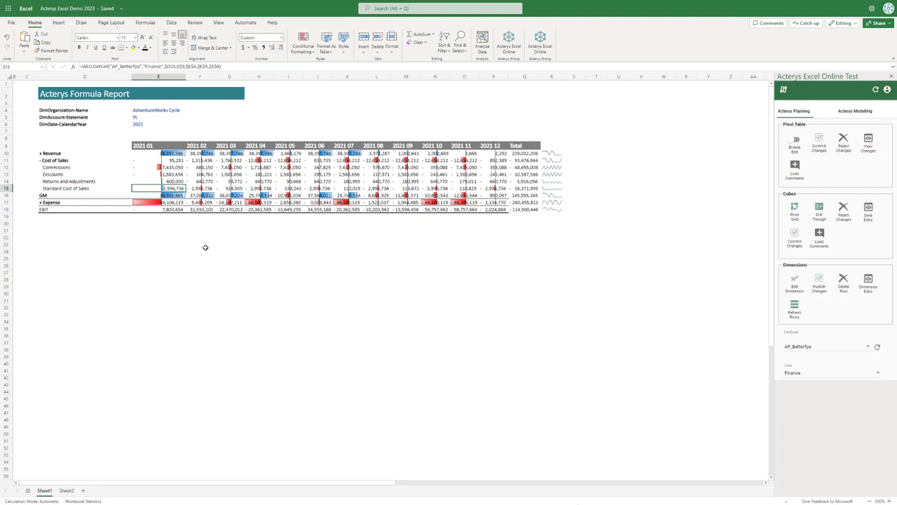
{"action": "mouse_move", "coordinate": [123, 259]}
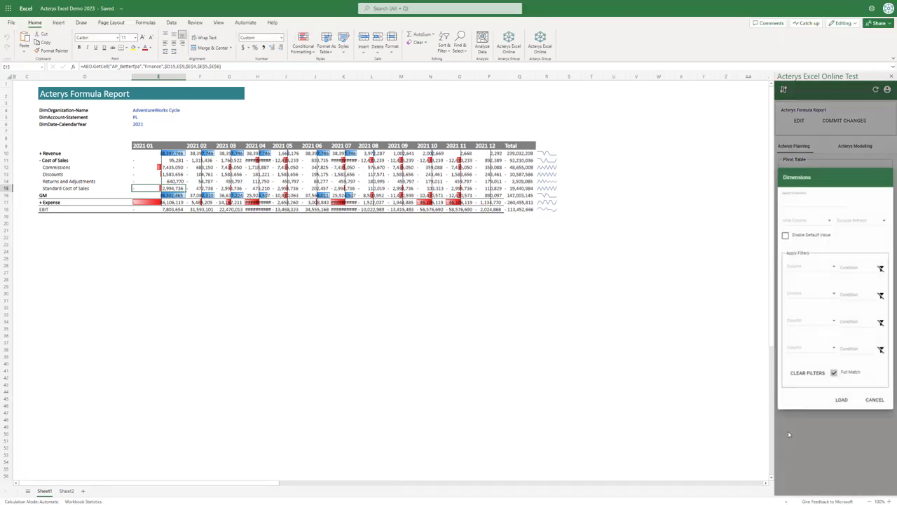
Step: Filter the dimension list by 'dim', choose DimAccount and load it into a new DimAccount sheet
{"action": "left_click", "coordinate": [830, 198]}
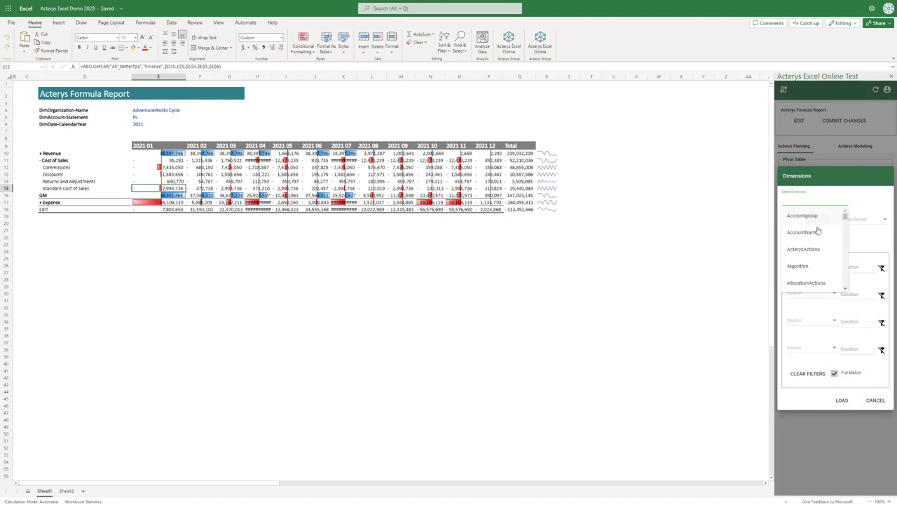
{"action": "type", "text": "dima"}
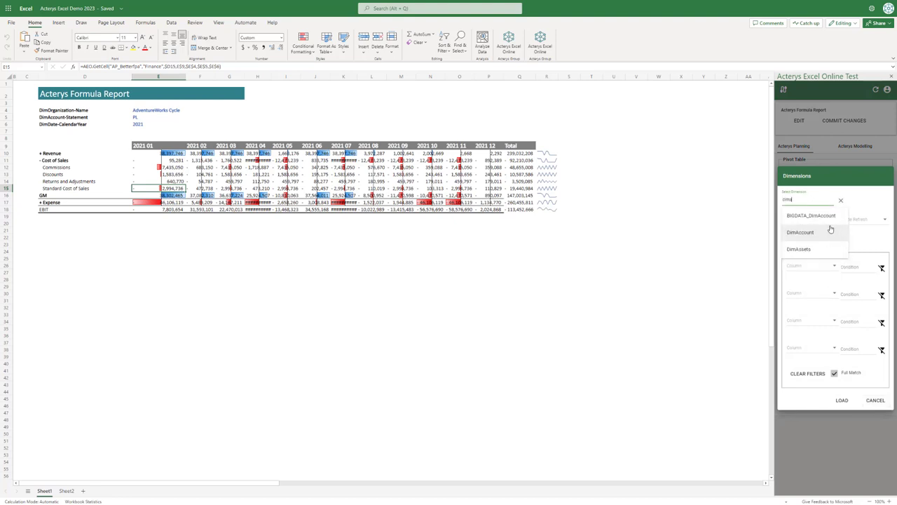
{"action": "left_click", "coordinate": [799, 233]}
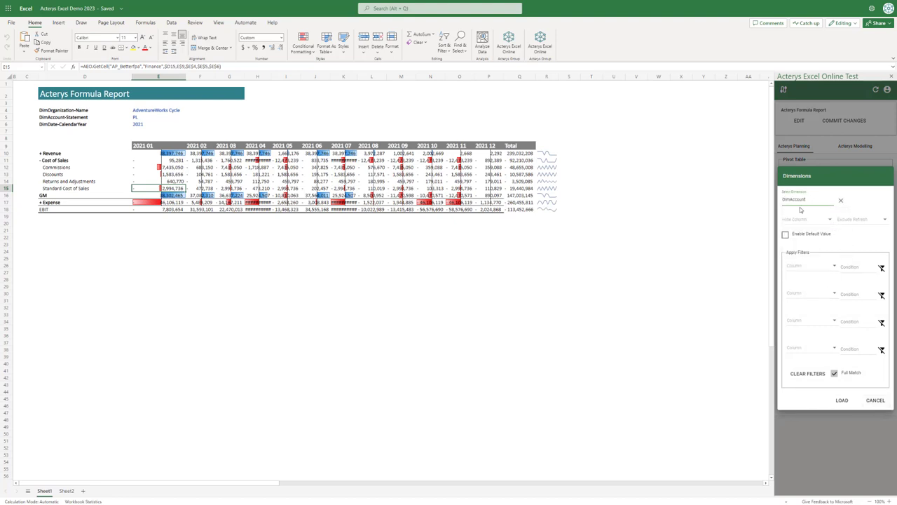
{"action": "left_click", "coordinate": [841, 400]}
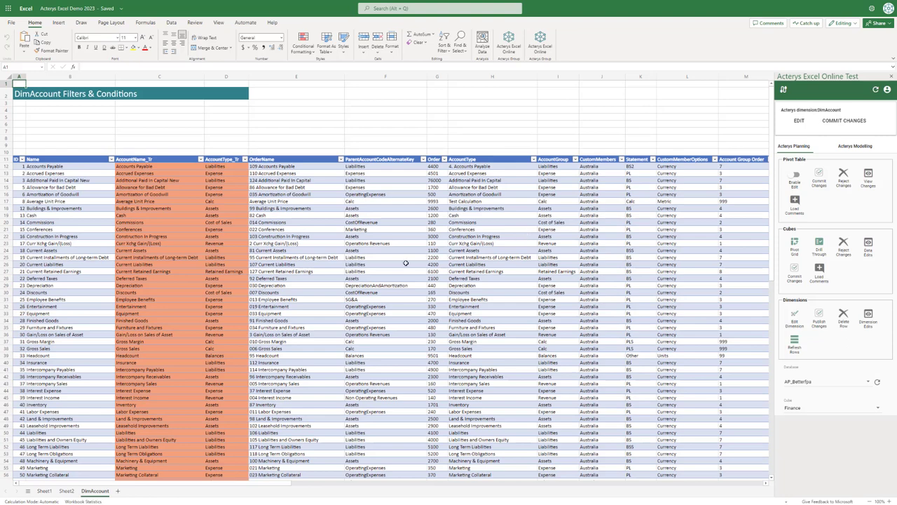
{"action": "mouse_move", "coordinate": [524, 279]}
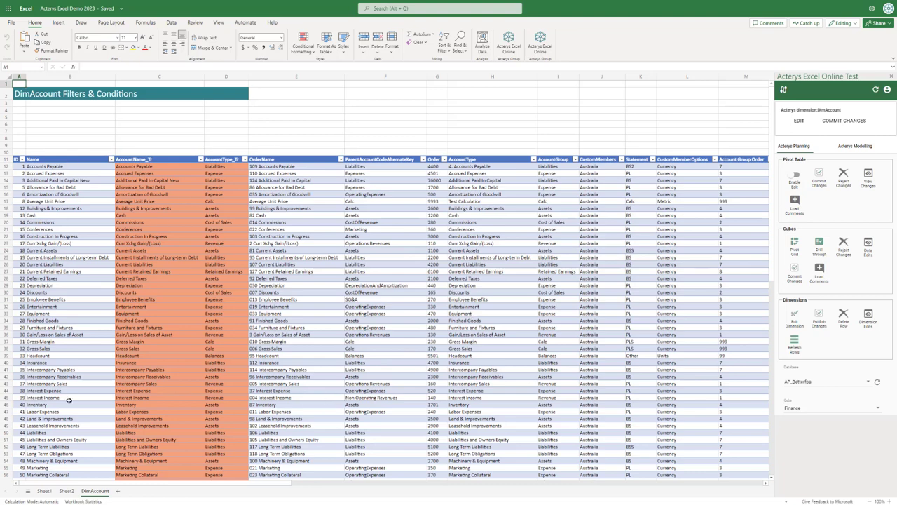
{"action": "mouse_move", "coordinate": [578, 294]}
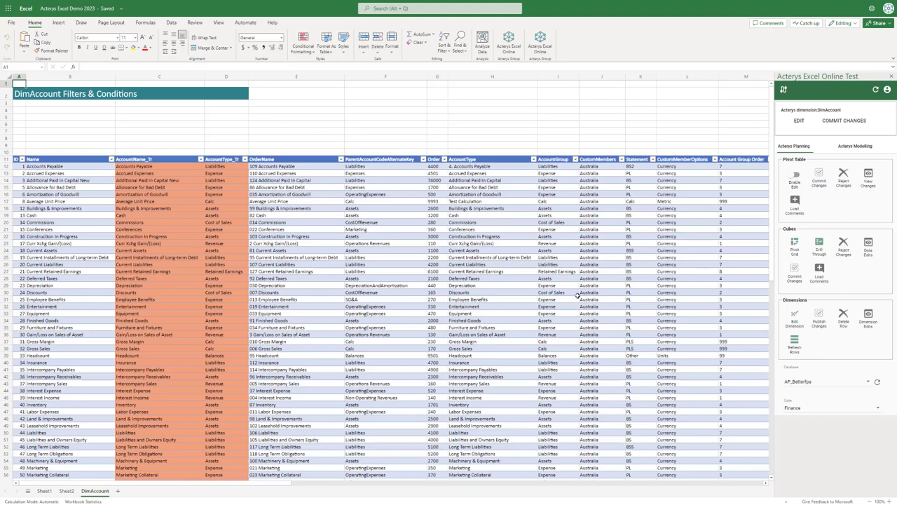
Step: Edit AccountGroup values for several accounts in the DimAccount table, leaving them marked unsaved
{"action": "left_click", "coordinate": [558, 215]}
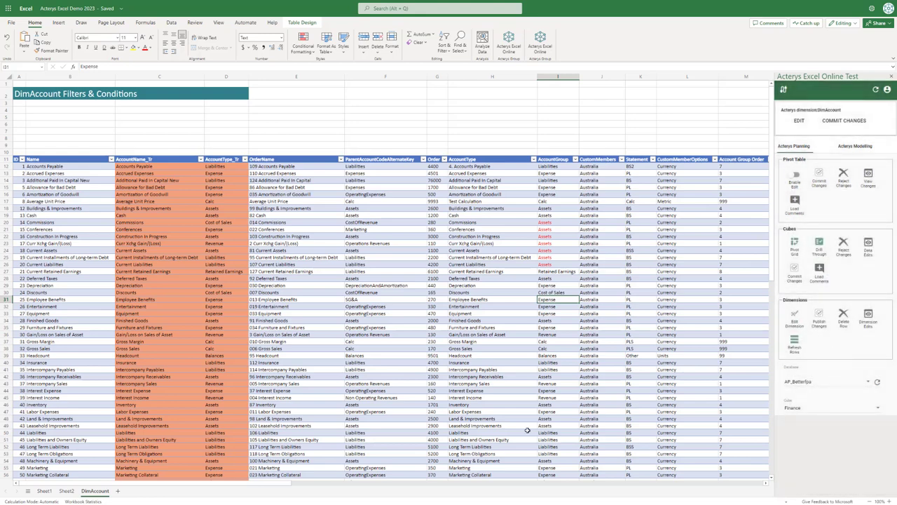
{"action": "mouse_move", "coordinate": [479, 348]}
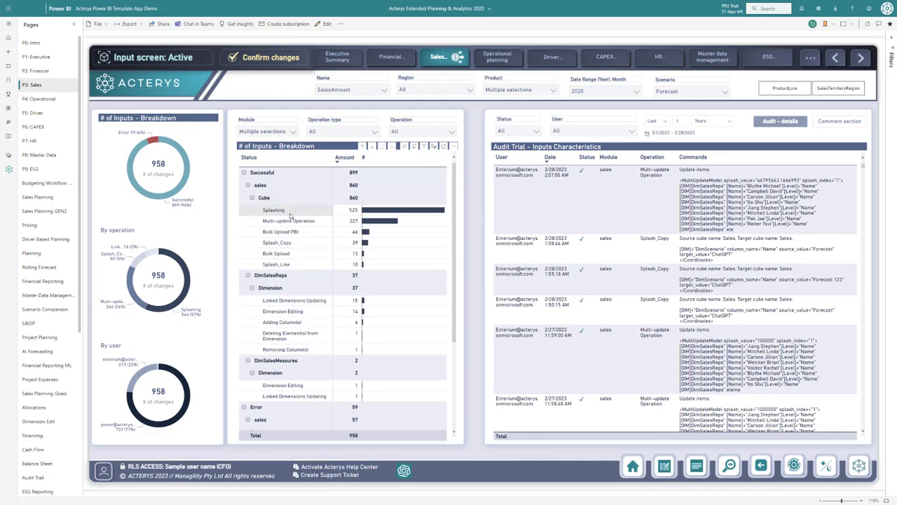
{"action": "mouse_move", "coordinate": [292, 219]}
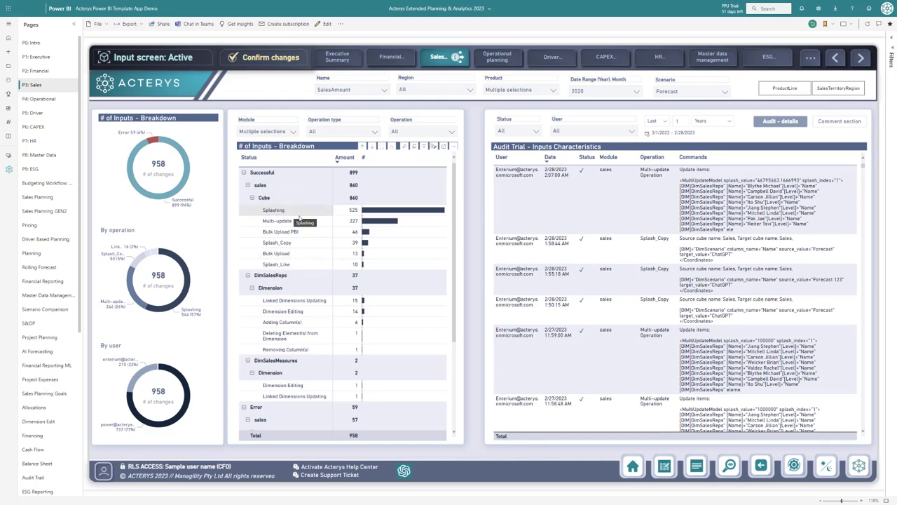
{"action": "mouse_move", "coordinate": [309, 222]}
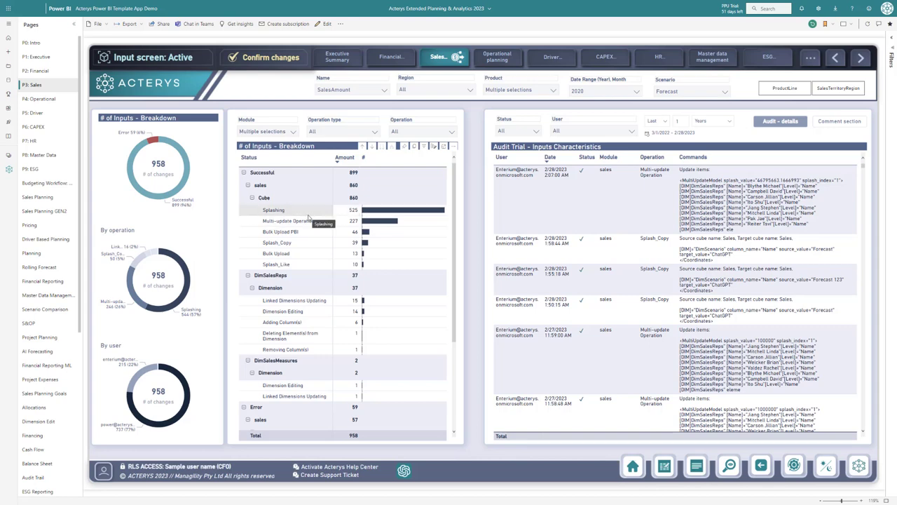
{"action": "mouse_move", "coordinate": [287, 342]}
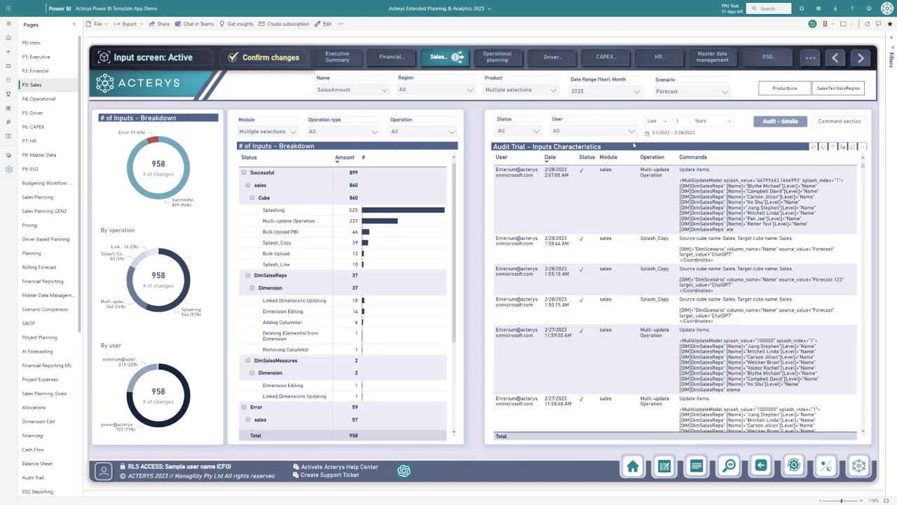
Step: Review the 958-change audit trail breakdown and expand the User slicer list
{"action": "left_click", "coordinate": [633, 132]}
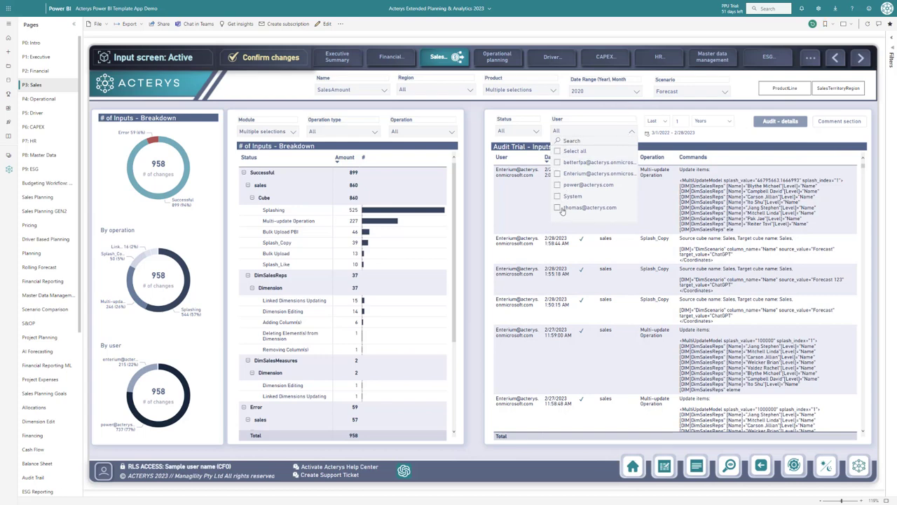
Step: Filter the audit trail to one user, leaving a single multi-update sales change listed
{"action": "left_click", "coordinate": [558, 208]}
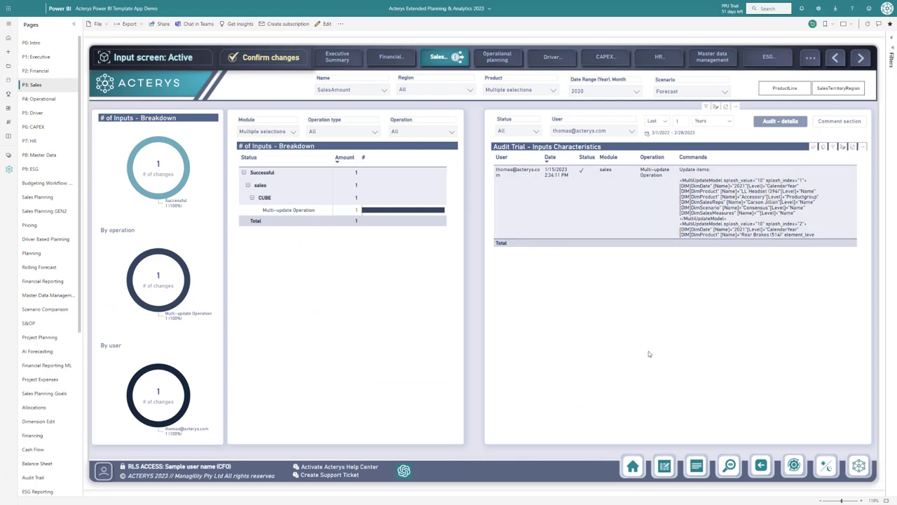
{"action": "mouse_move", "coordinate": [646, 376]}
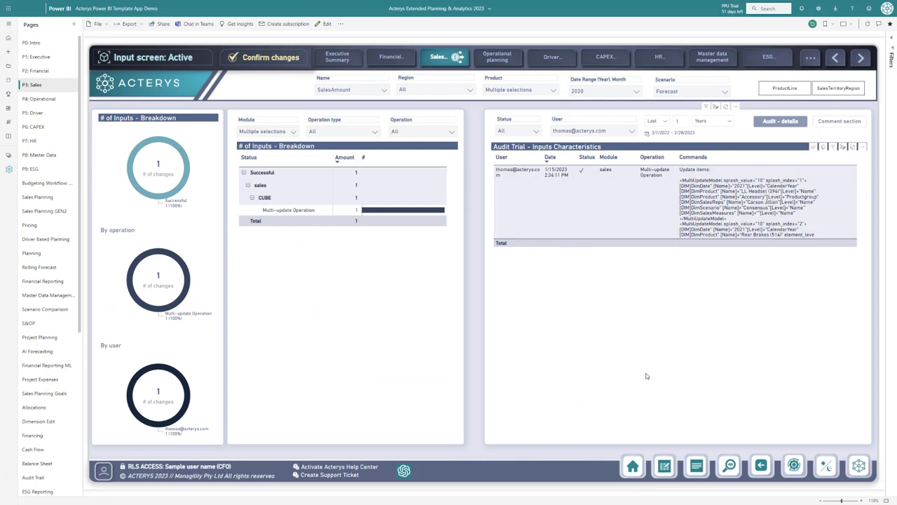
{"action": "mouse_move", "coordinate": [643, 378]}
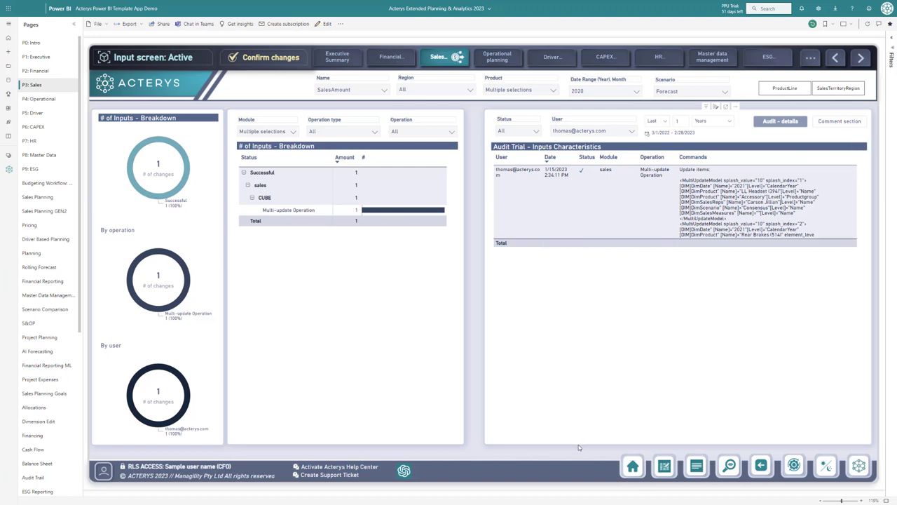
{"action": "mouse_move", "coordinate": [535, 460]}
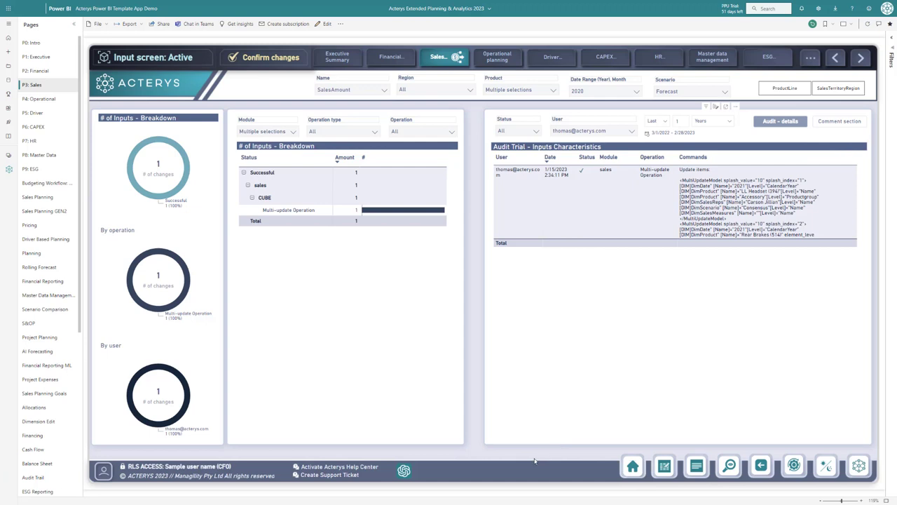
{"action": "mouse_move", "coordinate": [508, 465]}
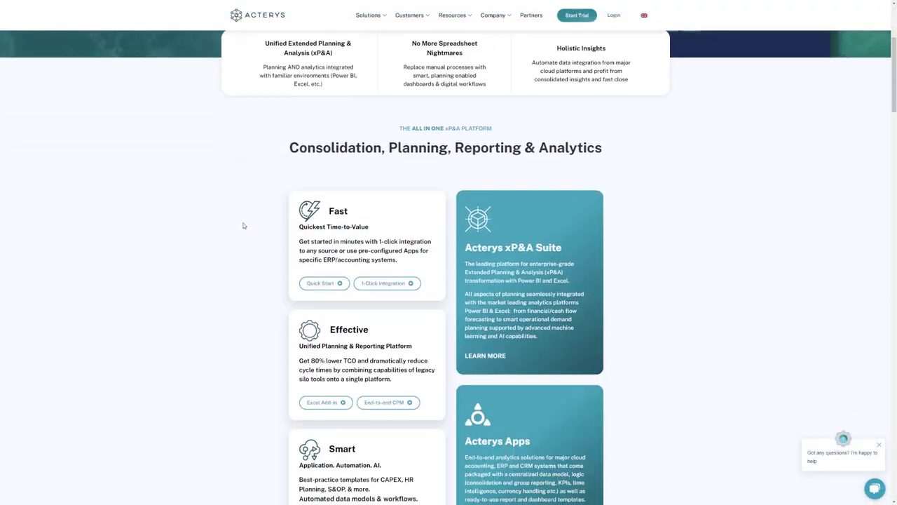
{"action": "scroll", "scroll_direction": "down", "scroll_amount": 3}
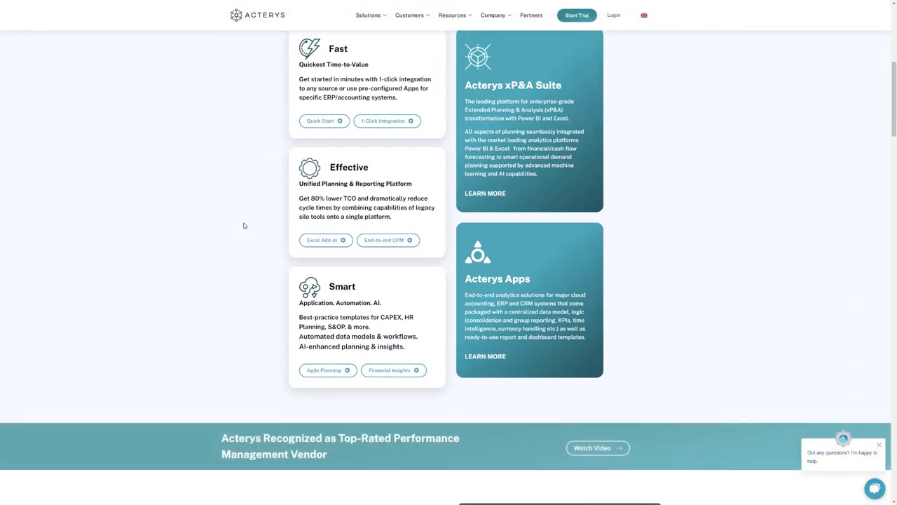
{"action": "scroll", "scroll_direction": "down", "scroll_amount": 3}
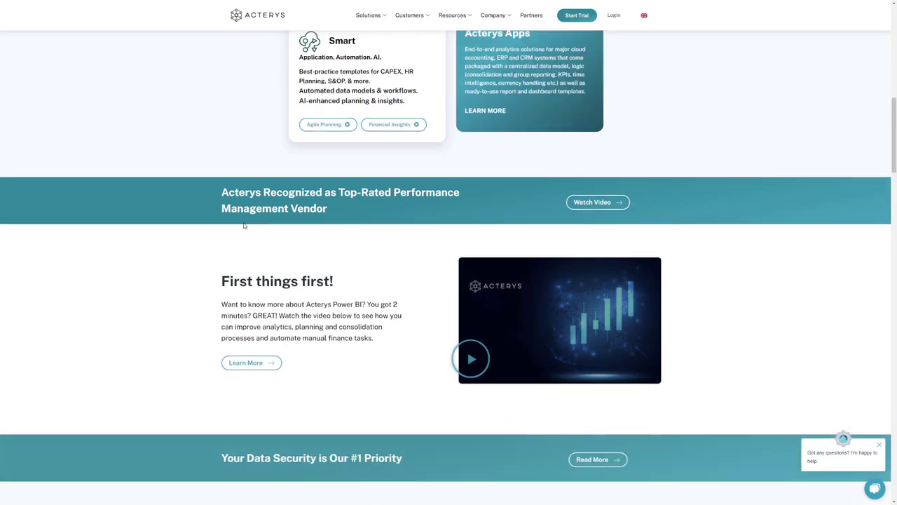
{"action": "scroll", "scroll_direction": "up", "scroll_amount": 3}
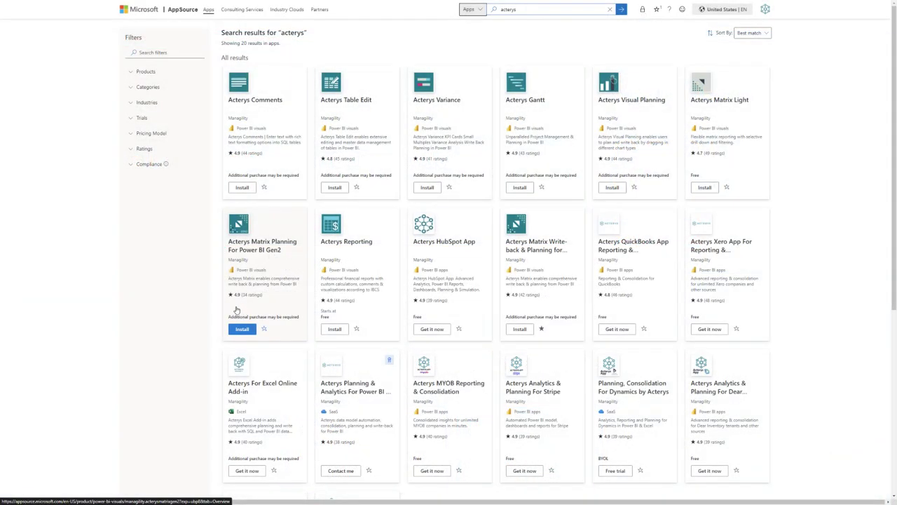
{"action": "mouse_move", "coordinate": [193, 303]}
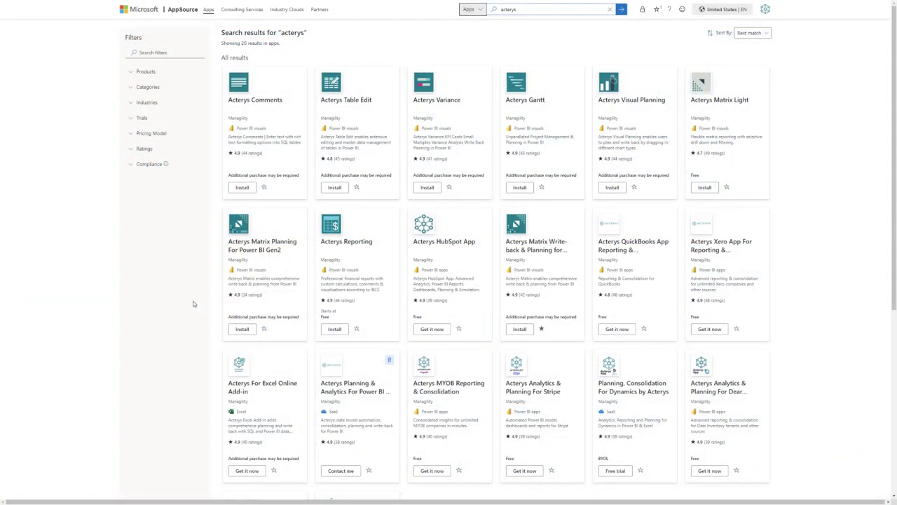
{"action": "mouse_move", "coordinate": [129, 320]}
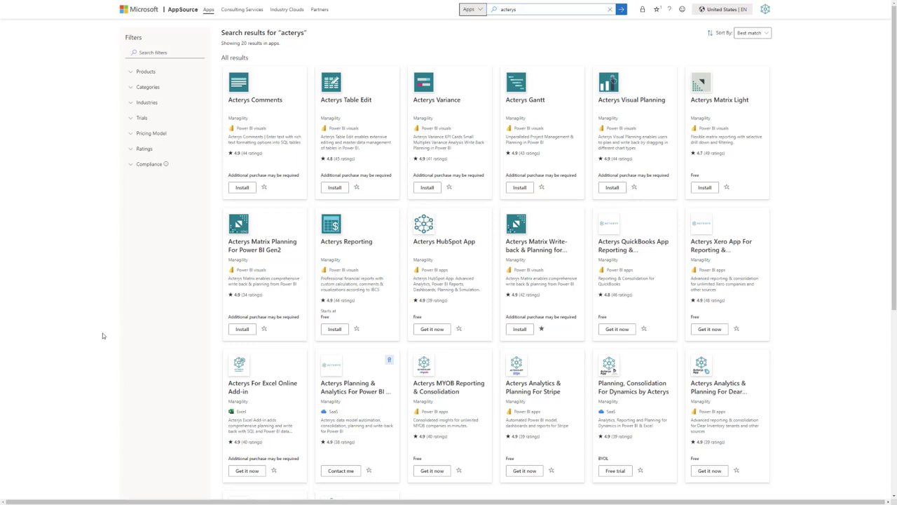
{"action": "mouse_move", "coordinate": [77, 347]}
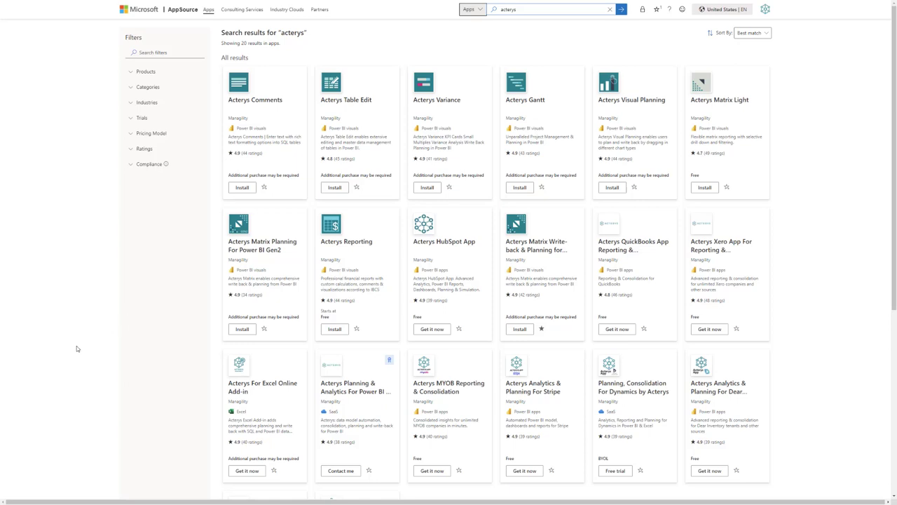
{"action": "mouse_move", "coordinate": [90, 377]}
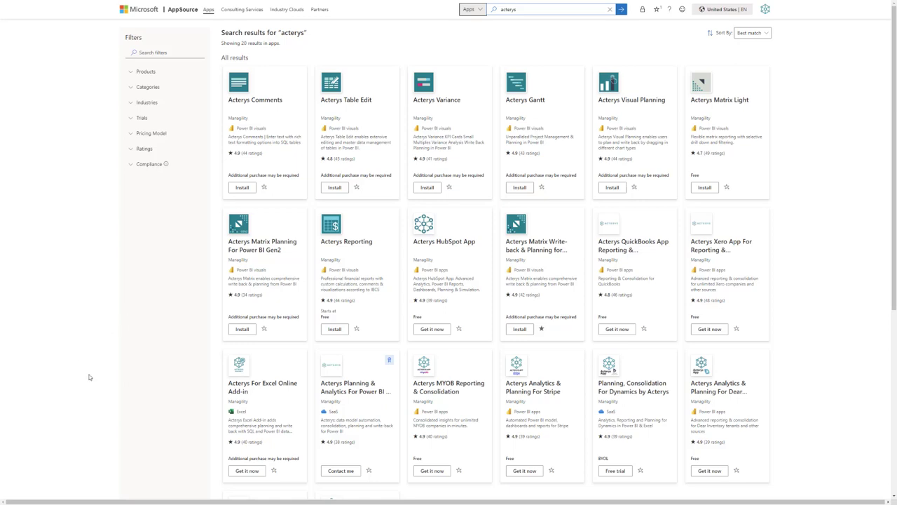